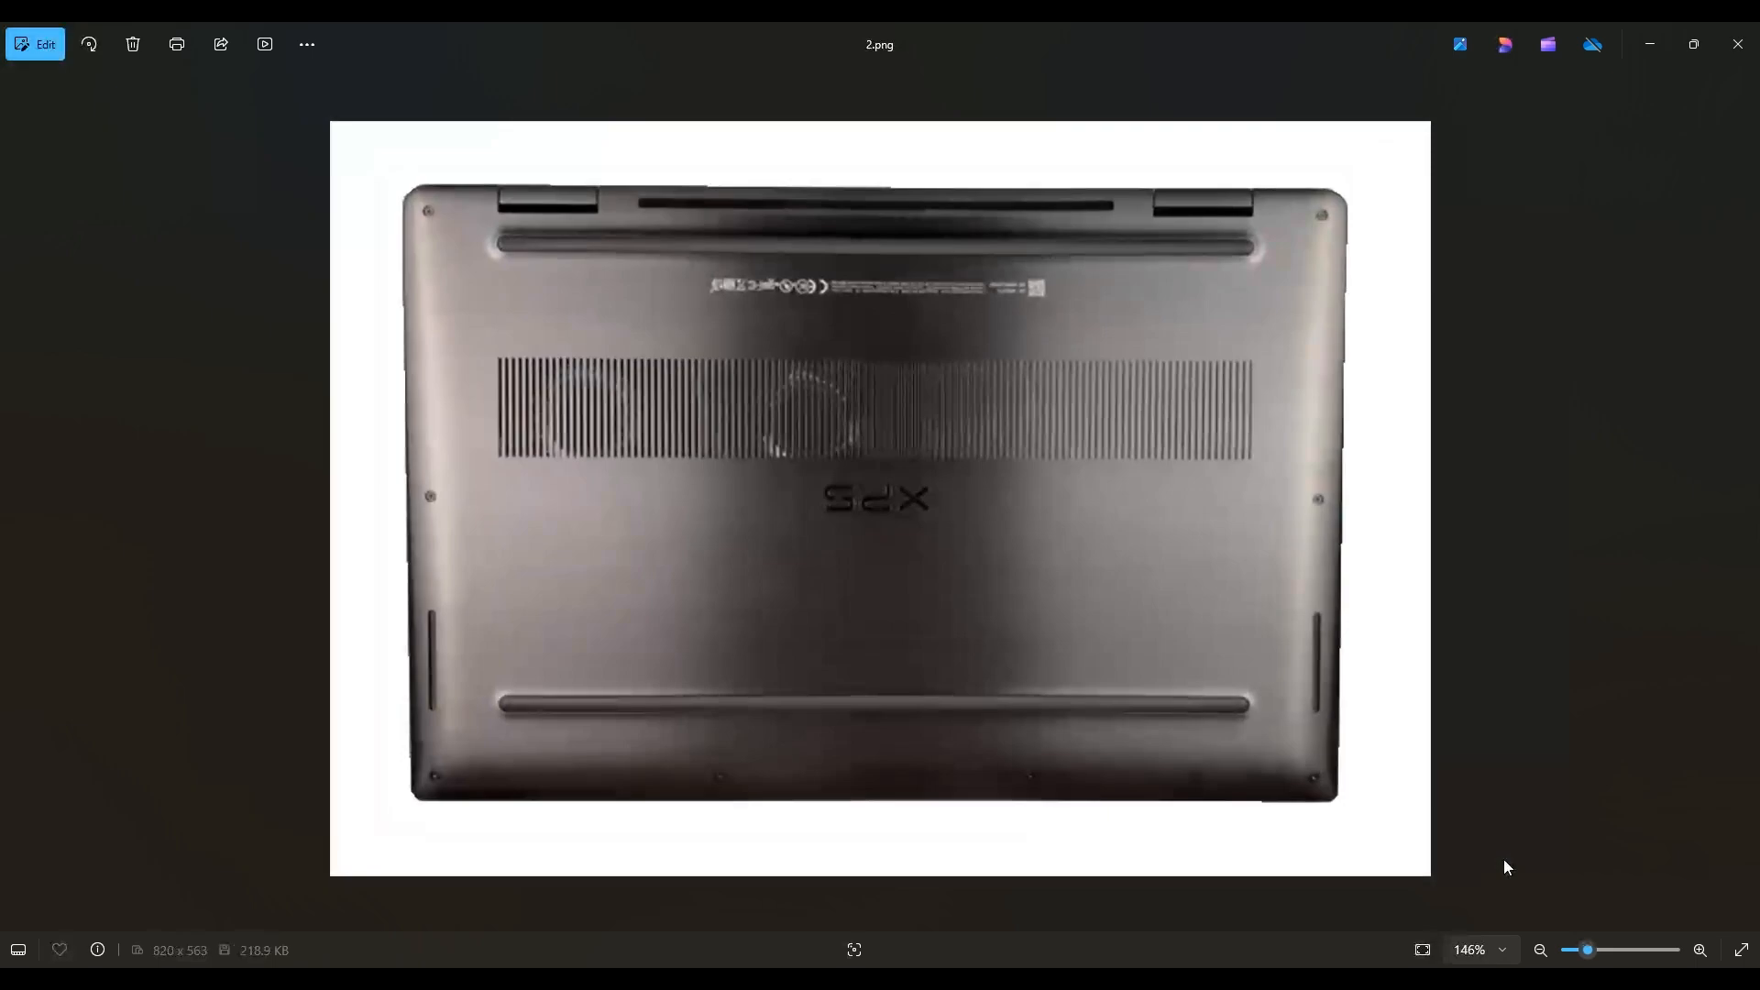
pyautogui.moveTo(535, 335)
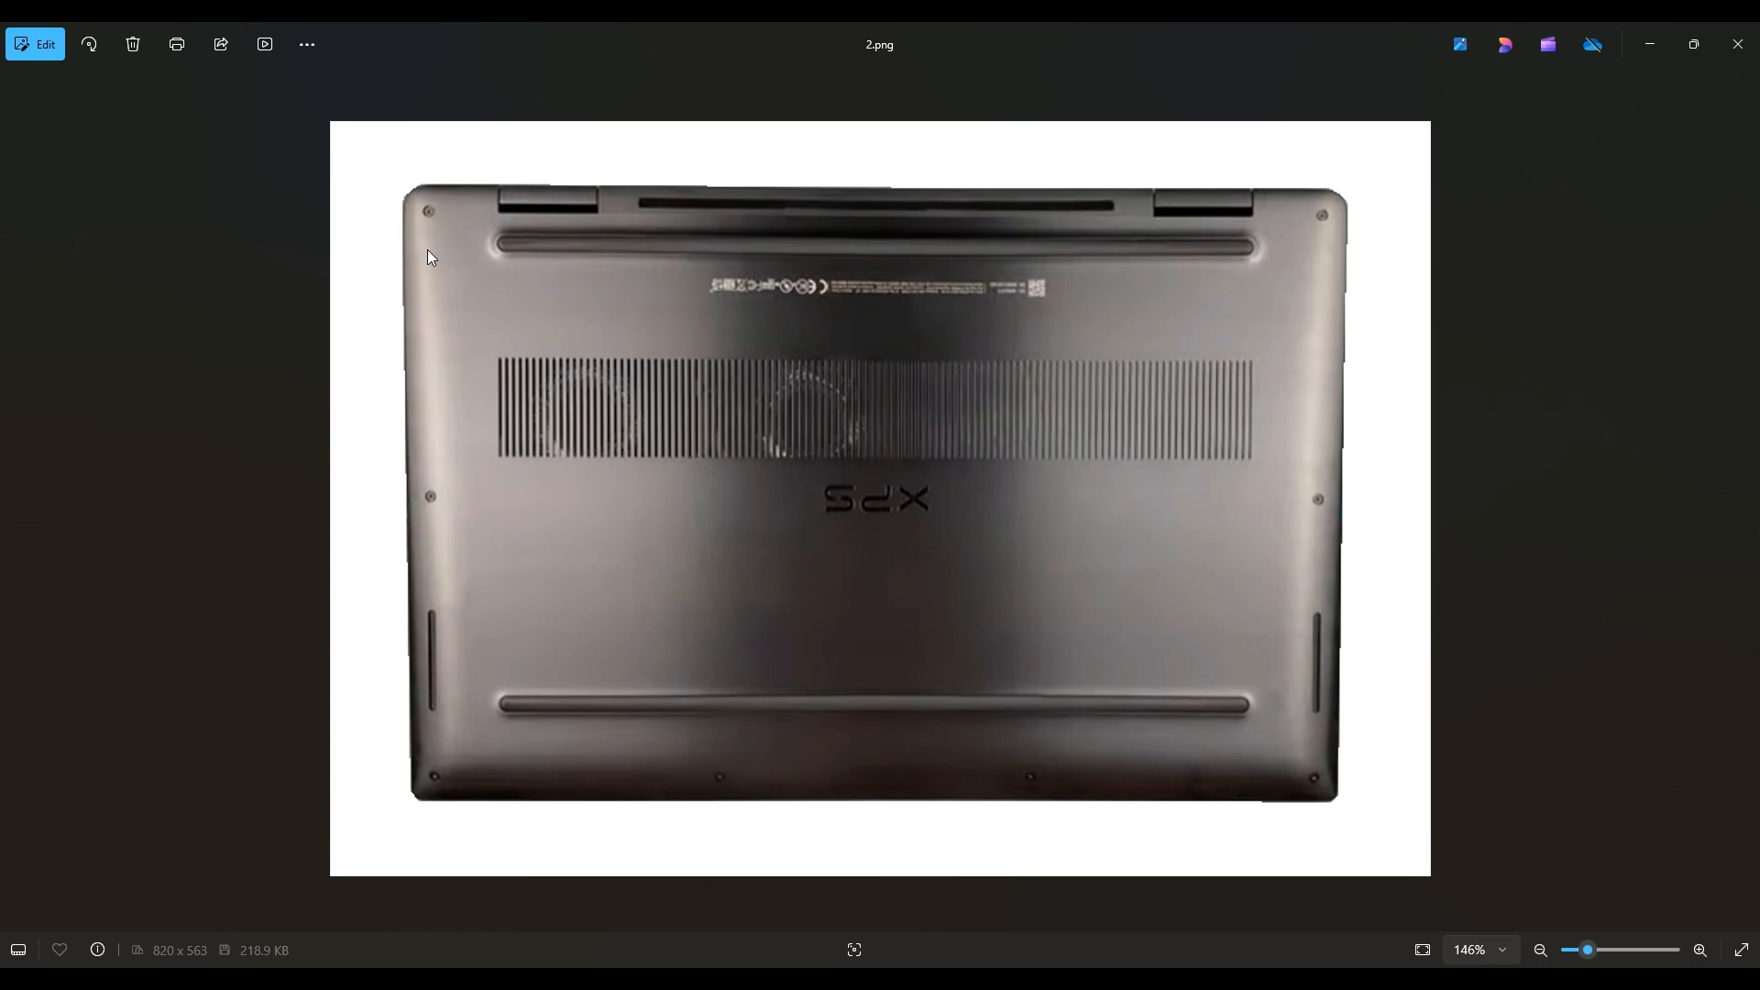
pyautogui.moveTo(1314, 768)
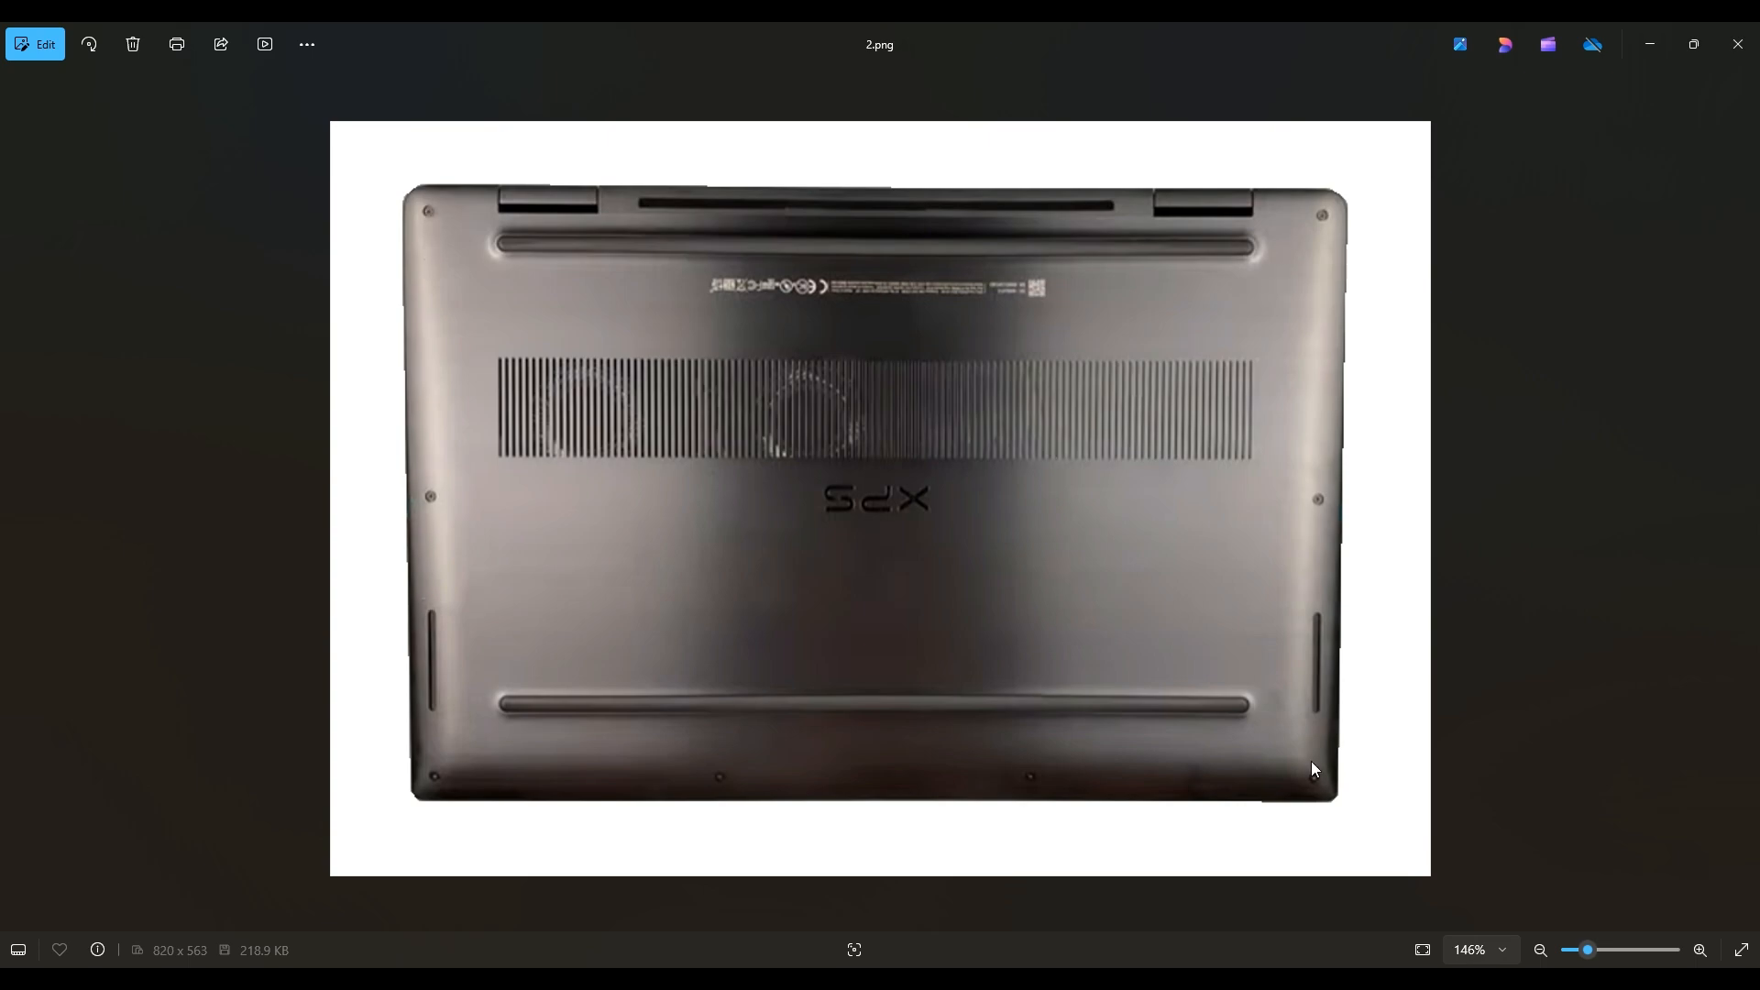
pyautogui.moveTo(1027, 791)
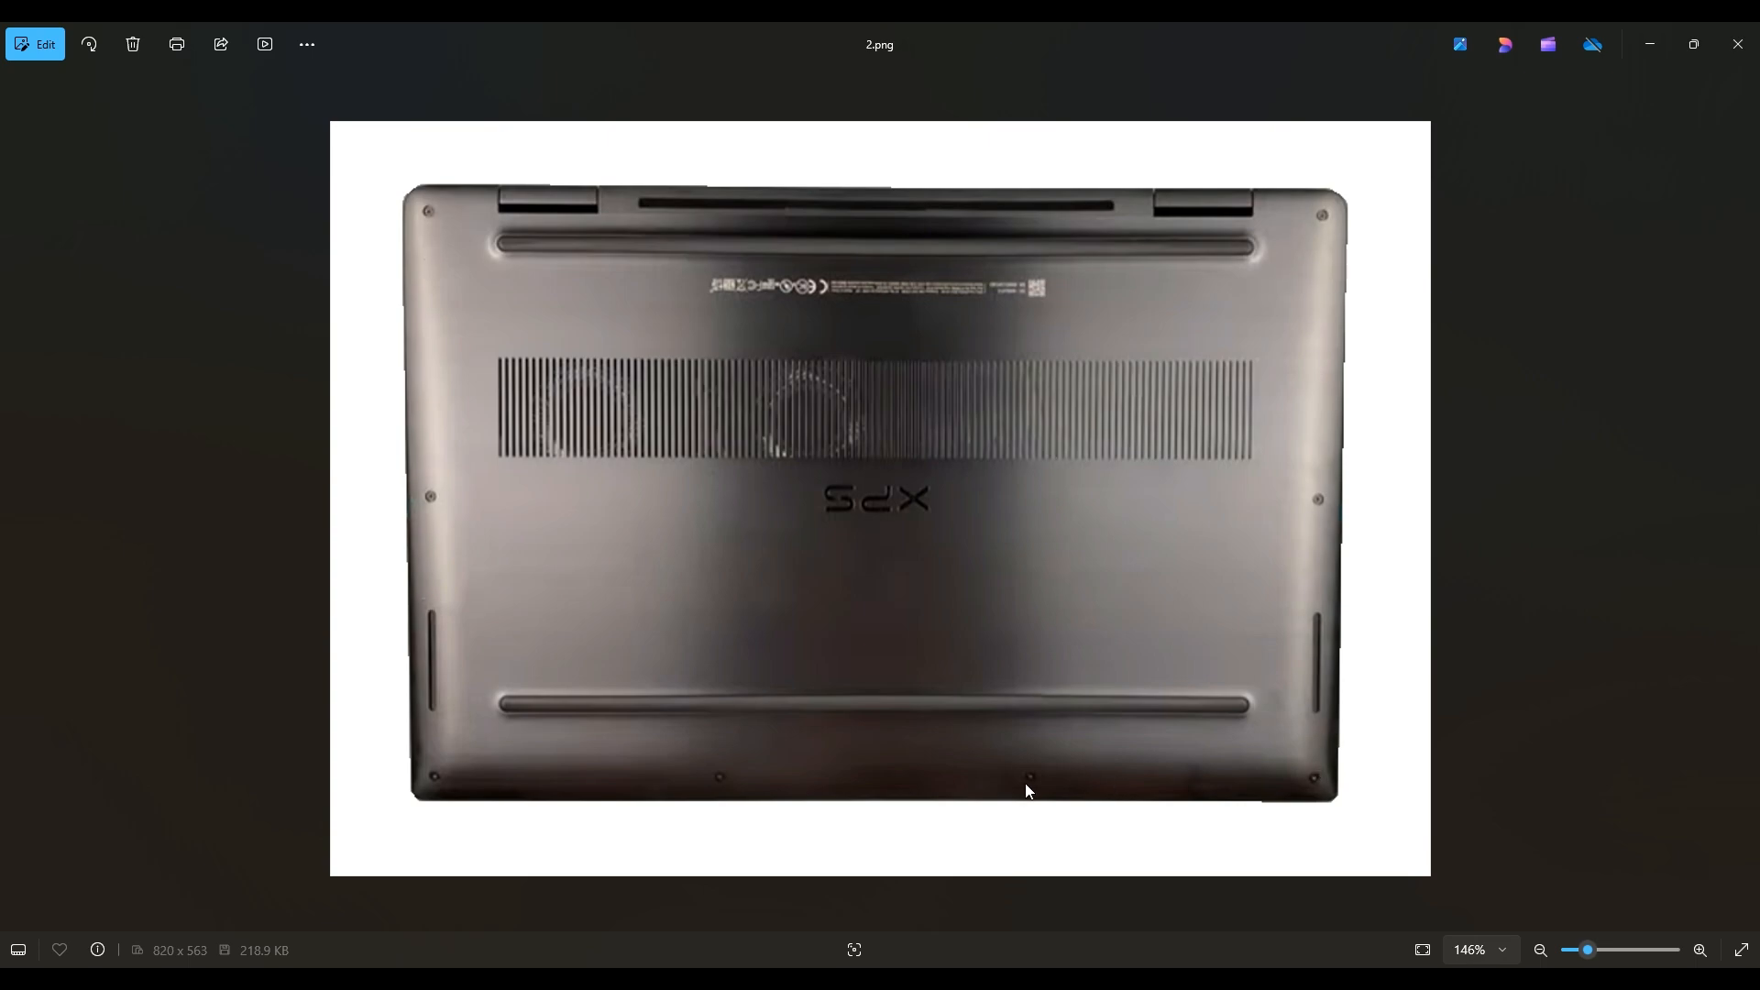
pyautogui.moveTo(970, 777)
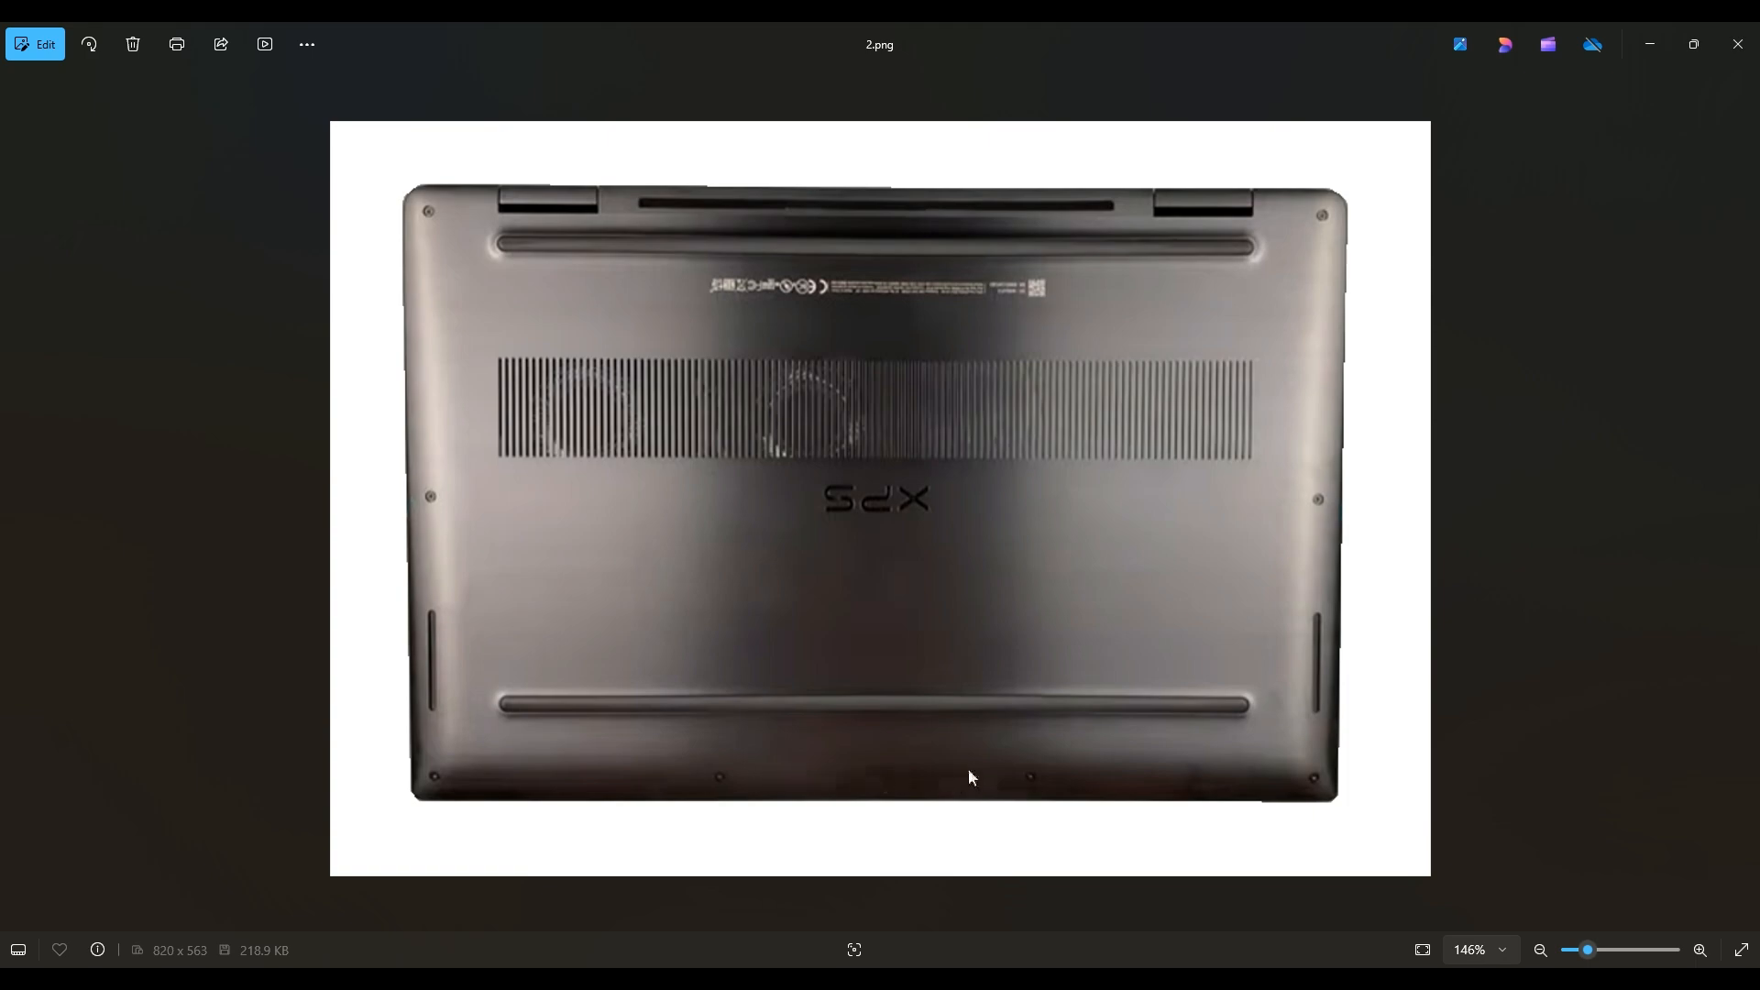
pyautogui.moveTo(515, 261)
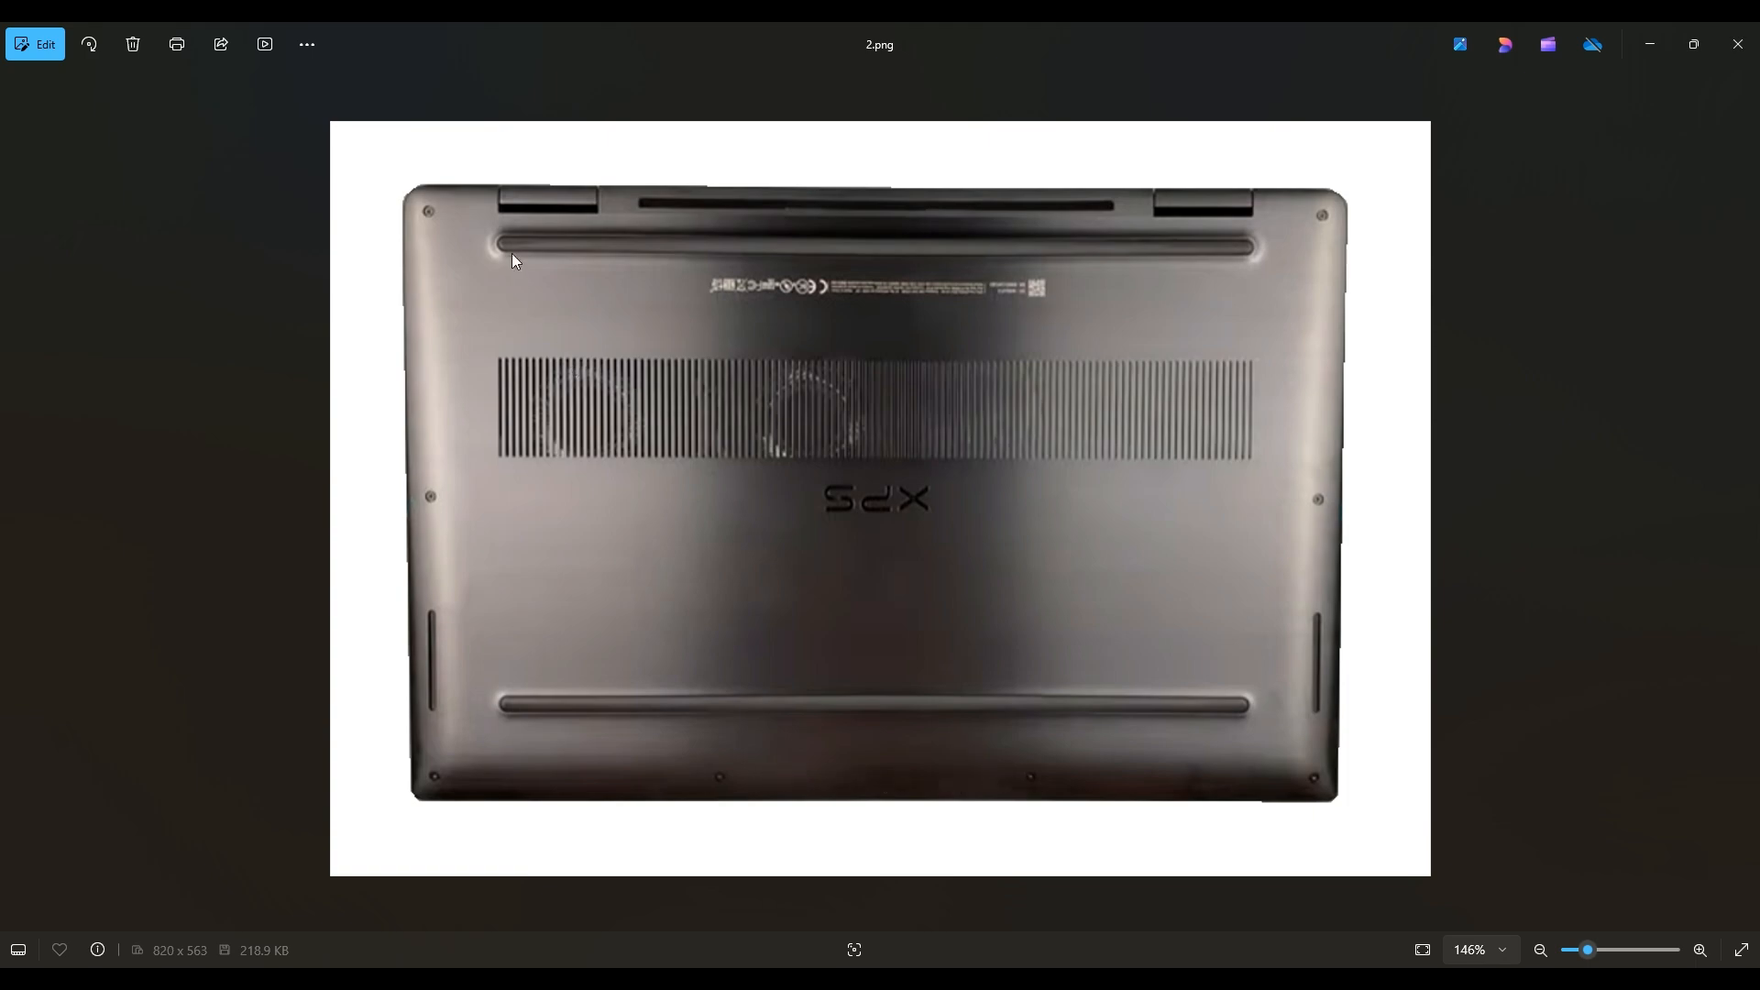
pyautogui.moveTo(494, 256)
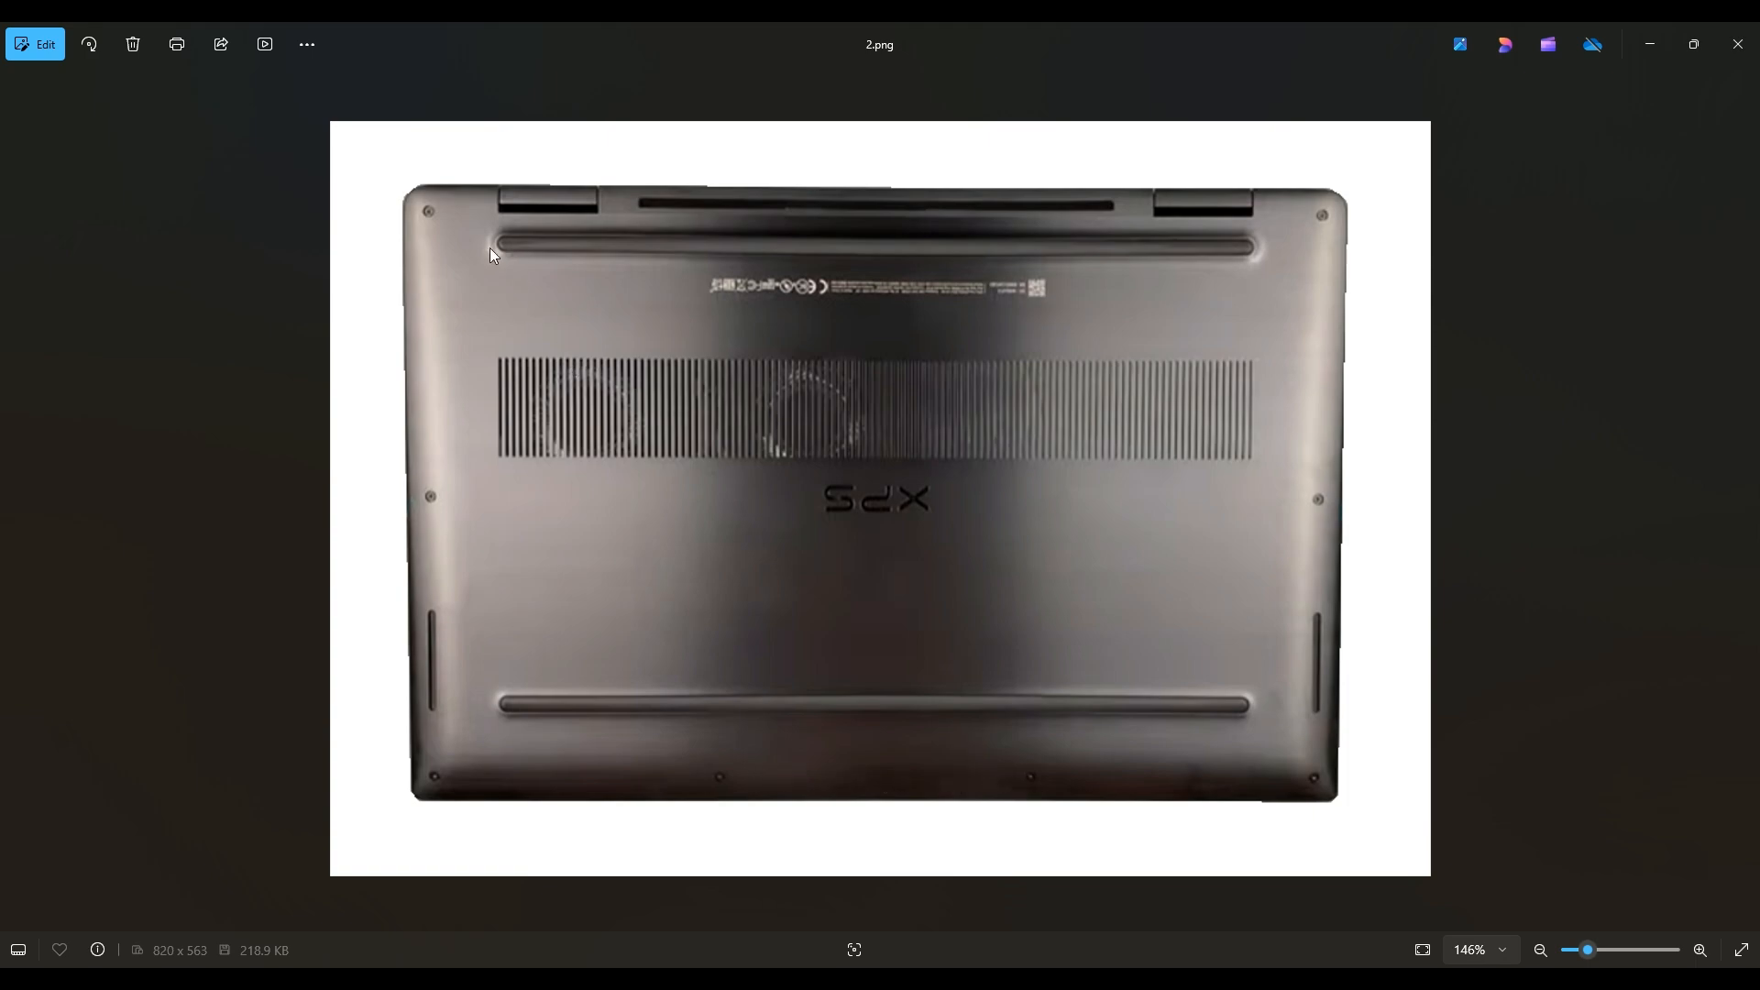
pyautogui.moveTo(503, 215)
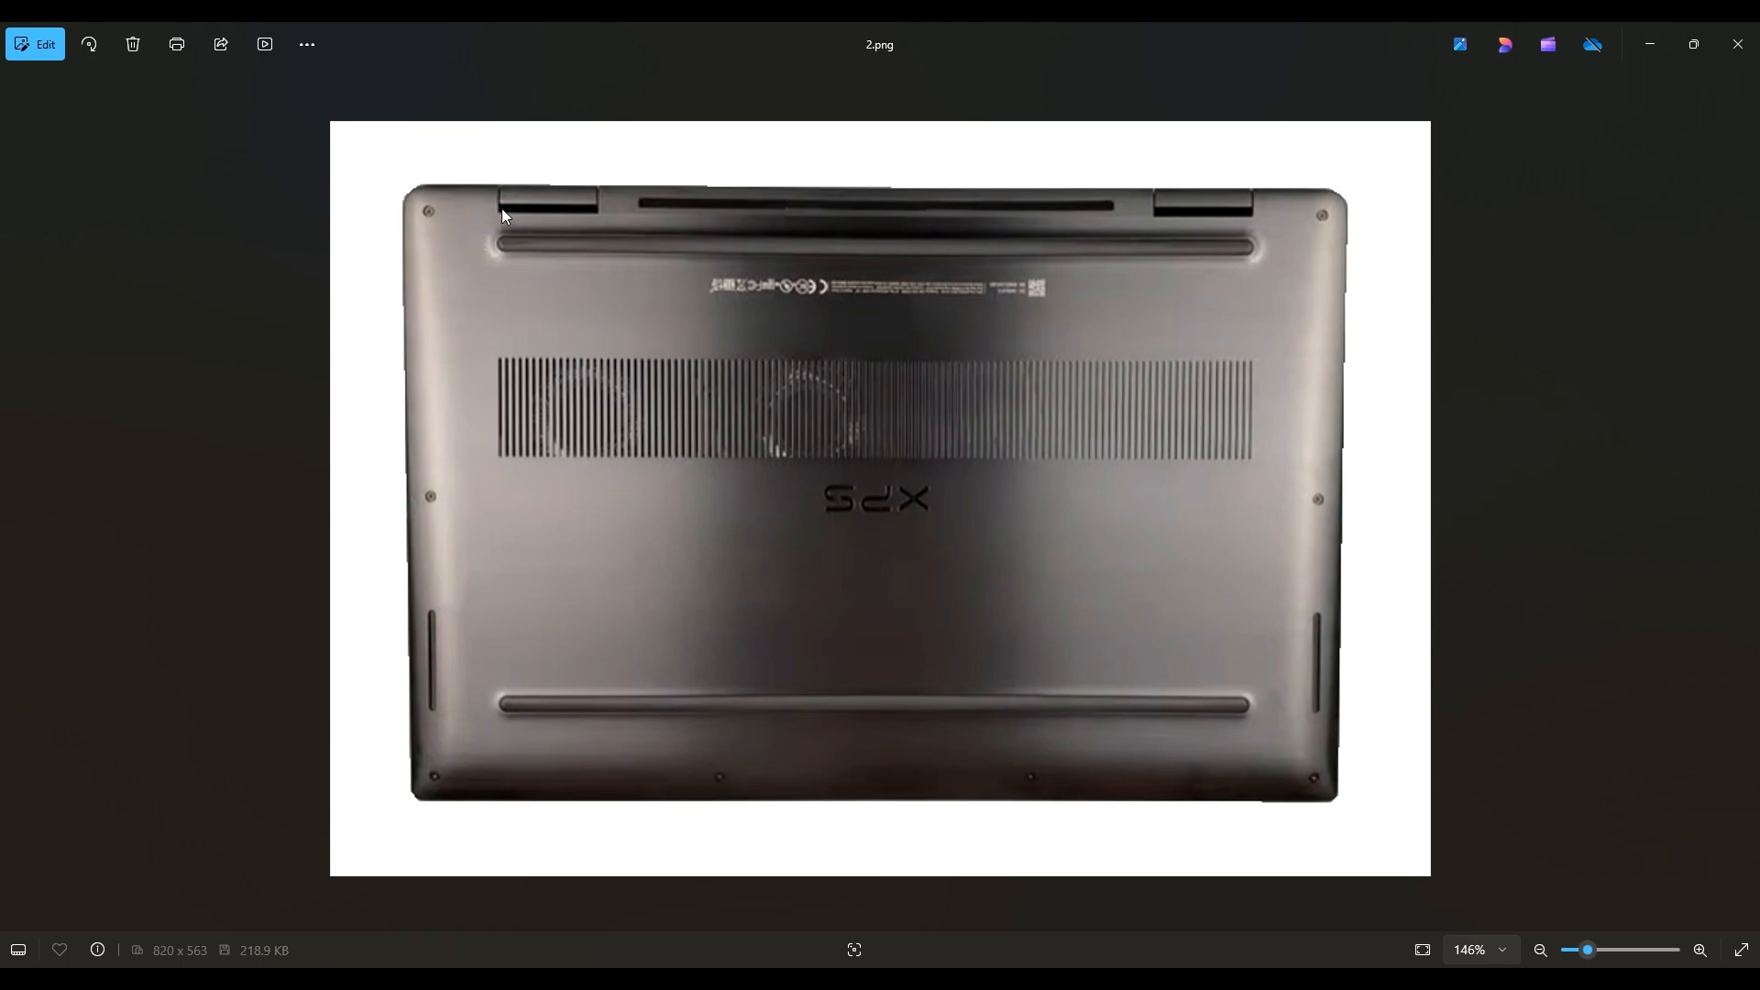
pyautogui.moveTo(407, 784)
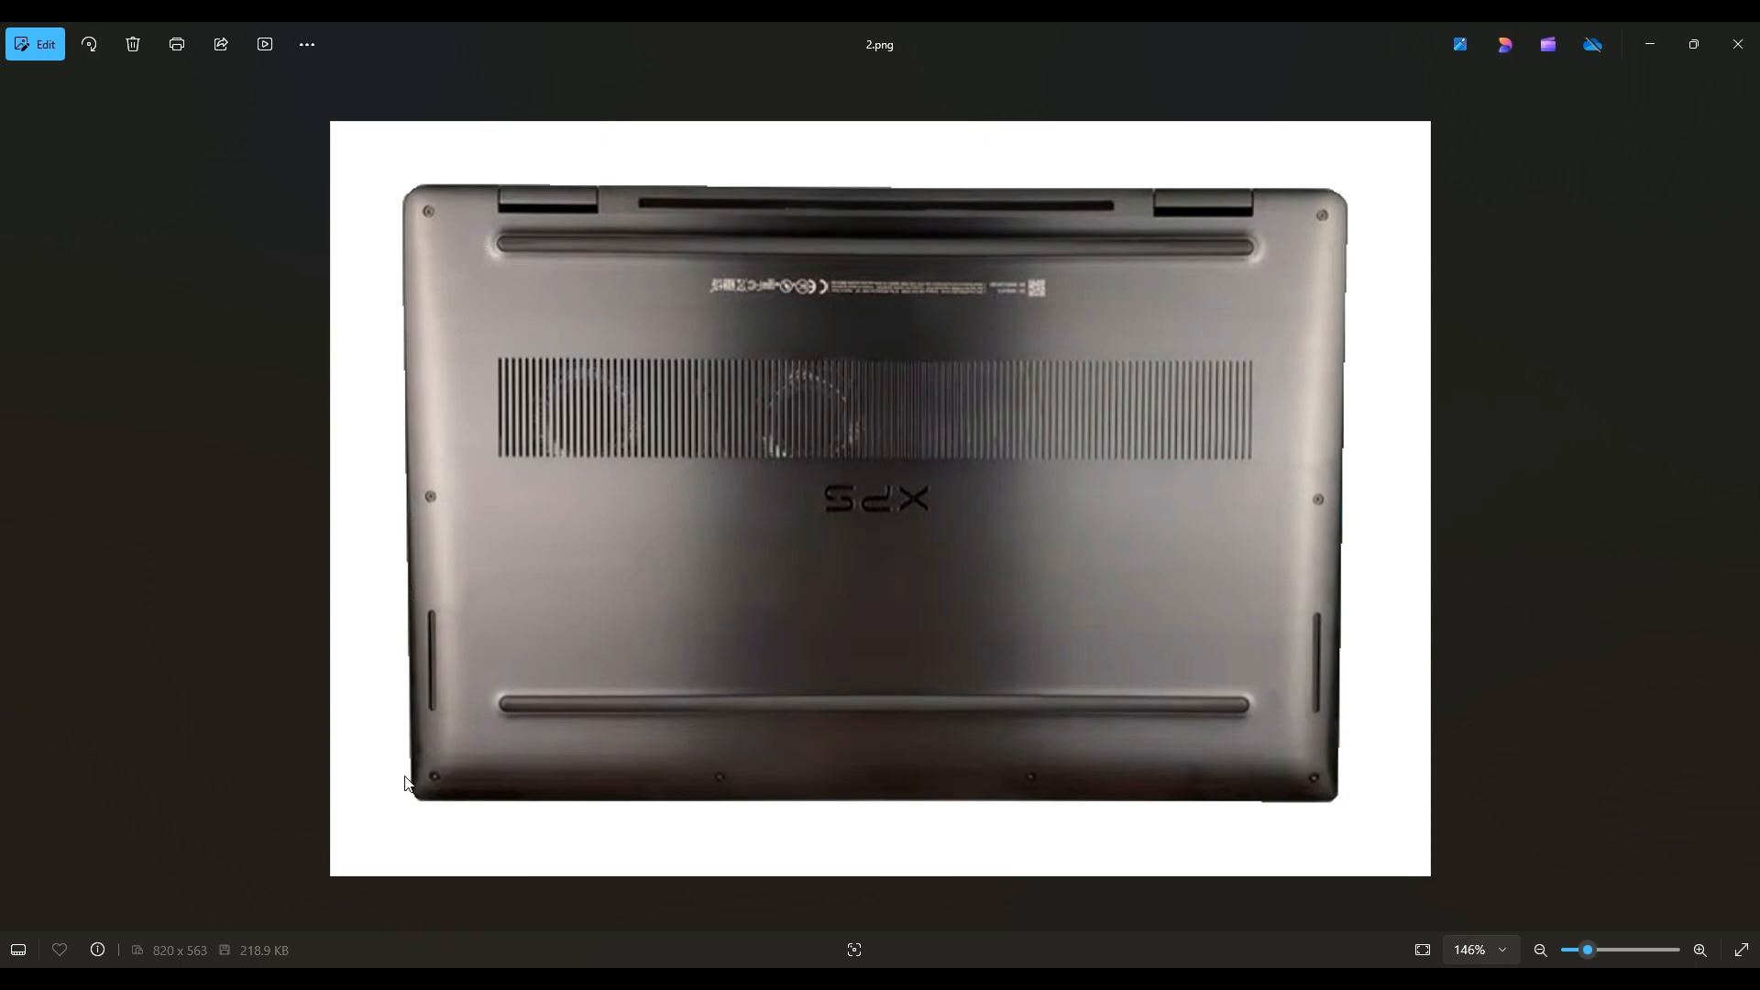
pyautogui.moveTo(1129, 819)
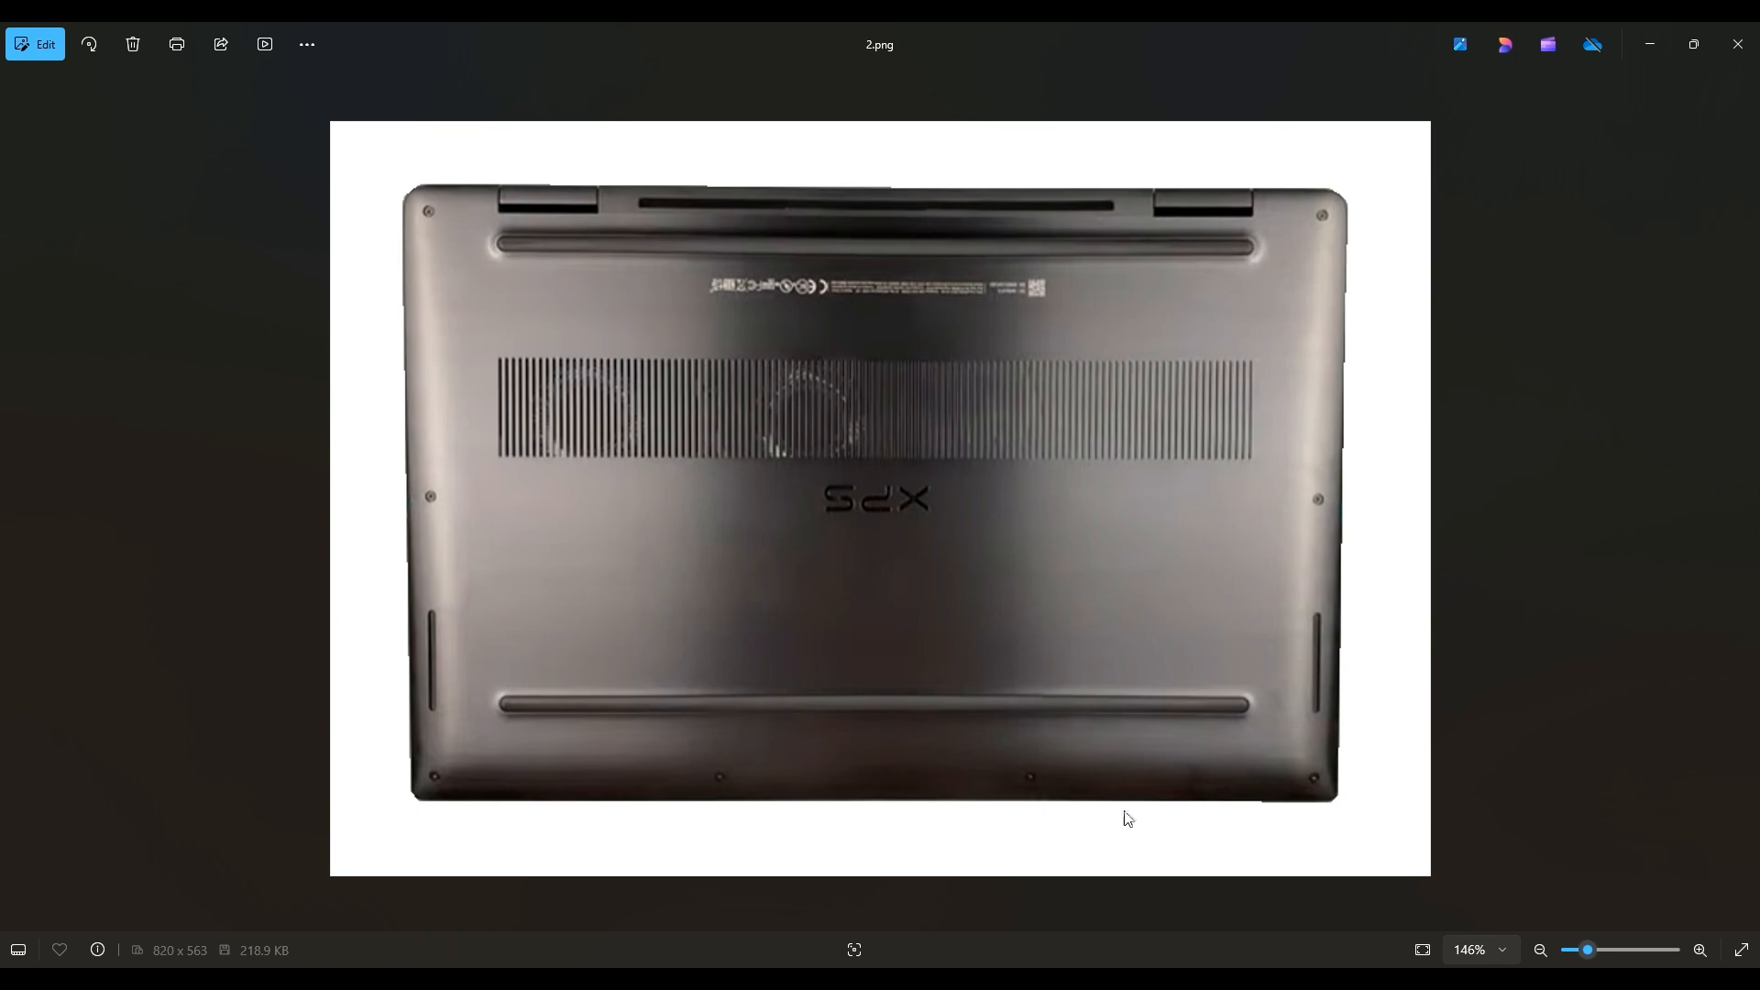
pyautogui.moveTo(1335, 261)
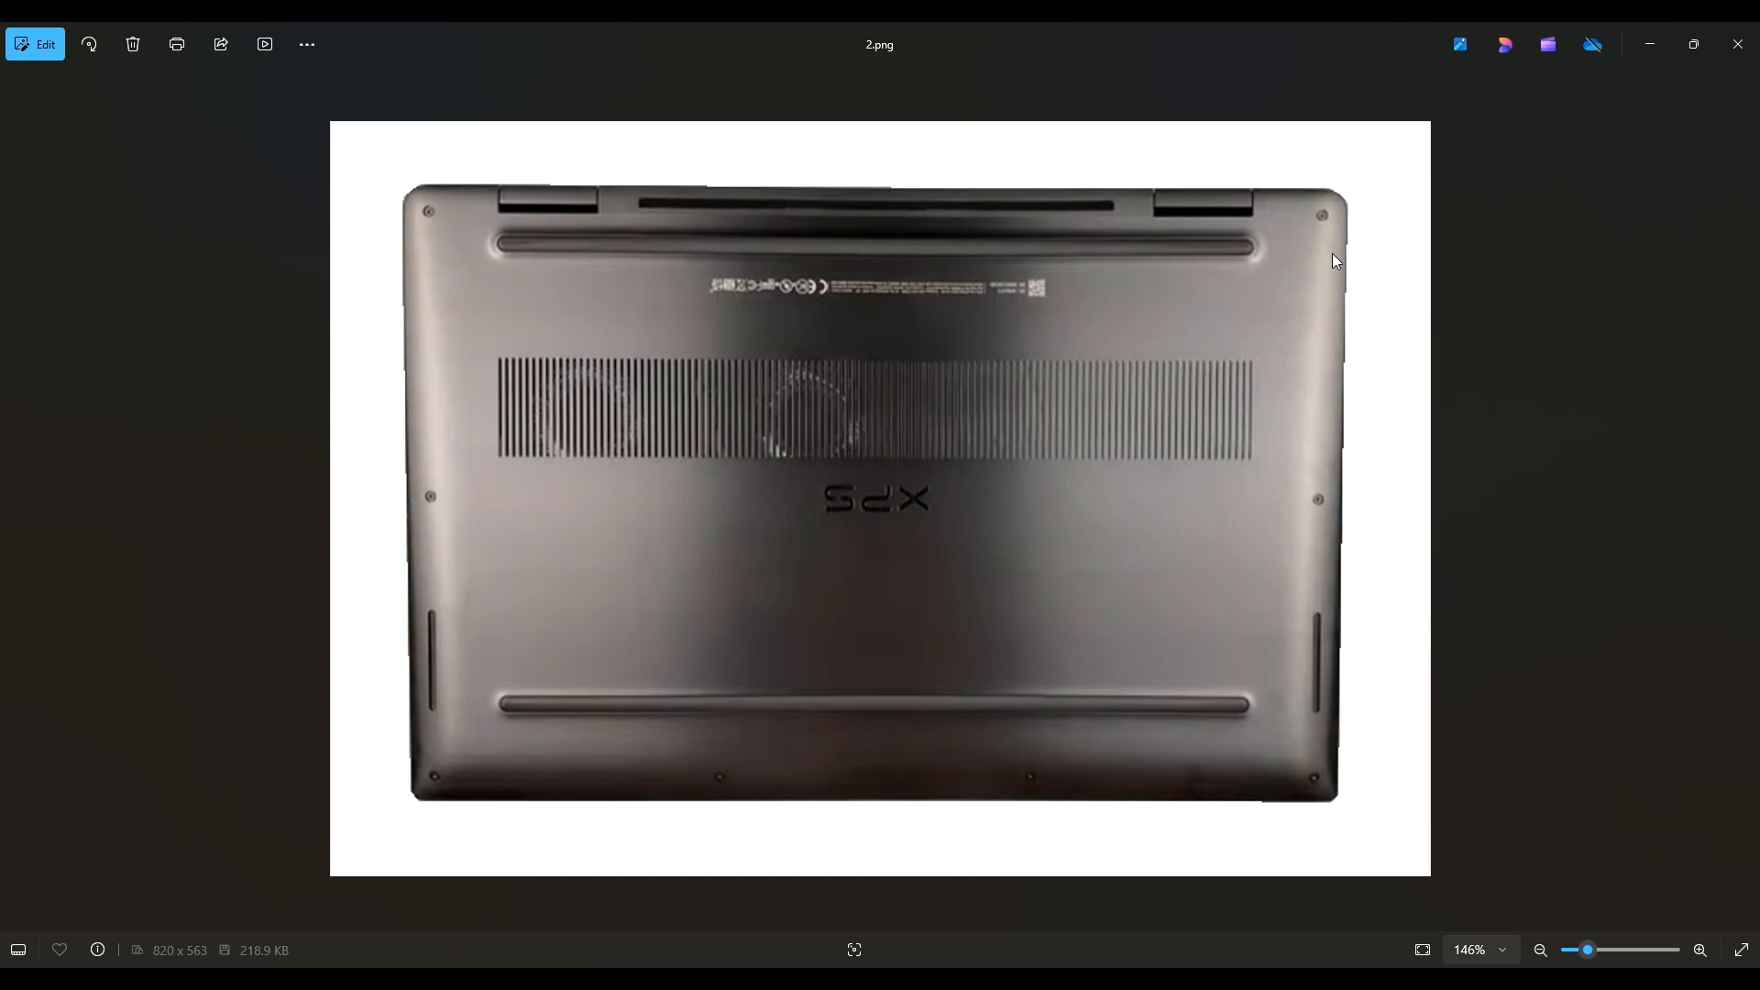
pyautogui.moveTo(470, 401)
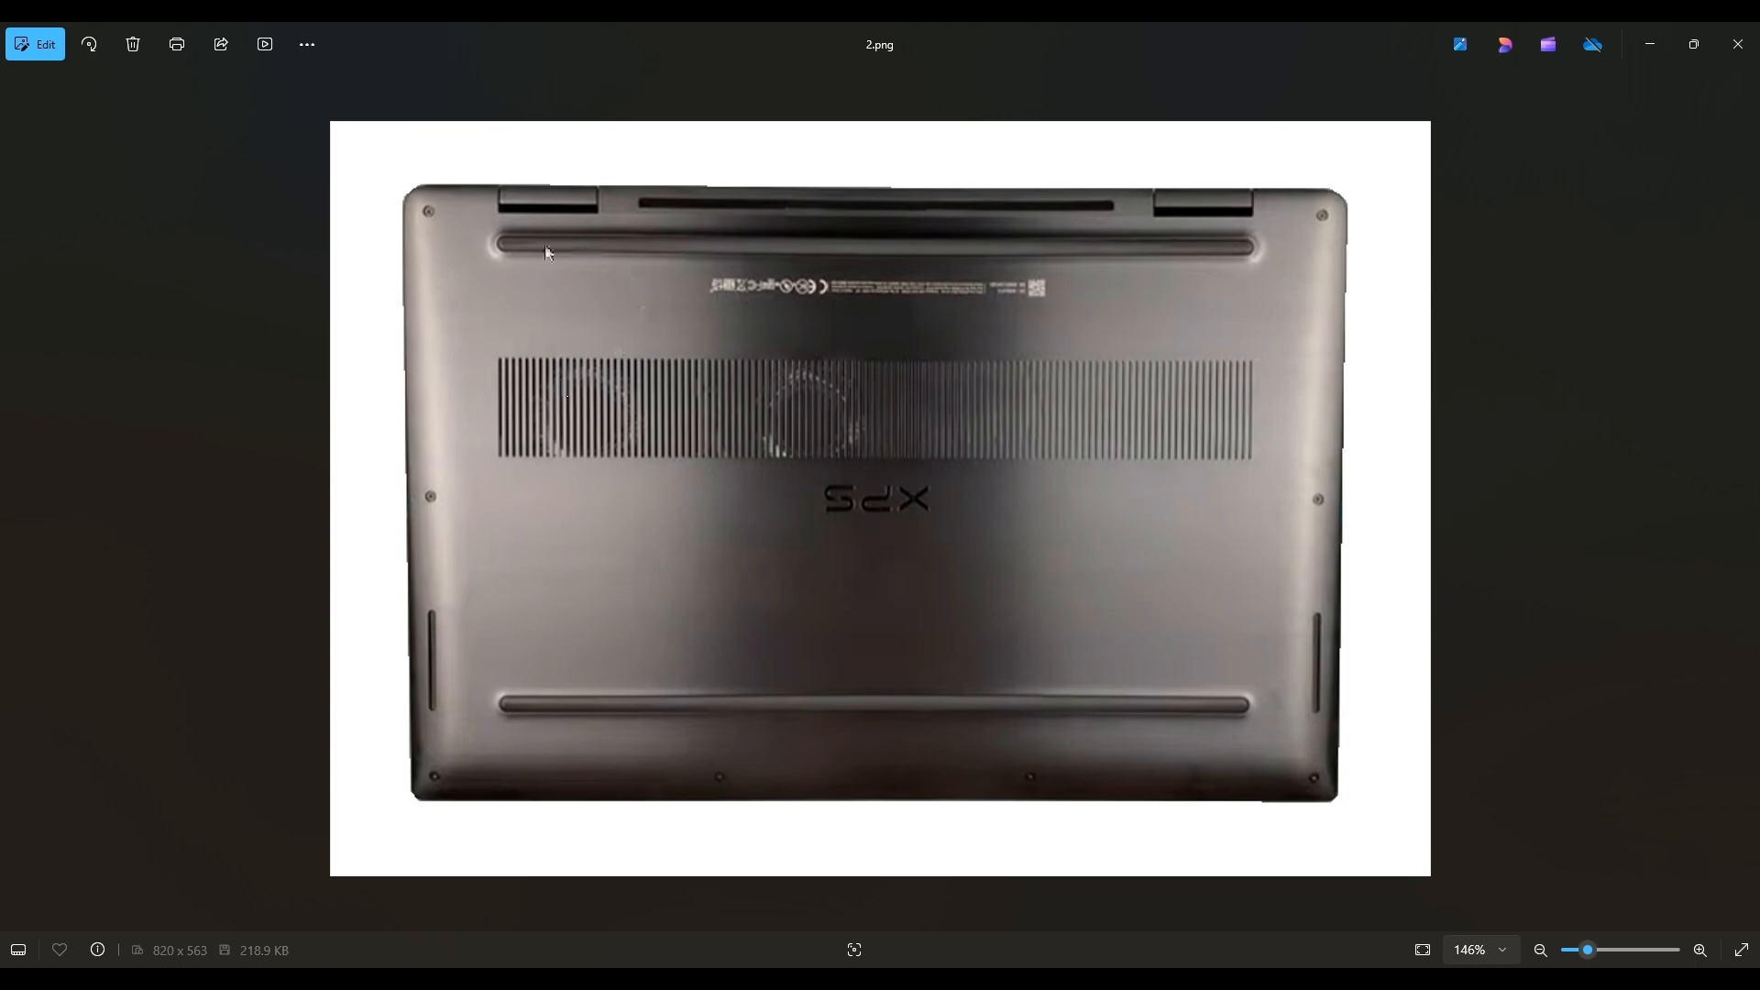
pyautogui.moveTo(427, 211)
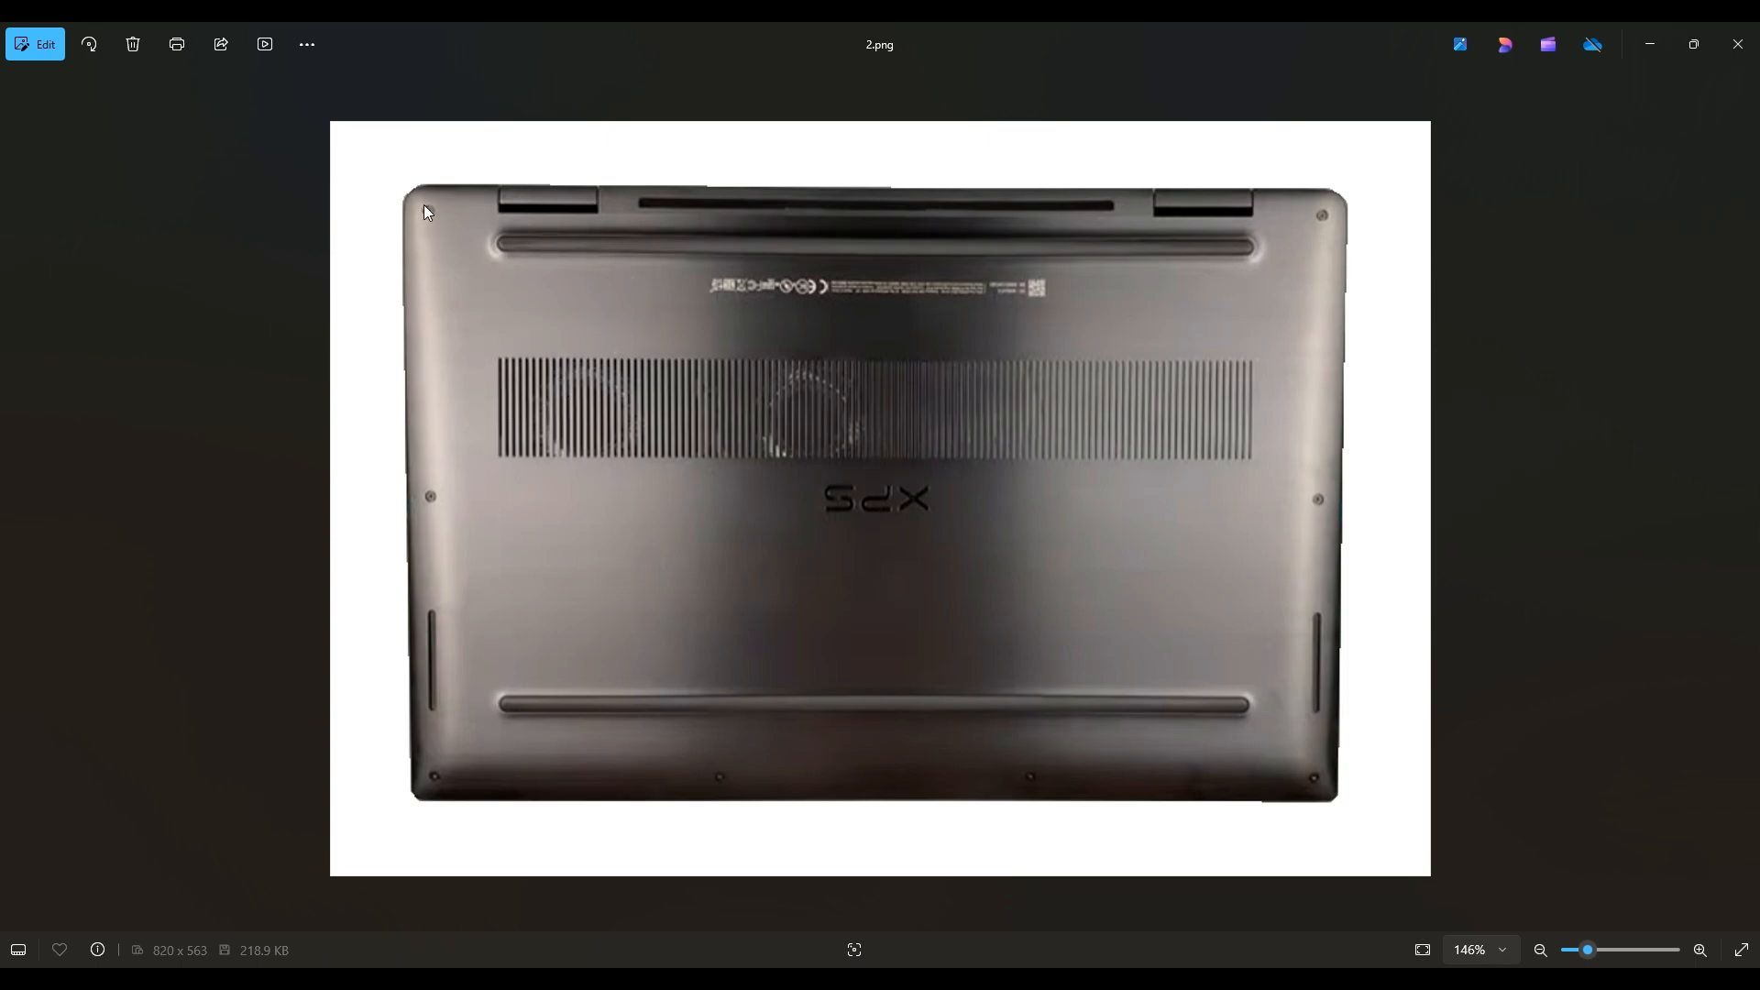
pyautogui.moveTo(407, 609)
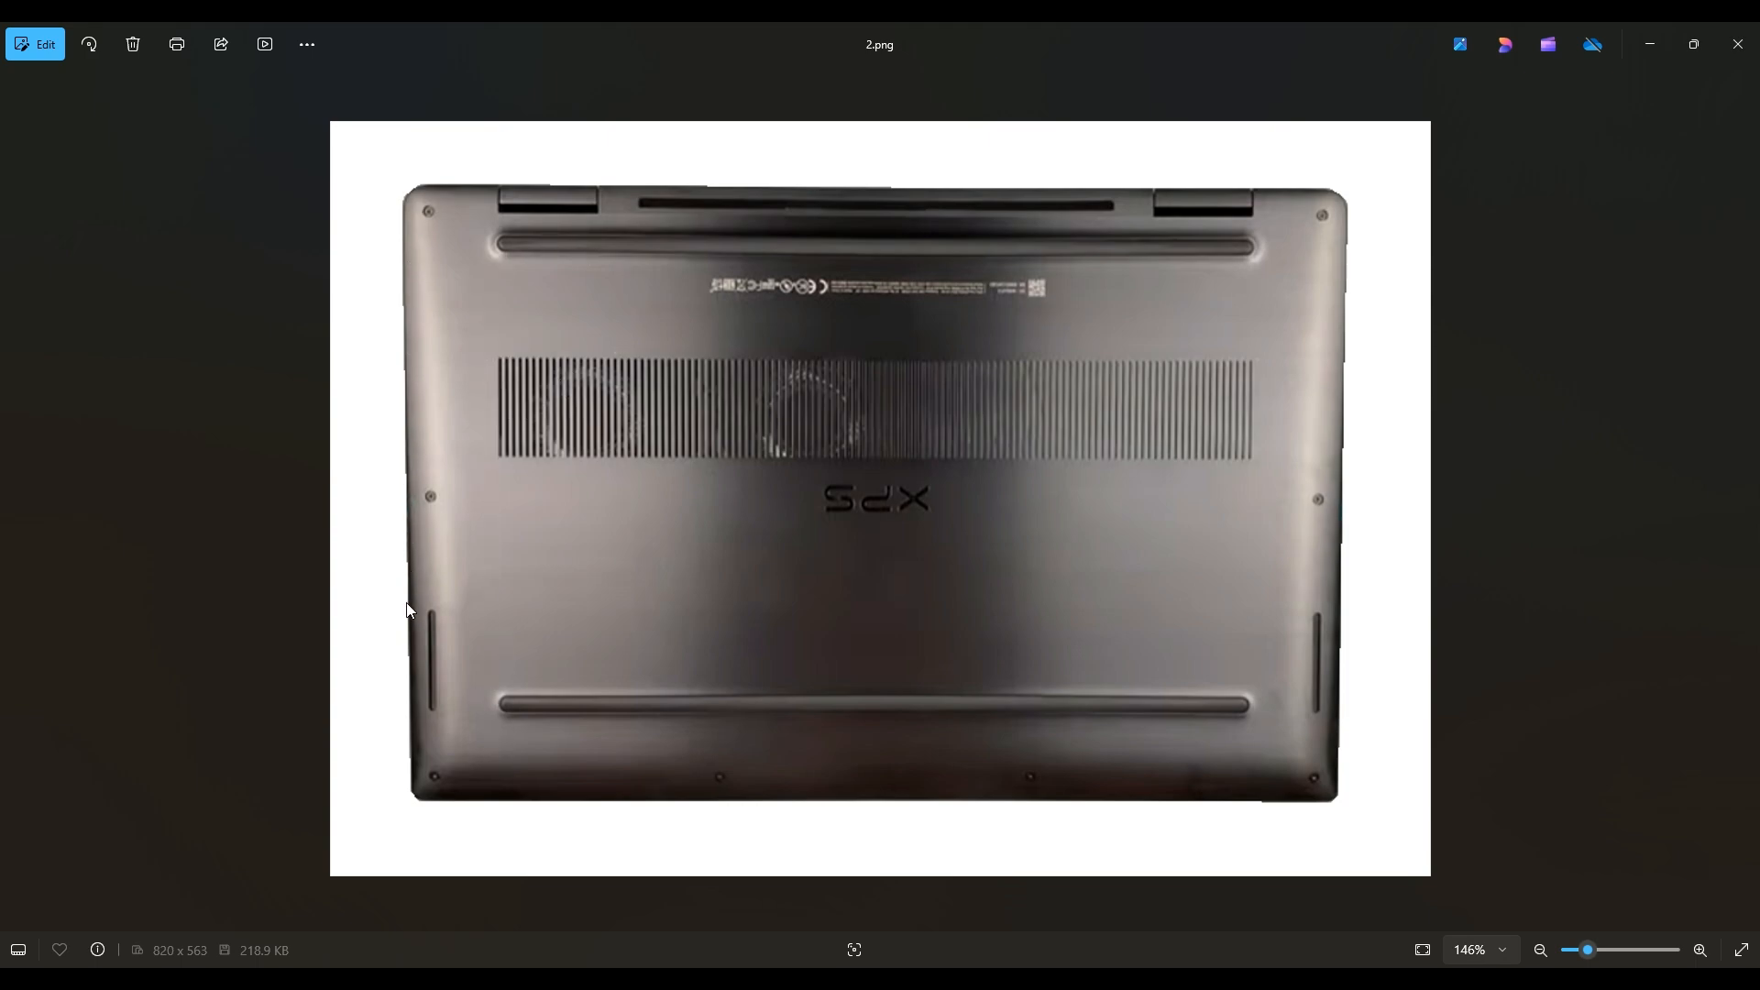
pyautogui.moveTo(425, 311)
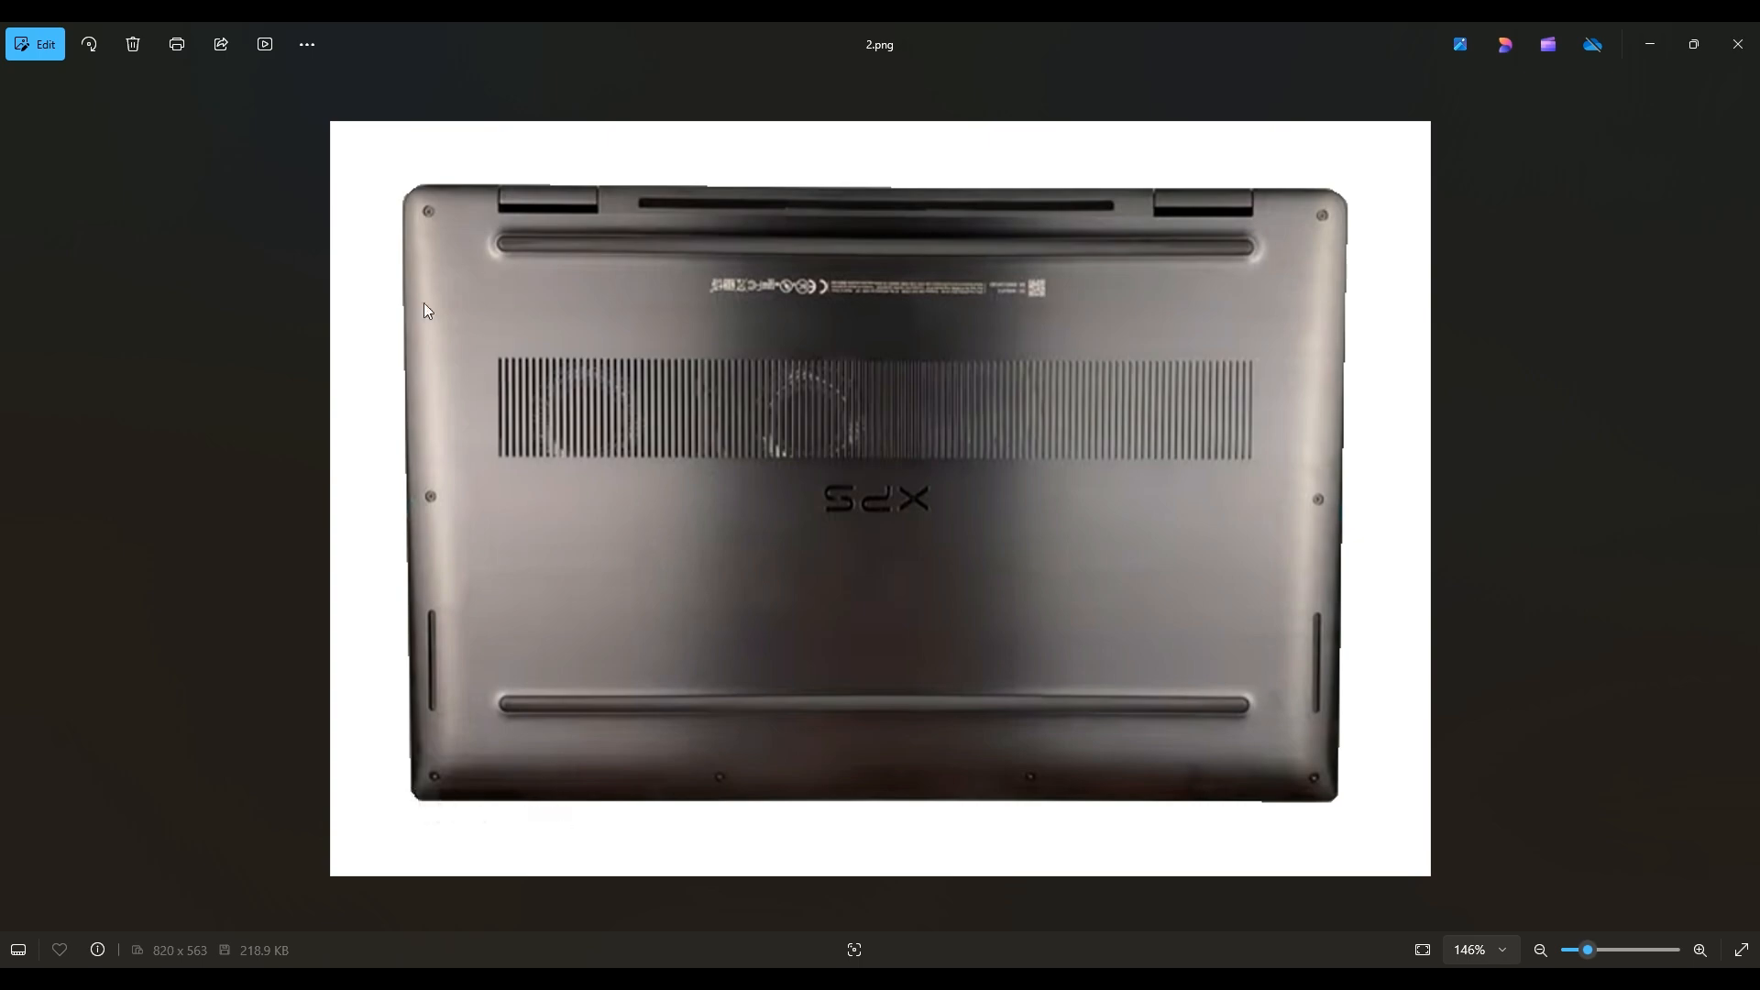
pyautogui.moveTo(374, 471)
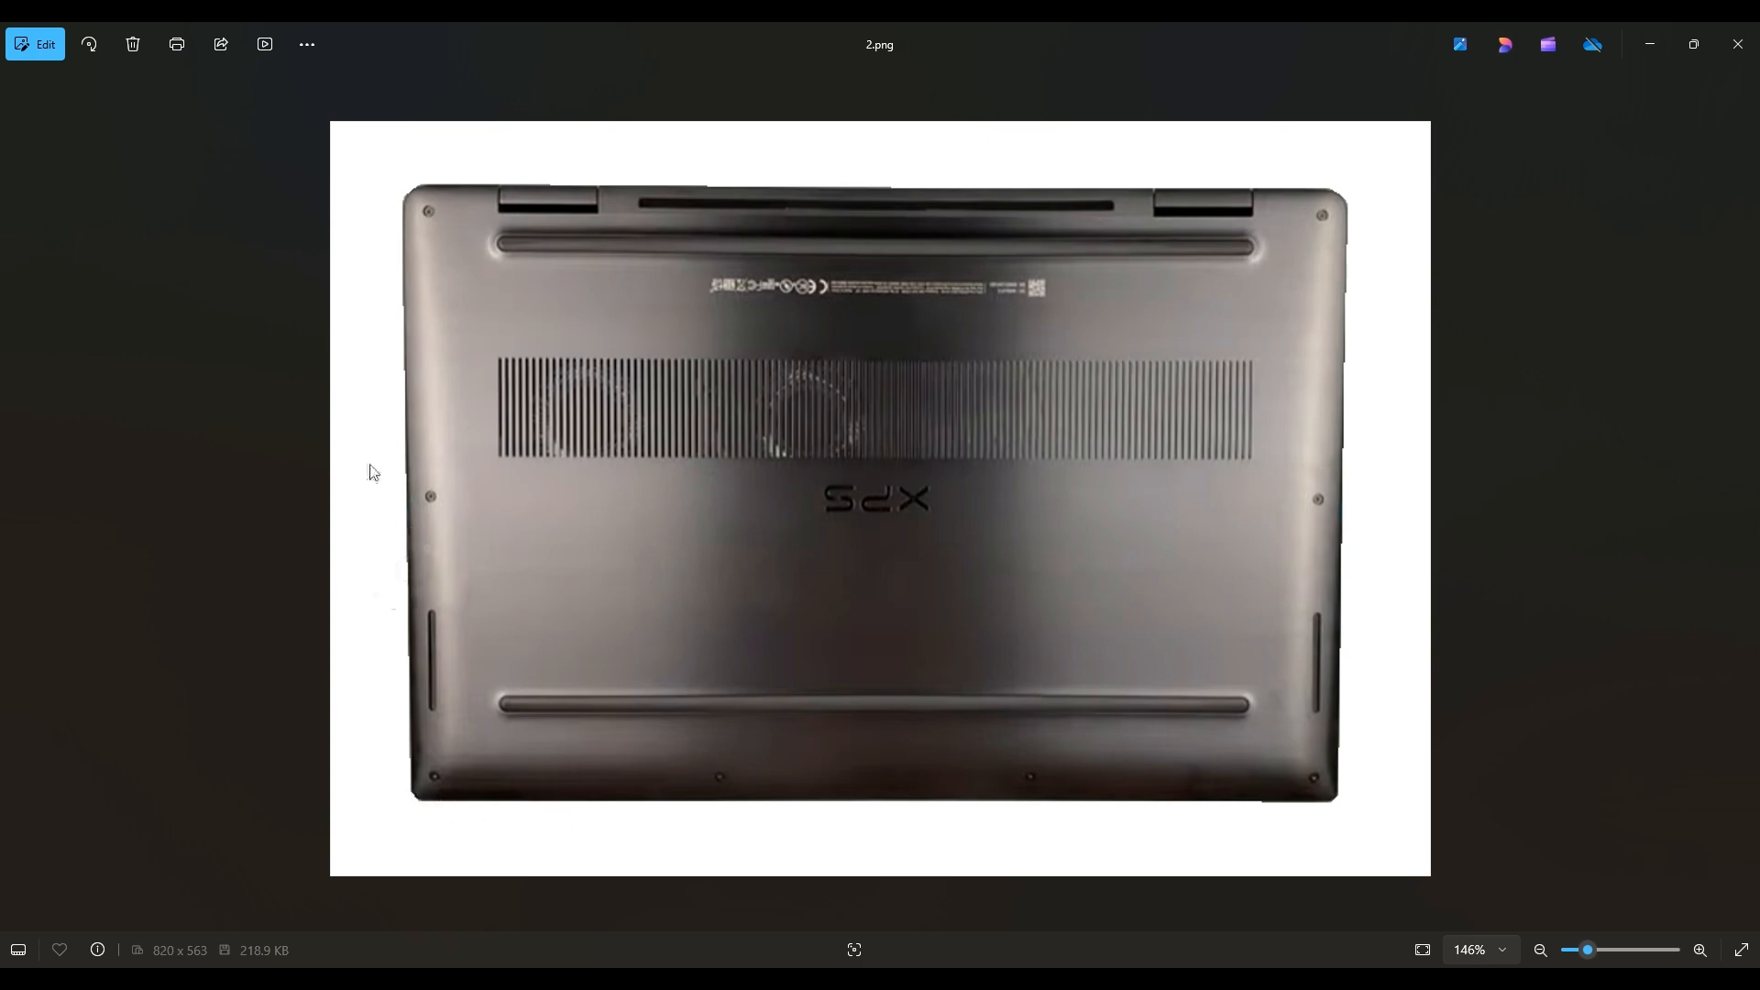
pyautogui.moveTo(1334, 204)
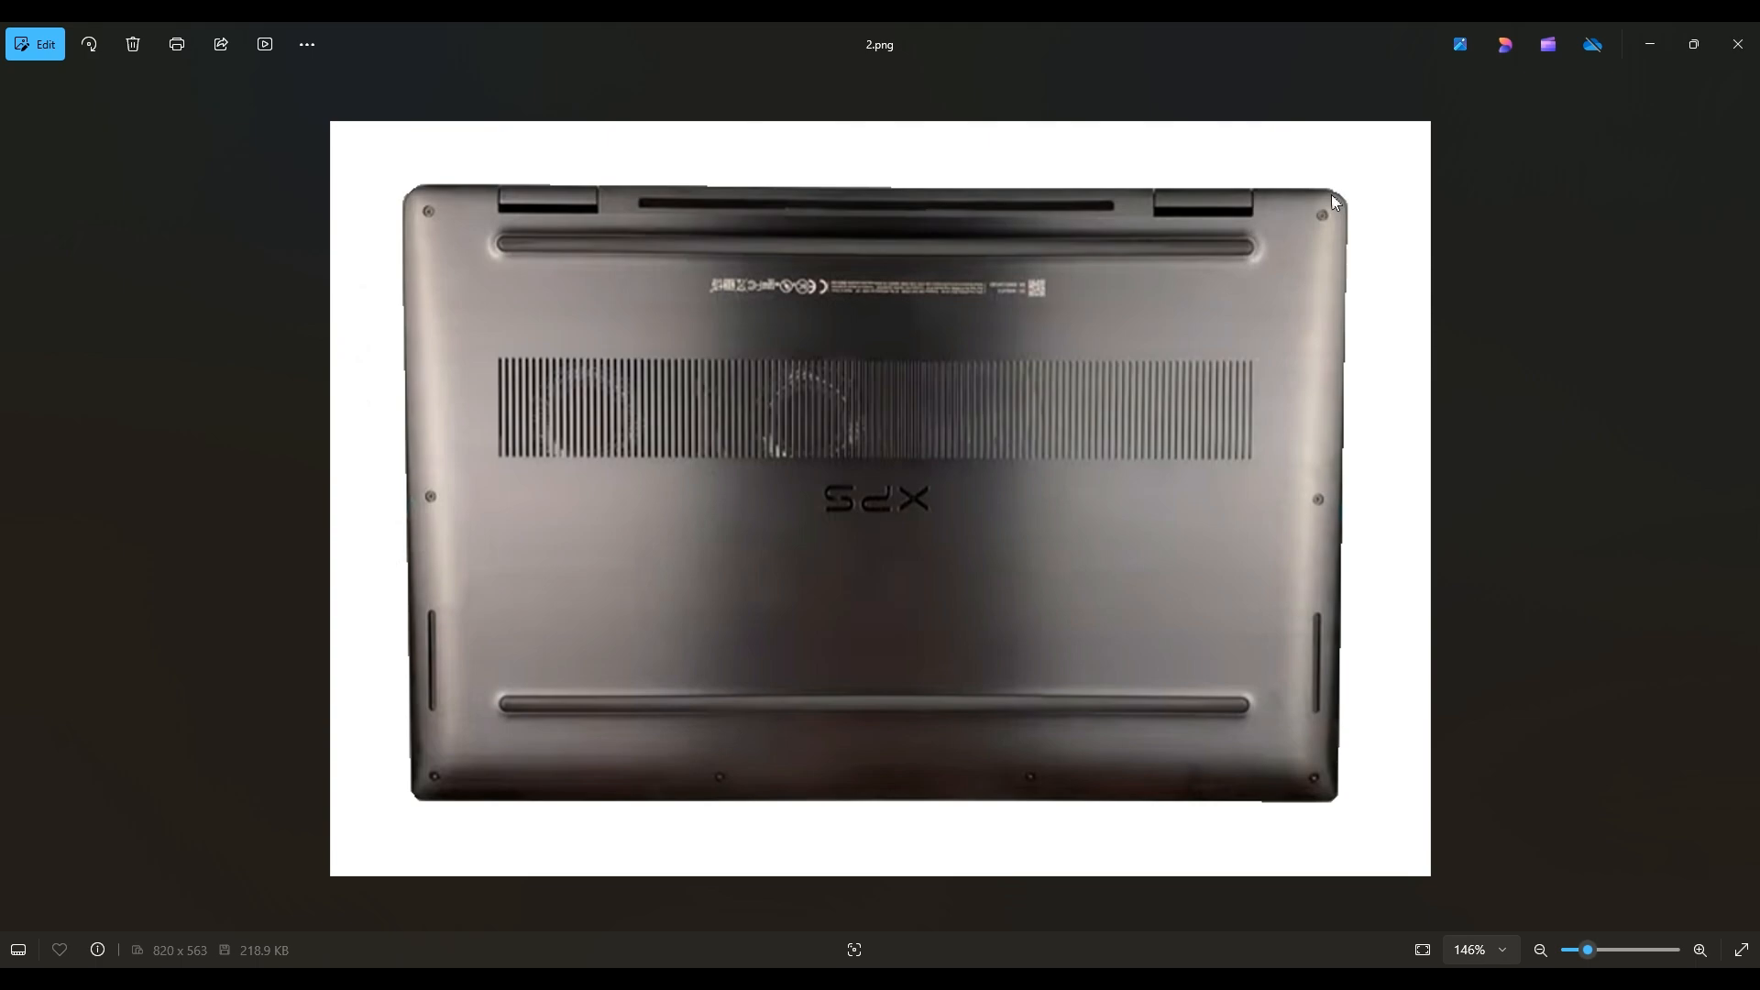
pyautogui.moveTo(1336, 561)
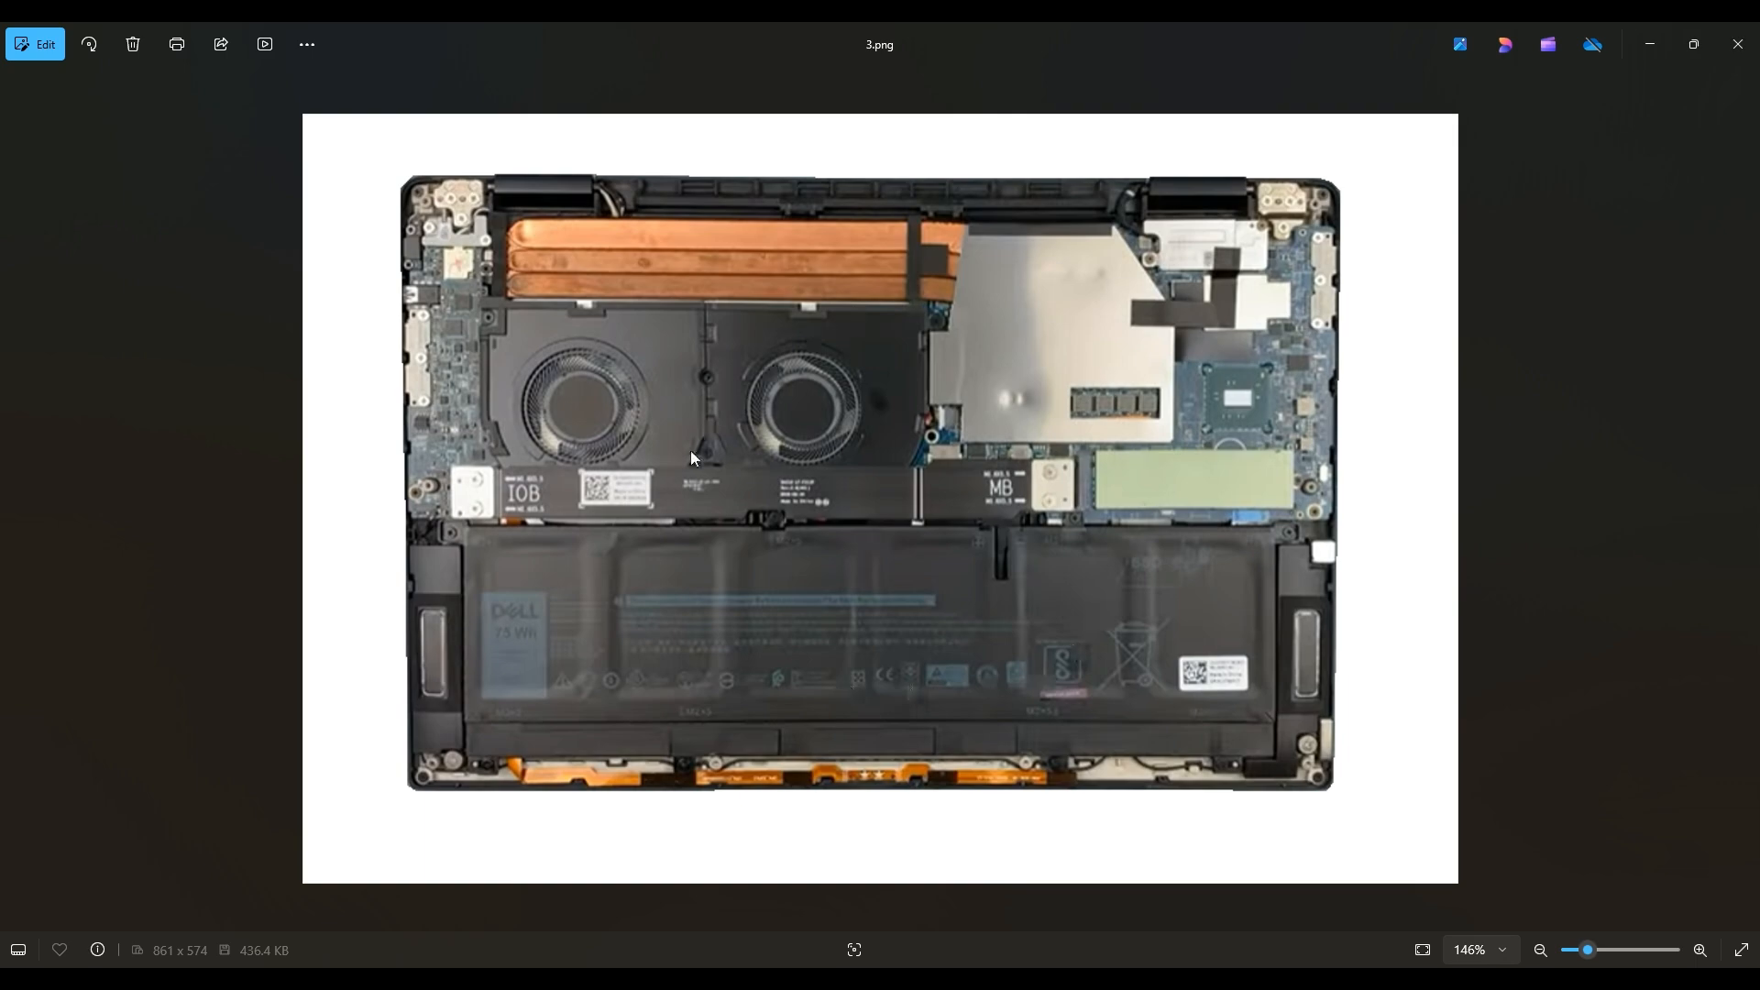
pyautogui.moveTo(1383, 521)
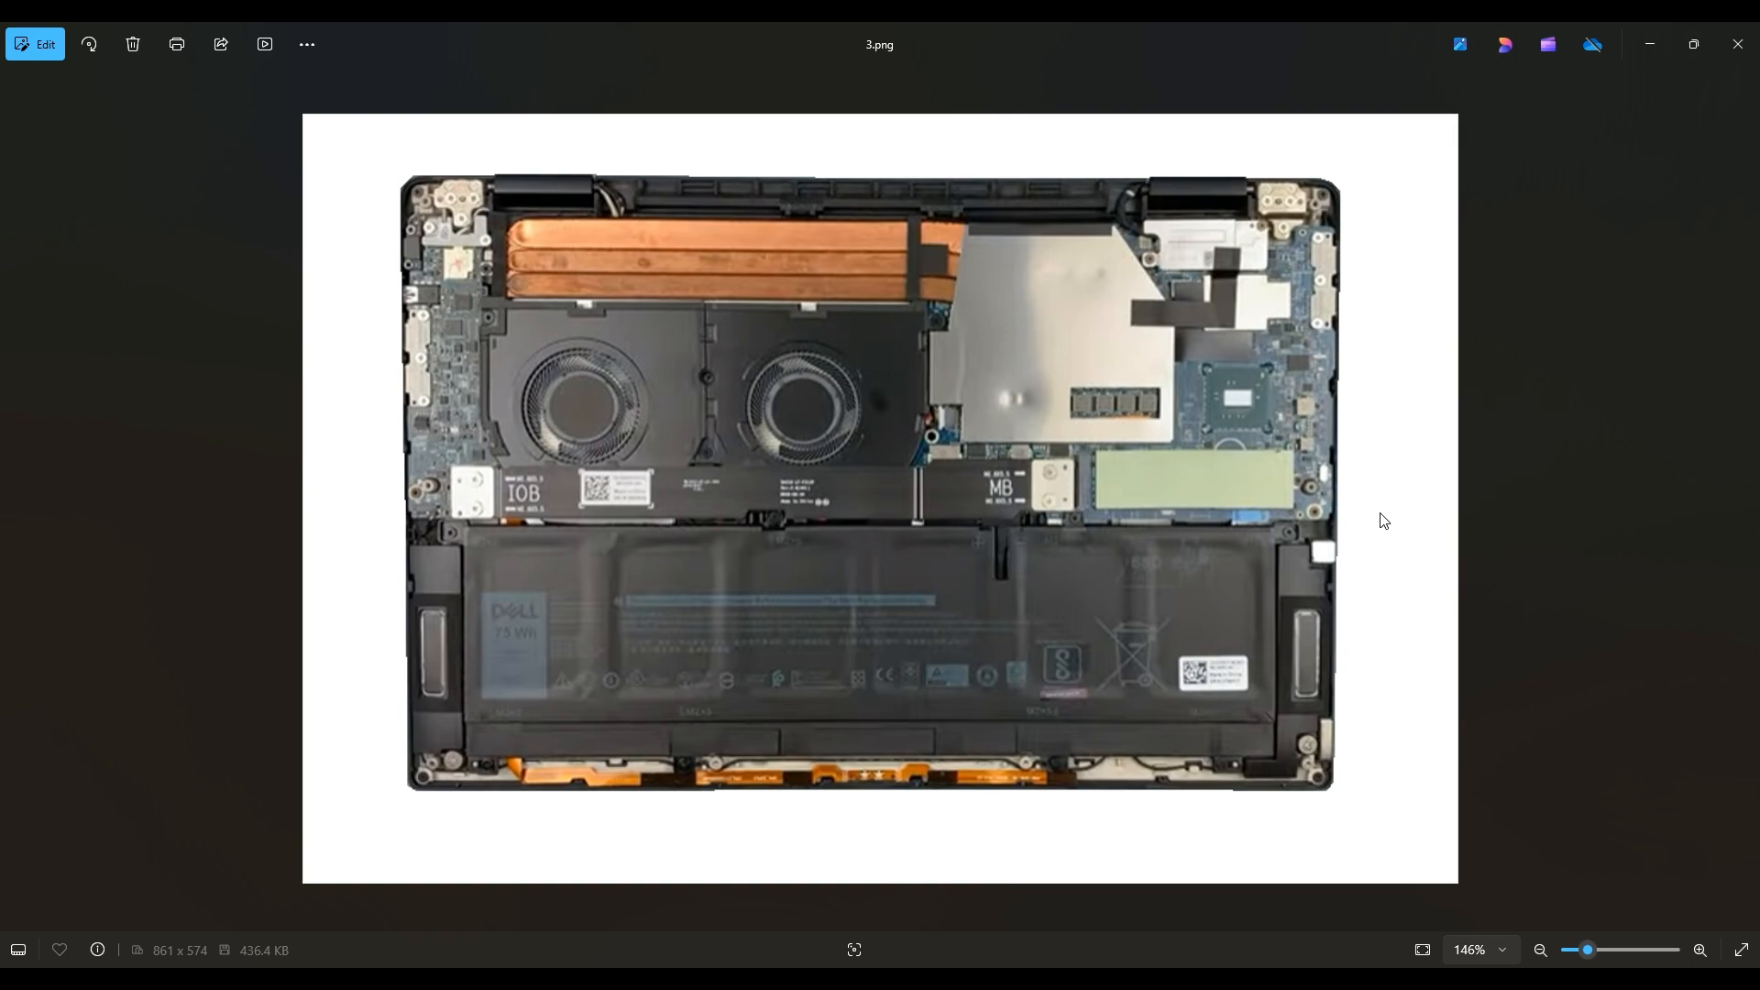
pyautogui.moveTo(1186, 385)
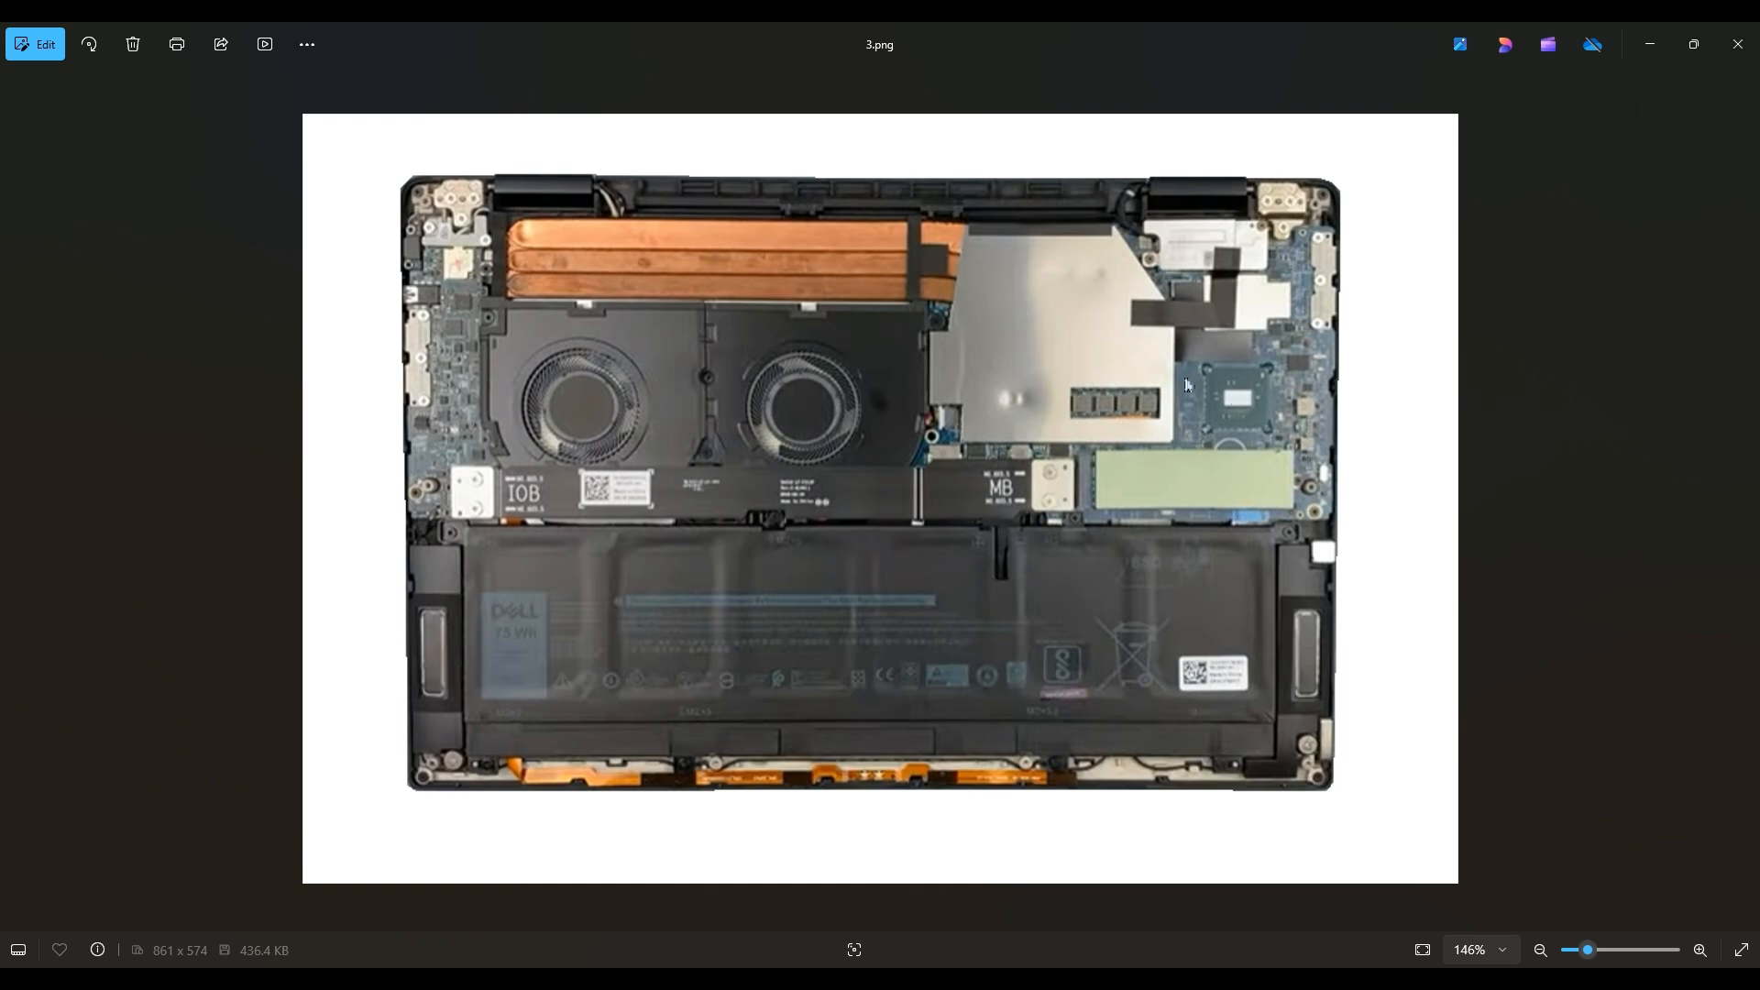
pyautogui.moveTo(690, 211)
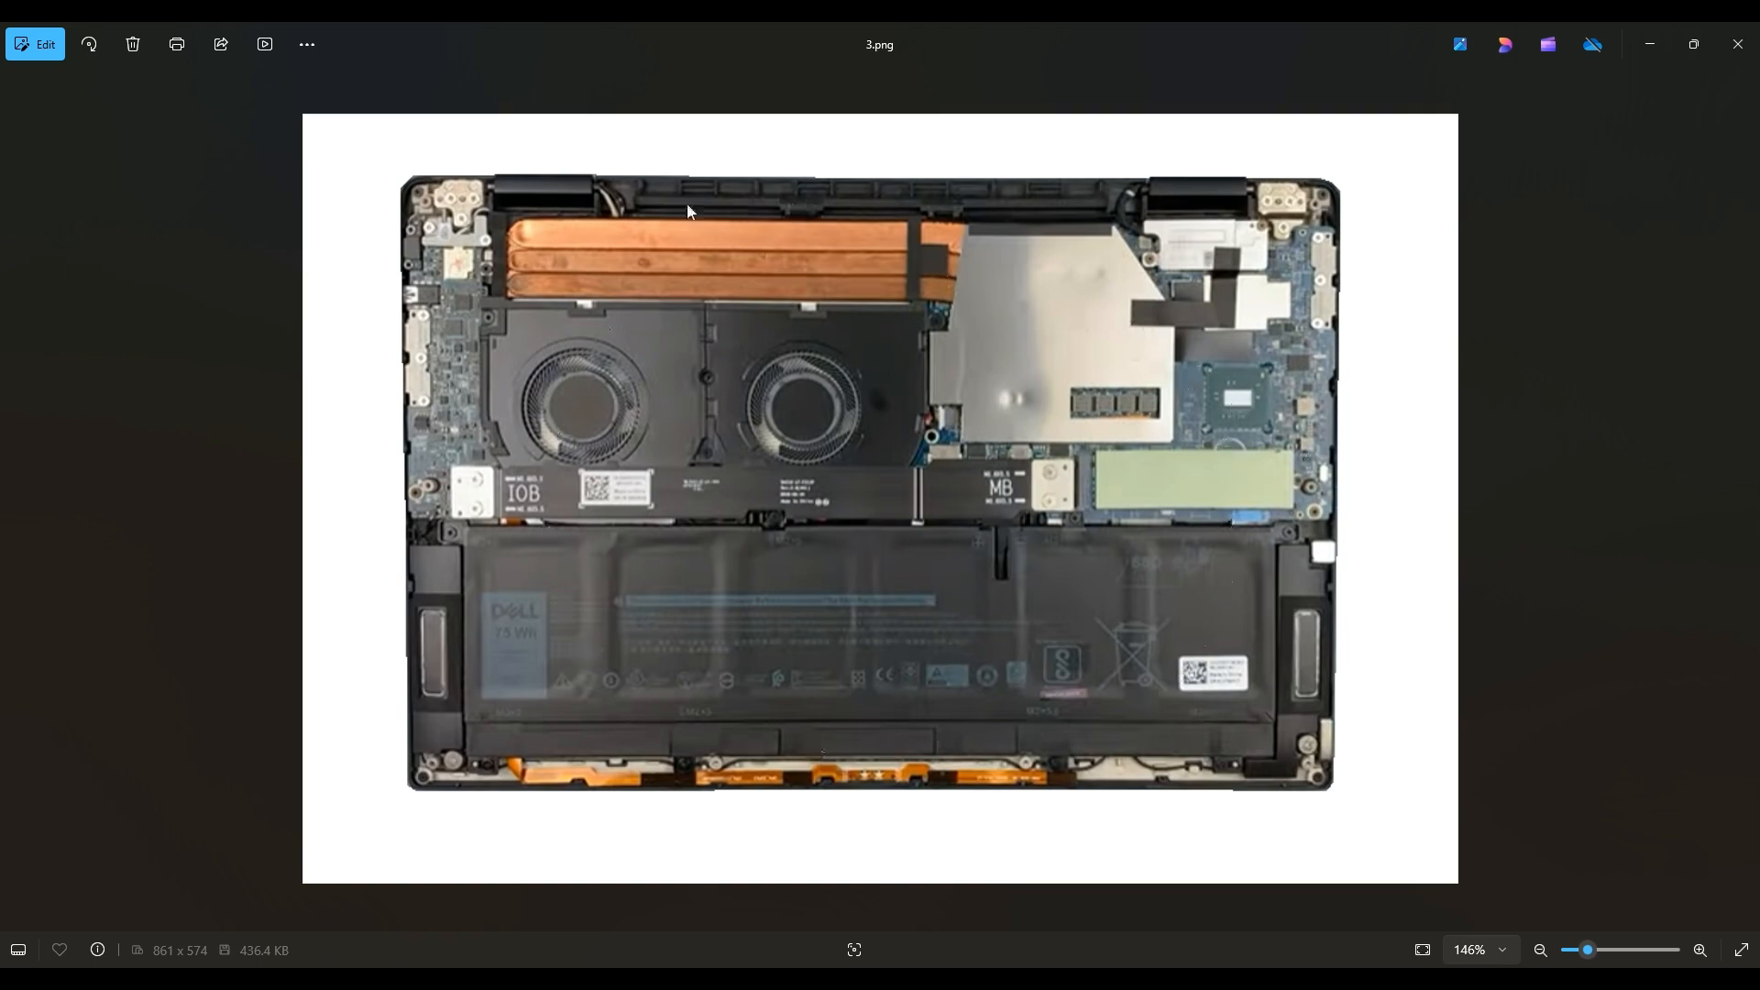
pyautogui.moveTo(705, 677)
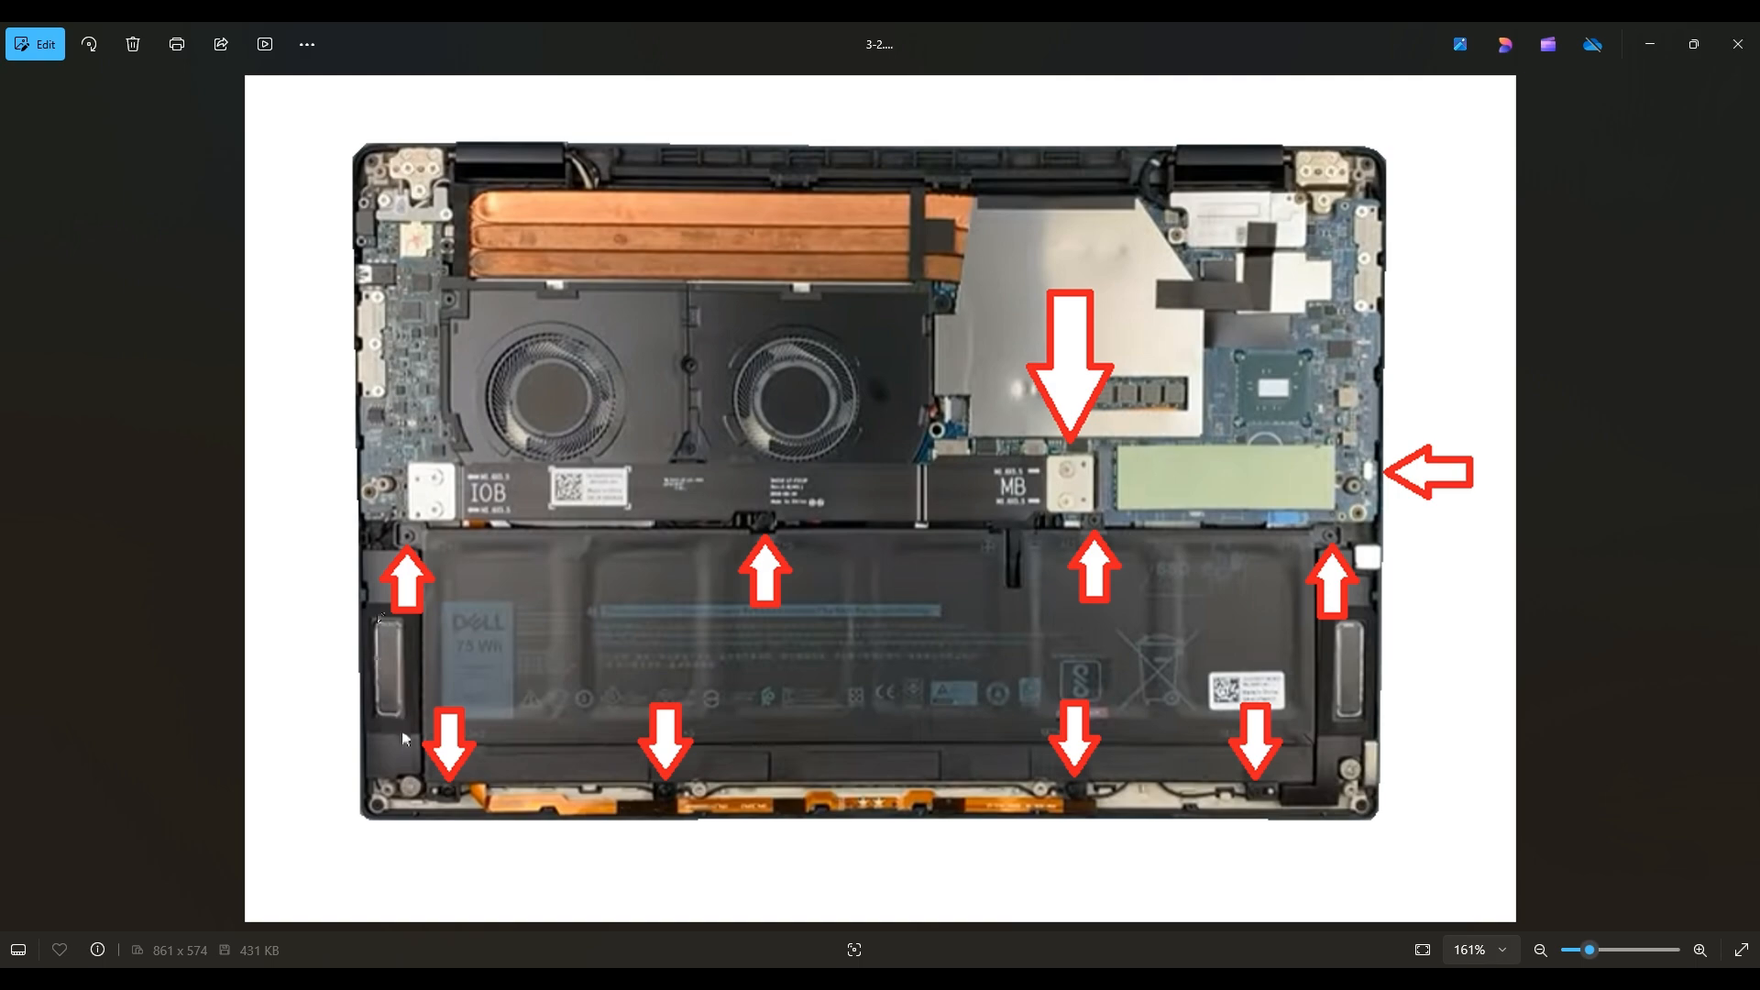
pyautogui.moveTo(425, 682)
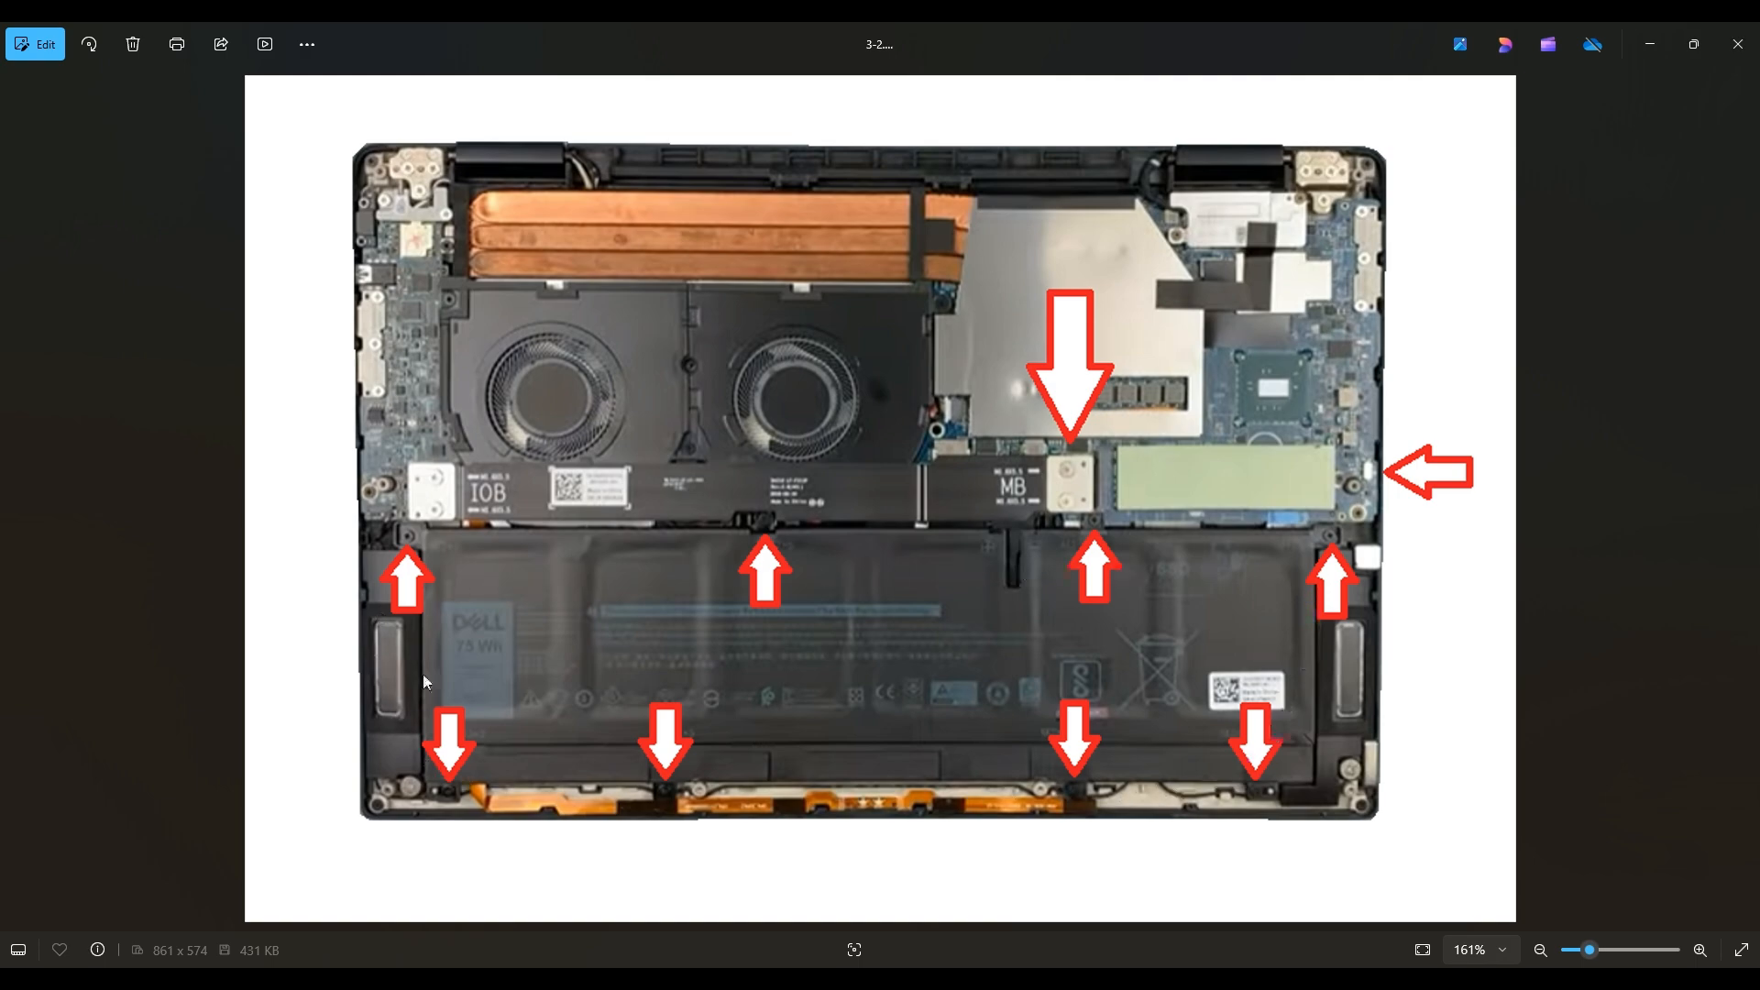
pyautogui.moveTo(1066, 630)
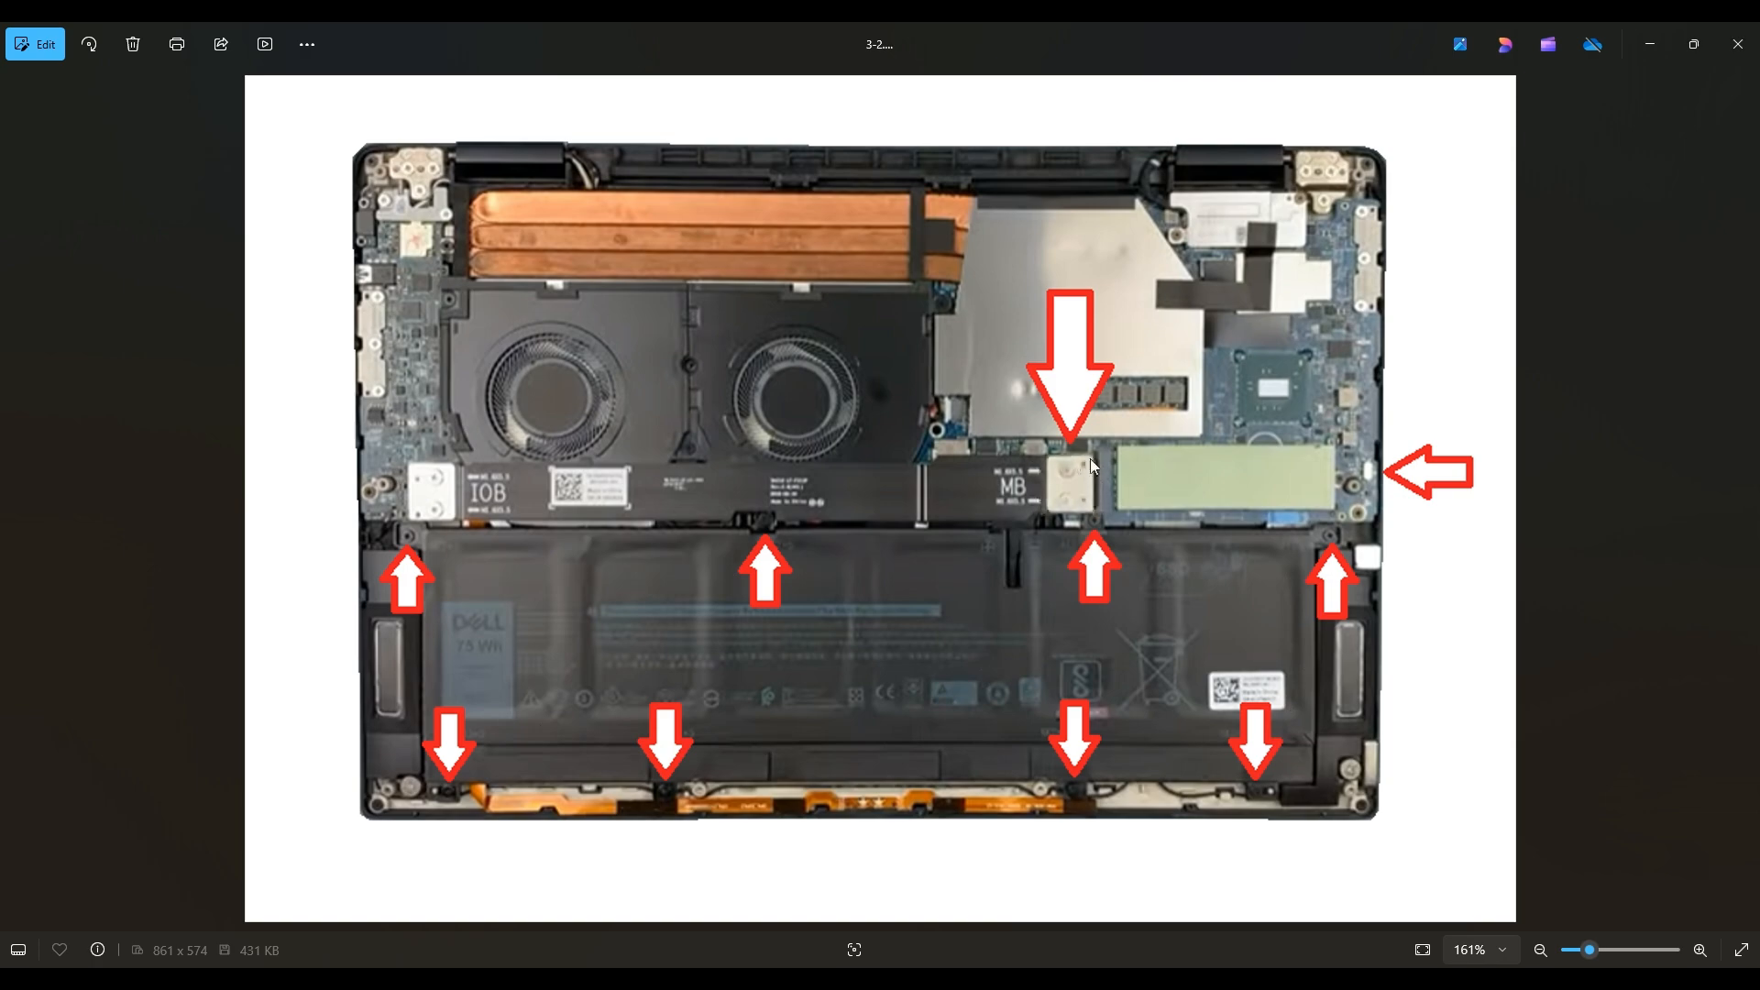
pyautogui.moveTo(1064, 479)
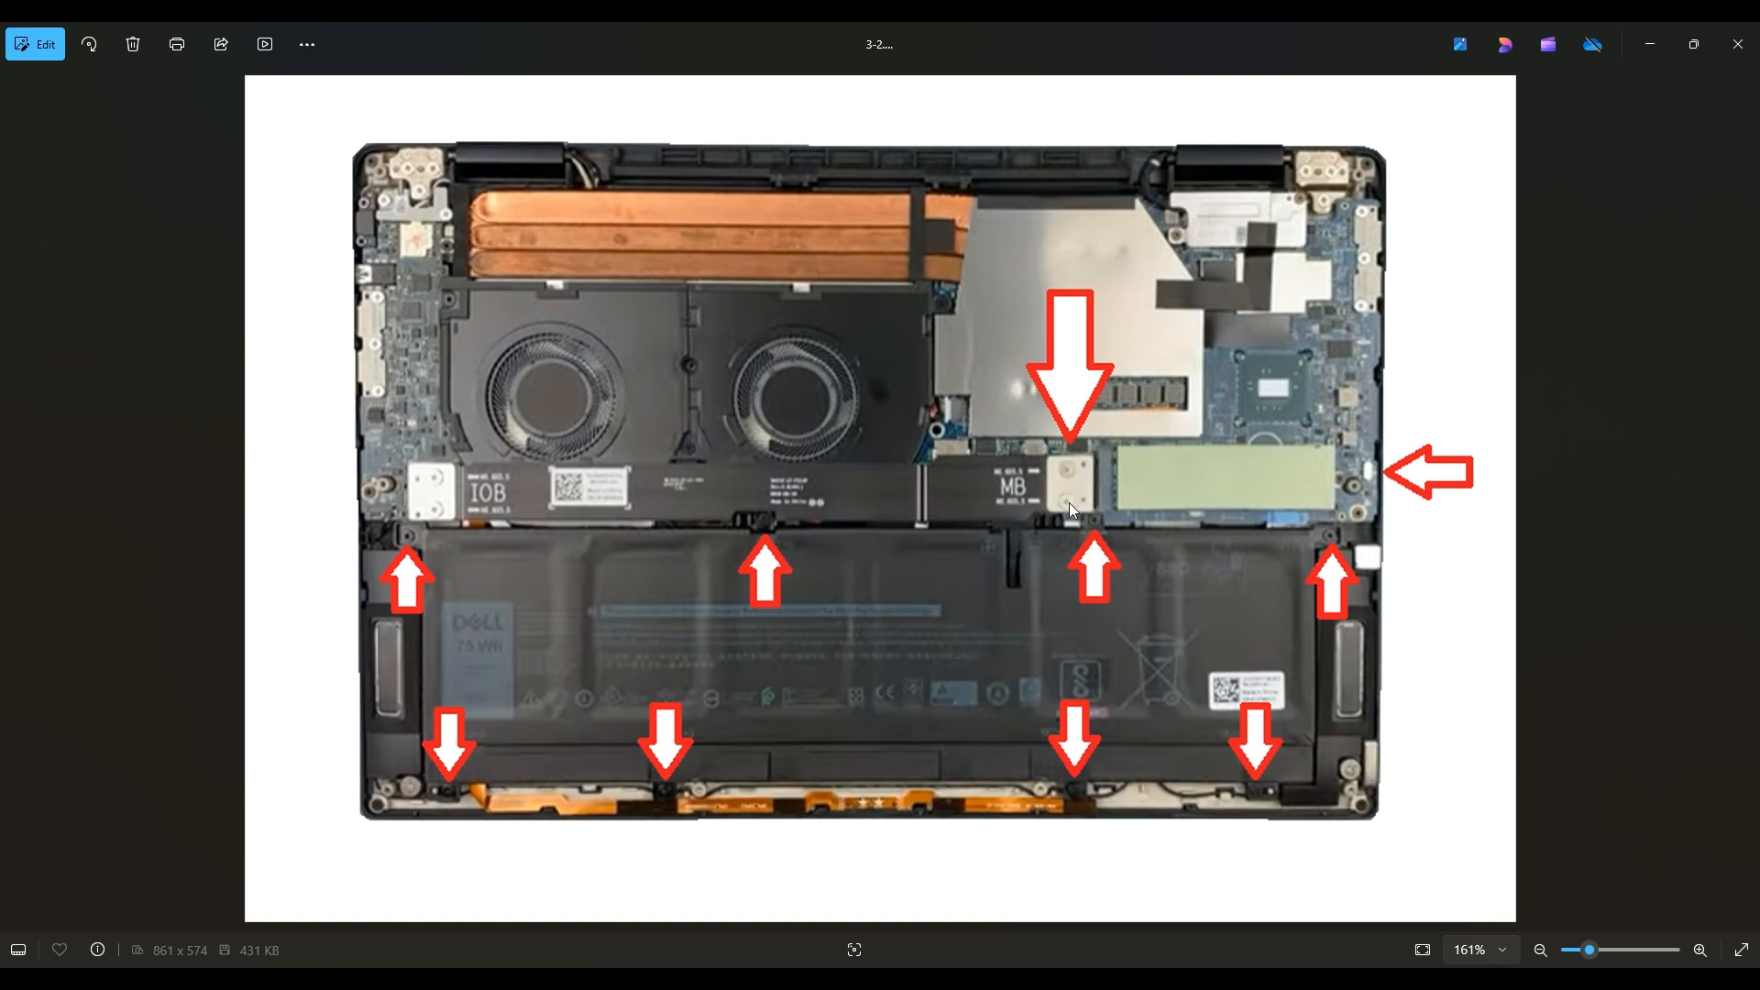
pyautogui.moveTo(1040, 482)
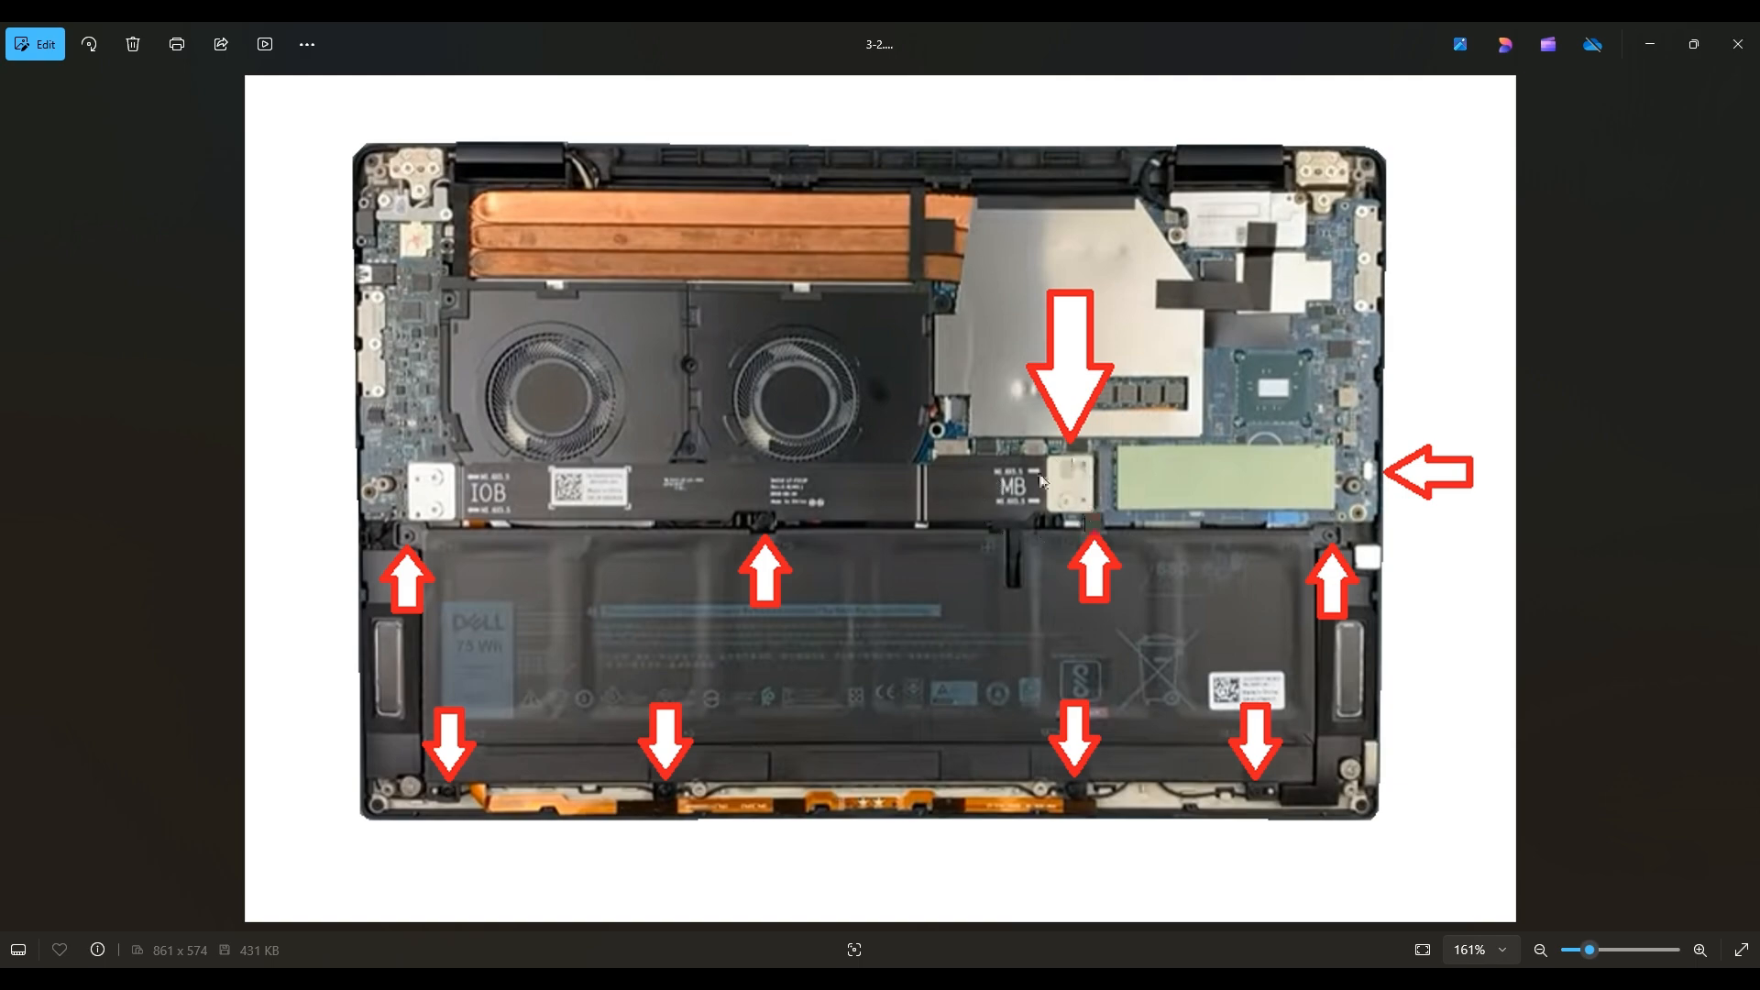
pyautogui.moveTo(1039, 477)
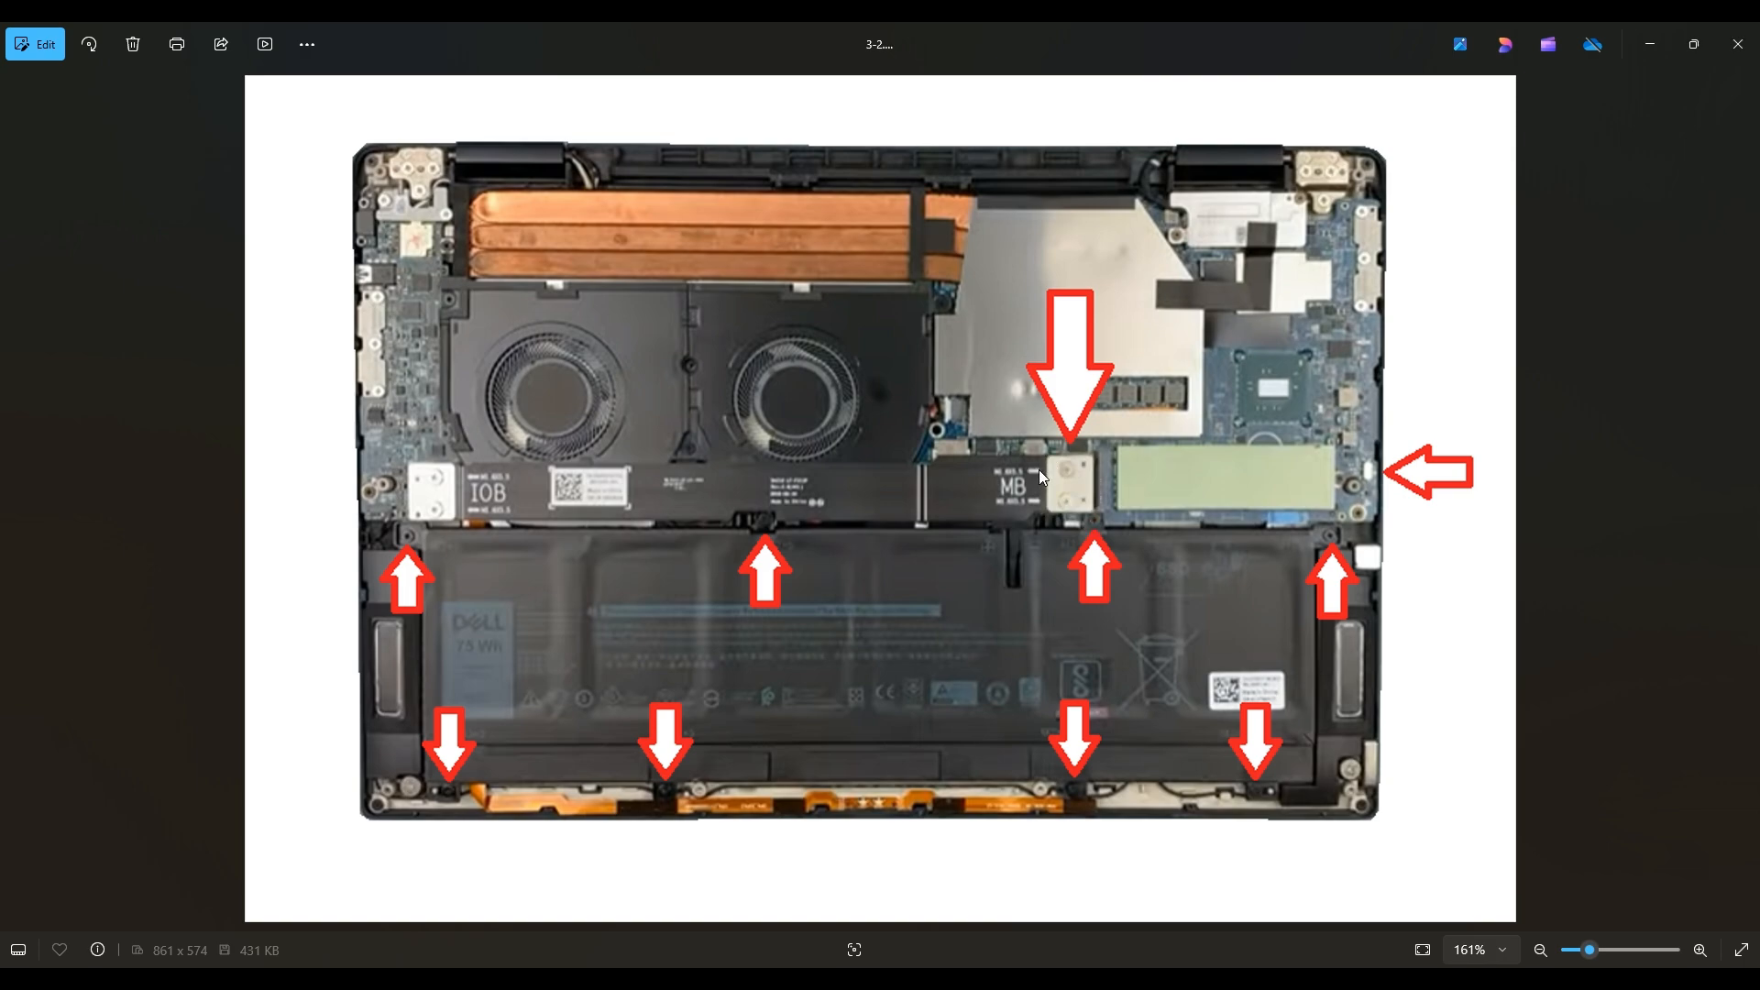
pyautogui.moveTo(1085, 499)
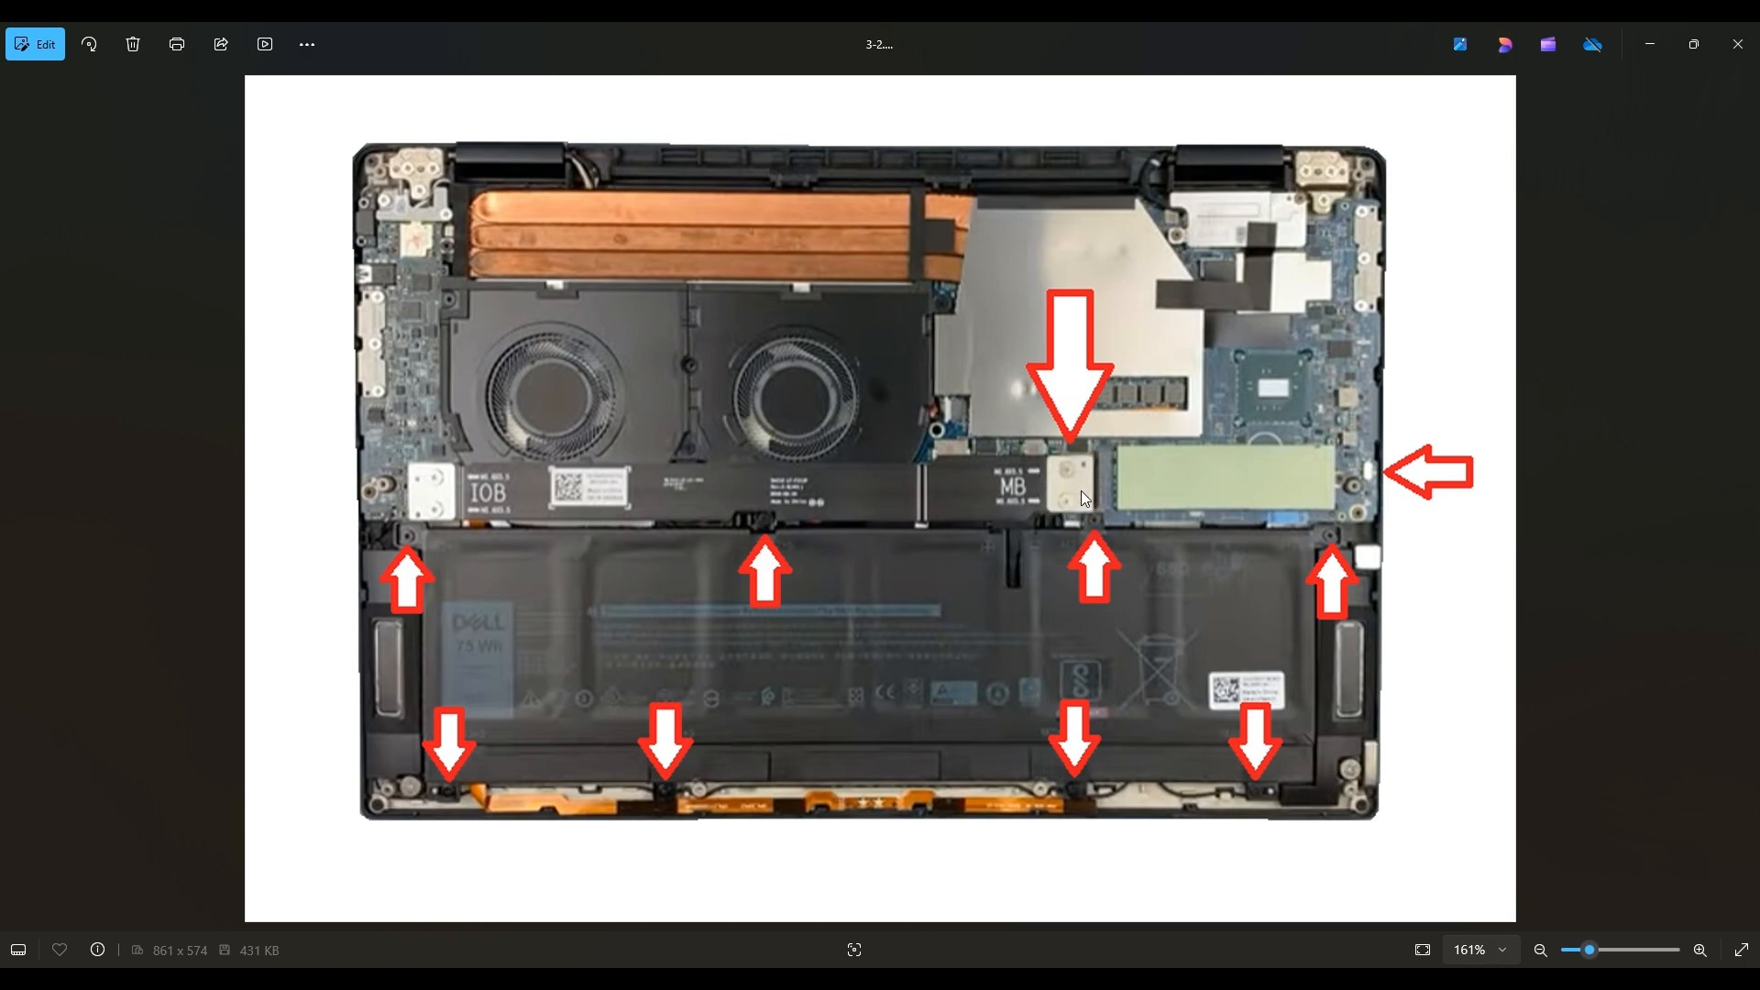
pyautogui.moveTo(1064, 494)
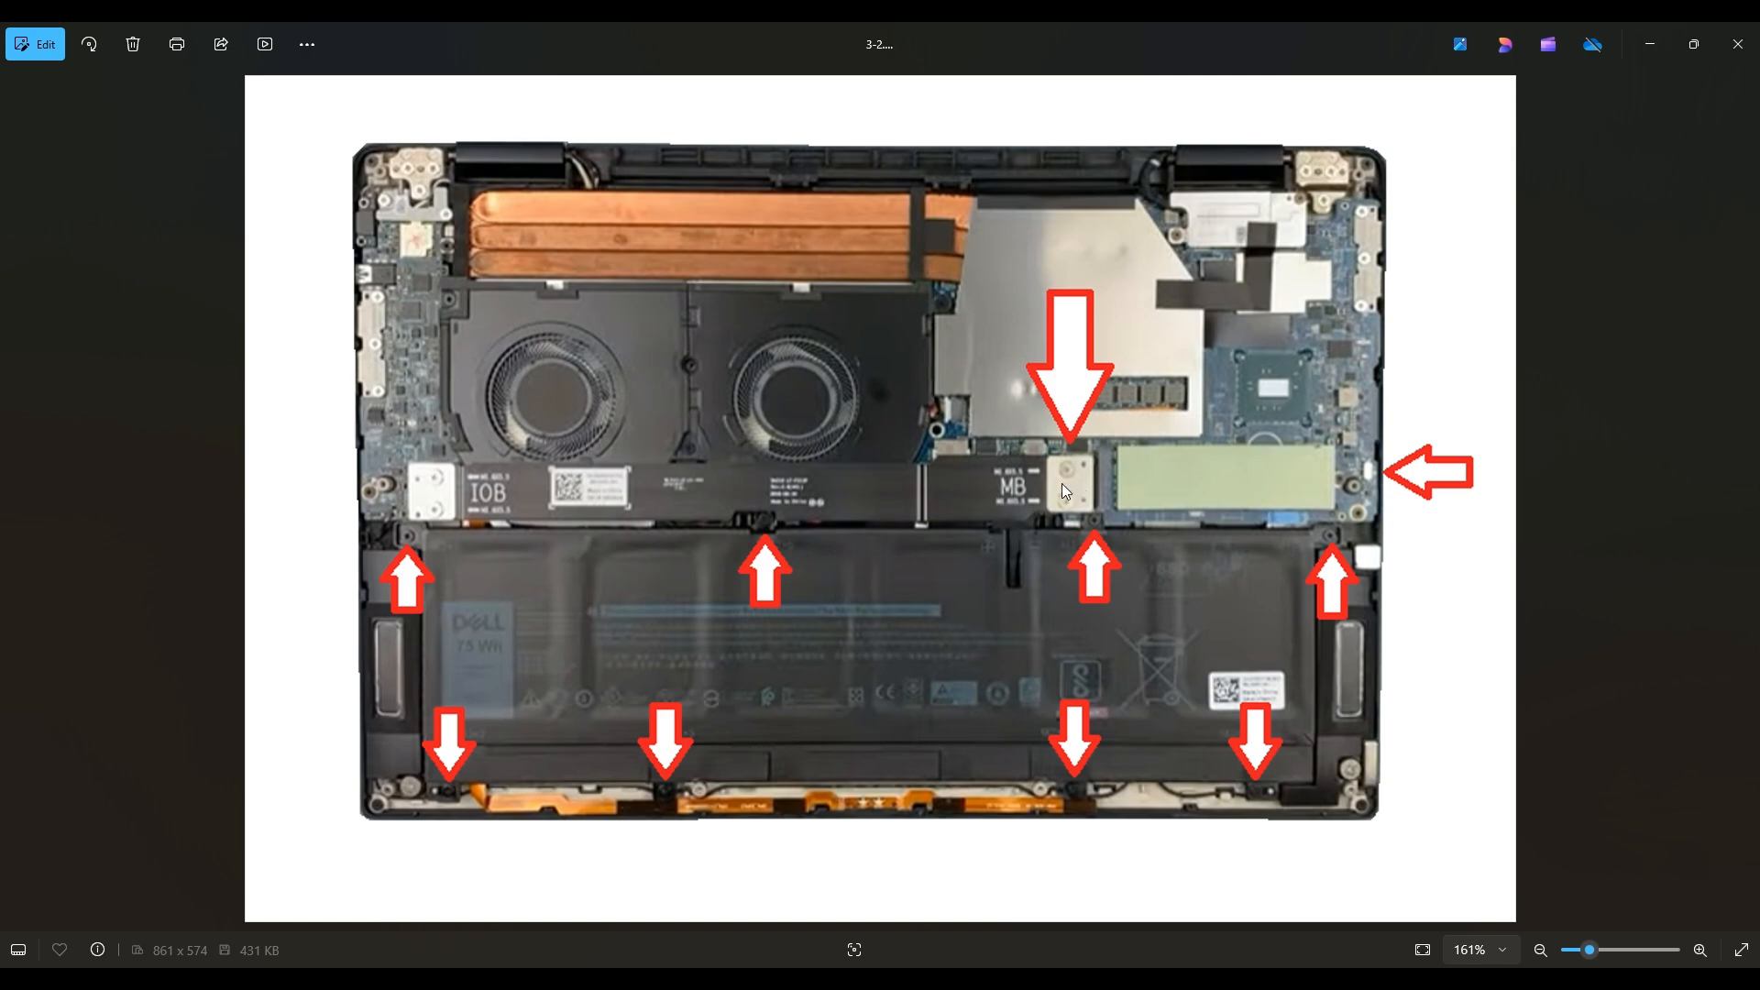
pyautogui.moveTo(1089, 509)
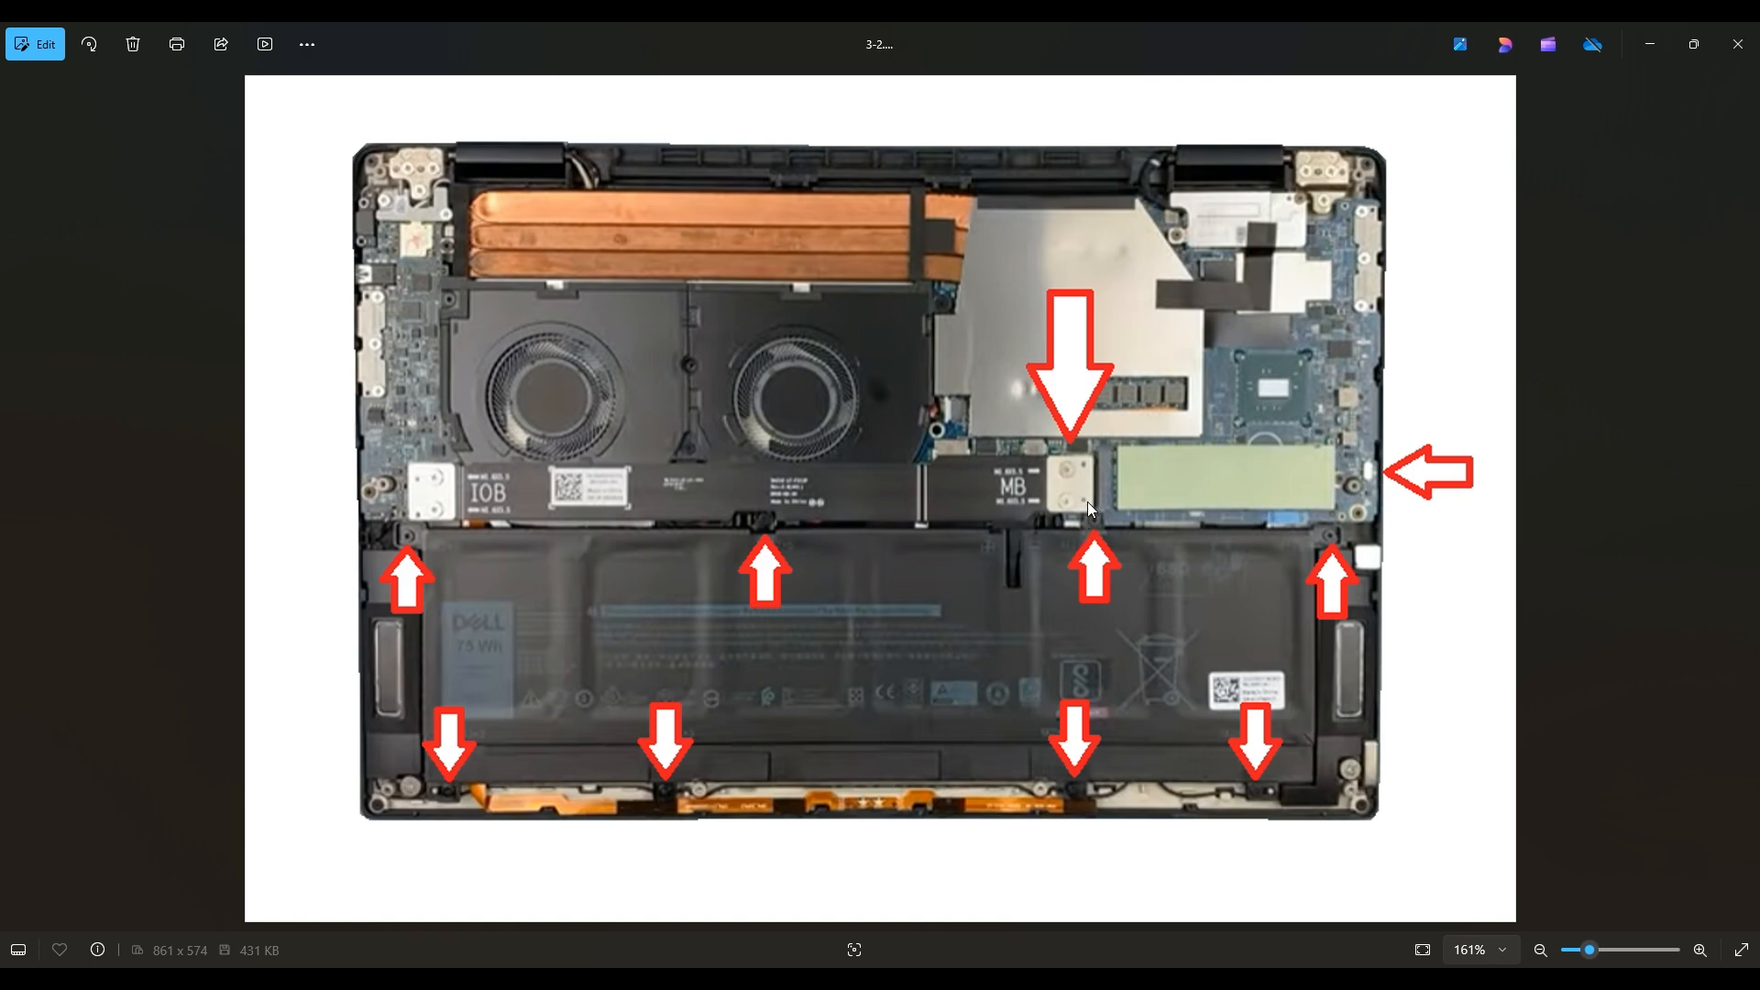
pyautogui.moveTo(1076, 535)
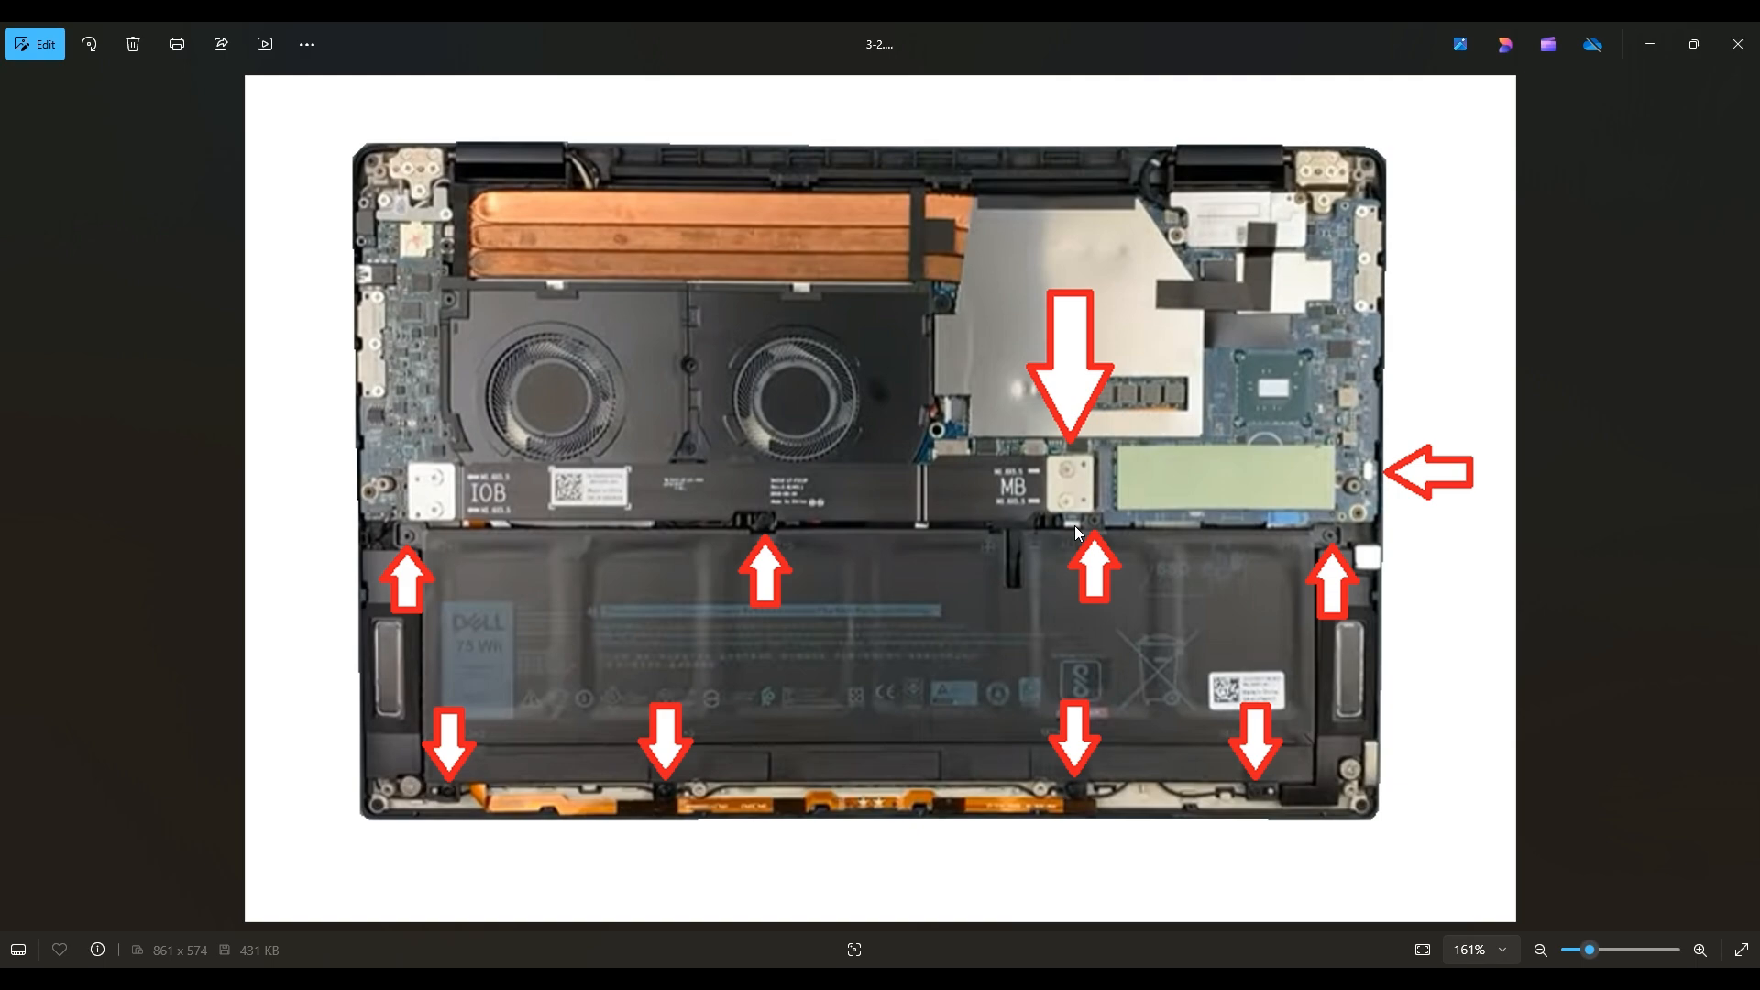
pyautogui.moveTo(1016, 483)
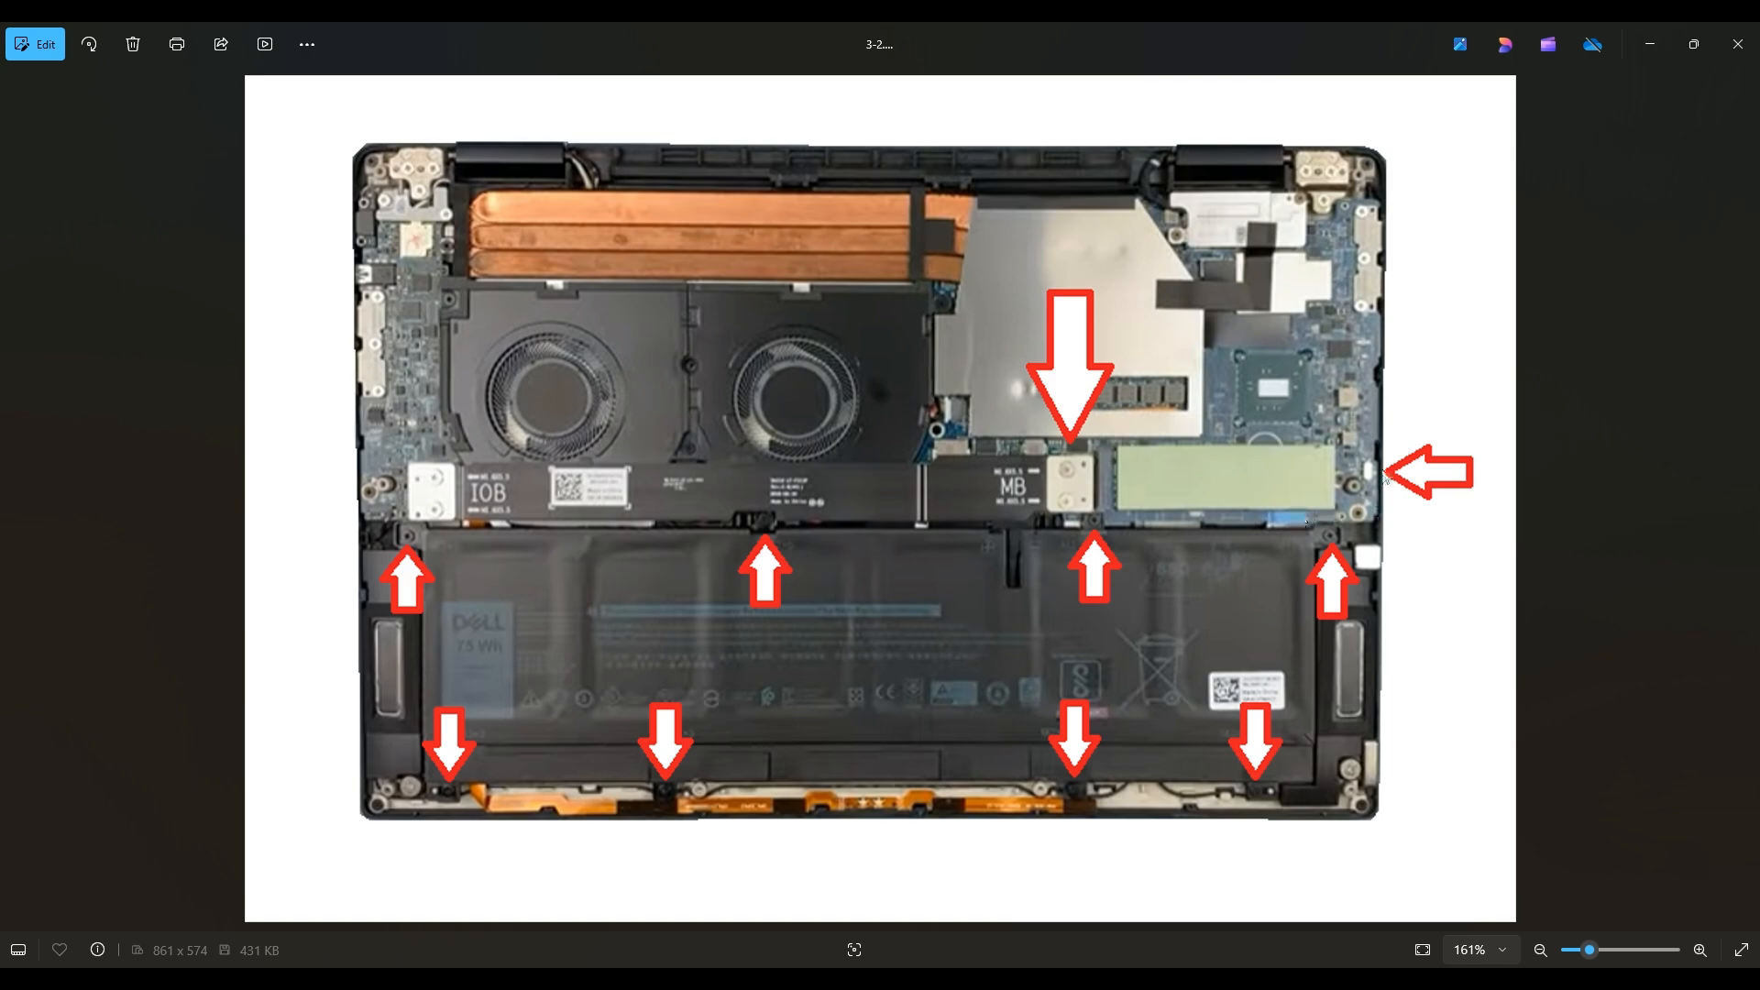
pyautogui.moveTo(1024, 454)
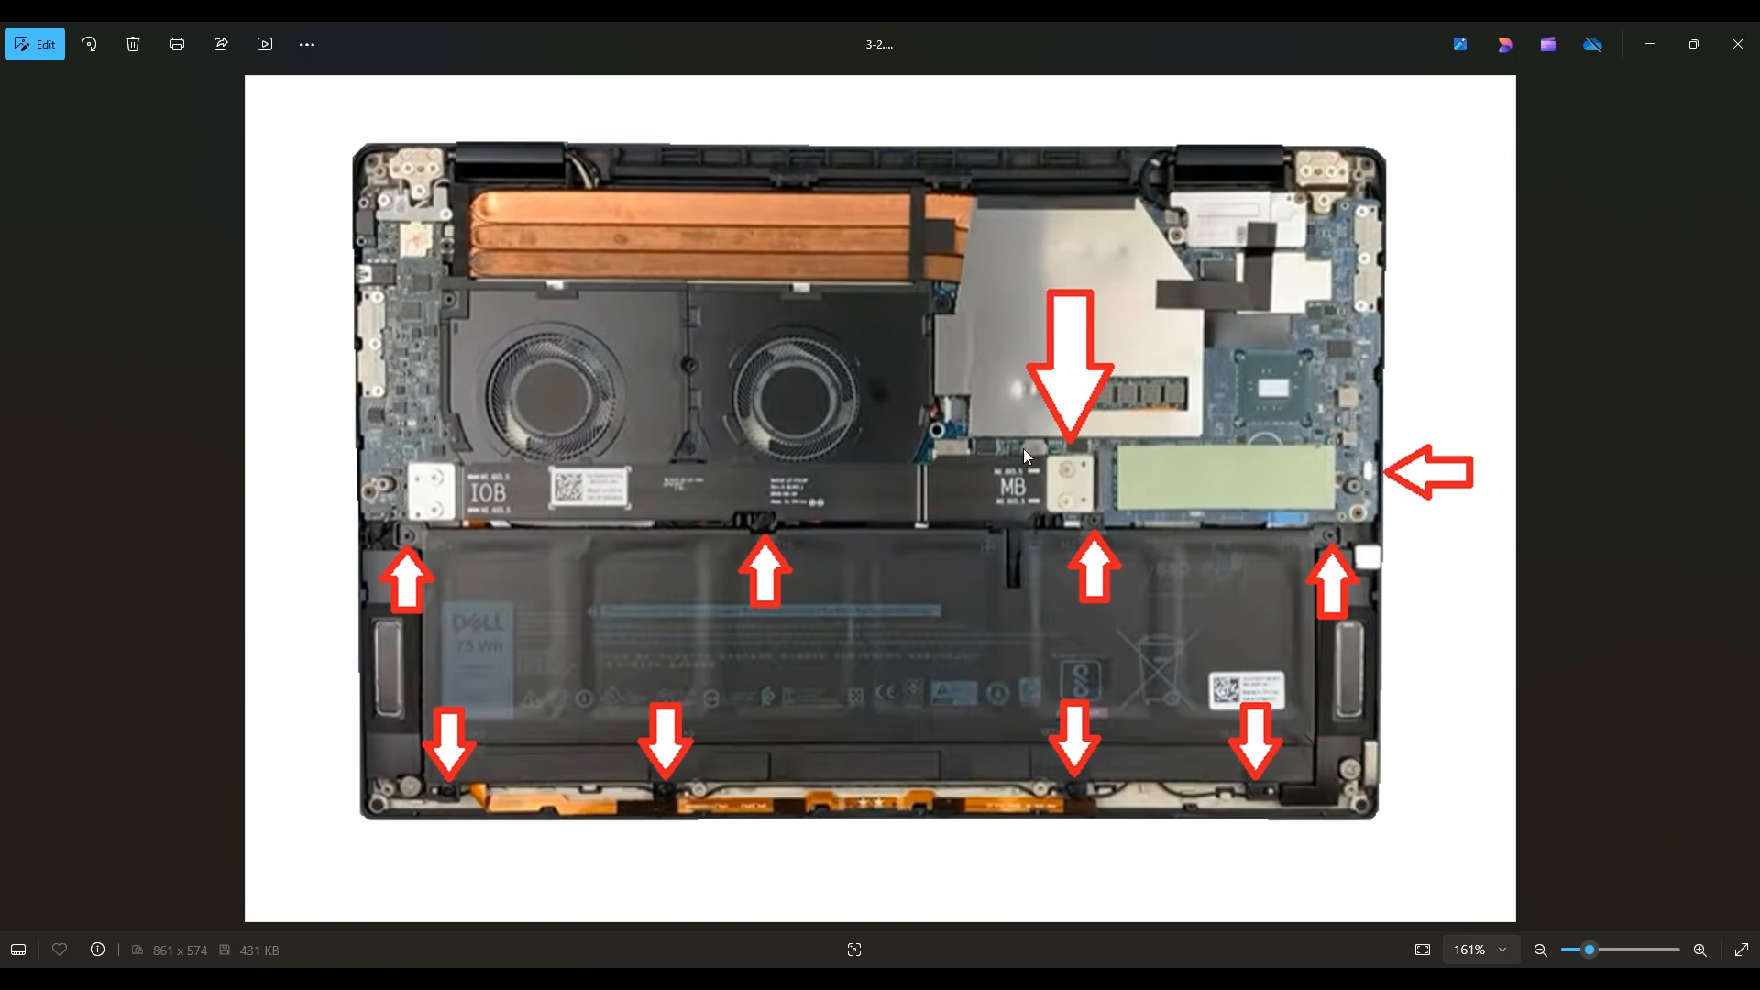
pyautogui.moveTo(1024, 519)
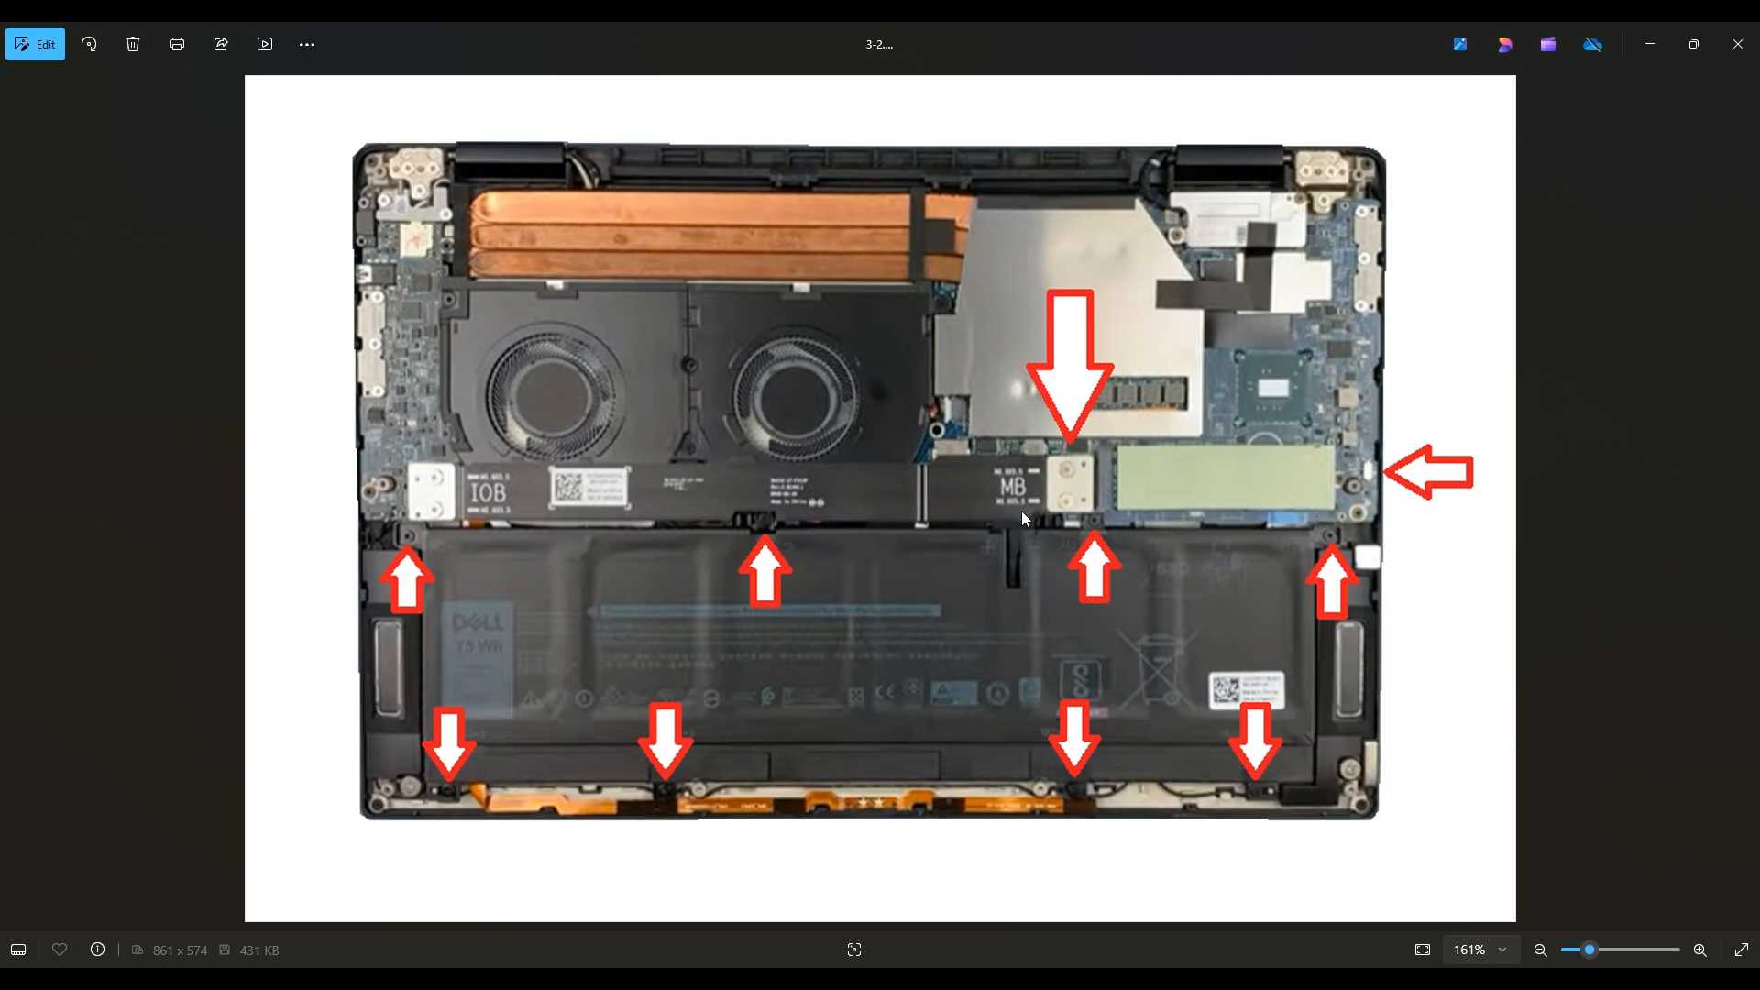
pyautogui.moveTo(1370, 494)
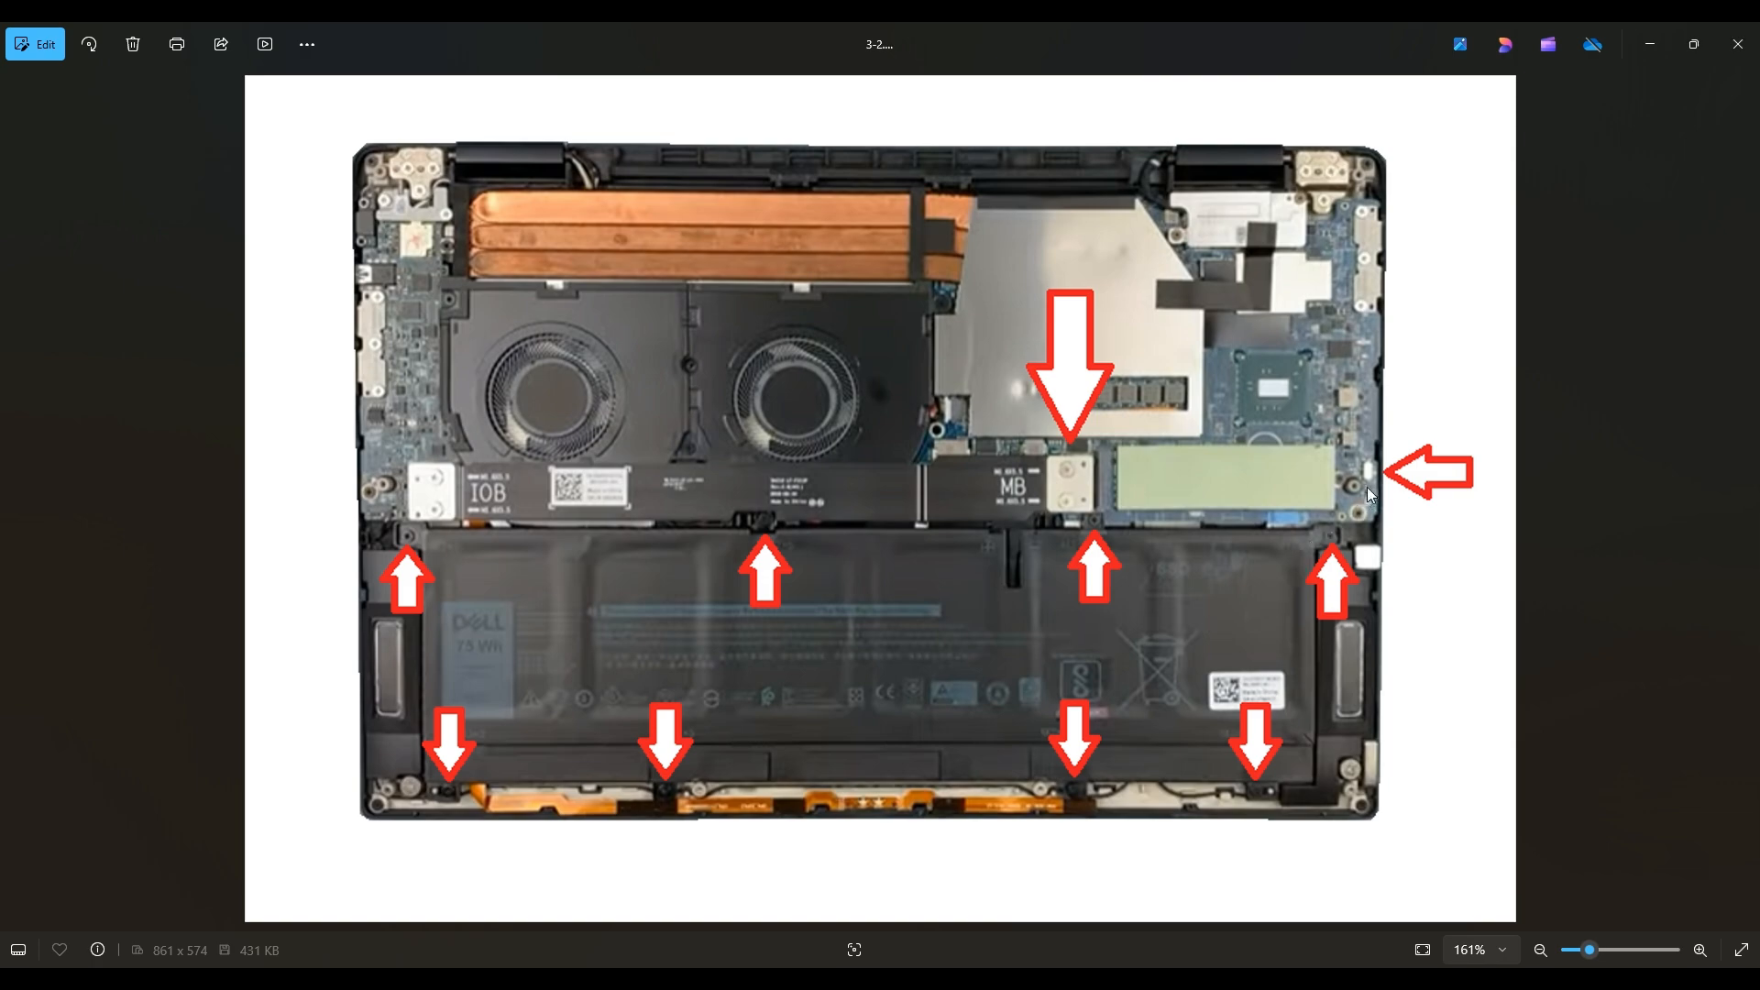
pyautogui.moveTo(1379, 485)
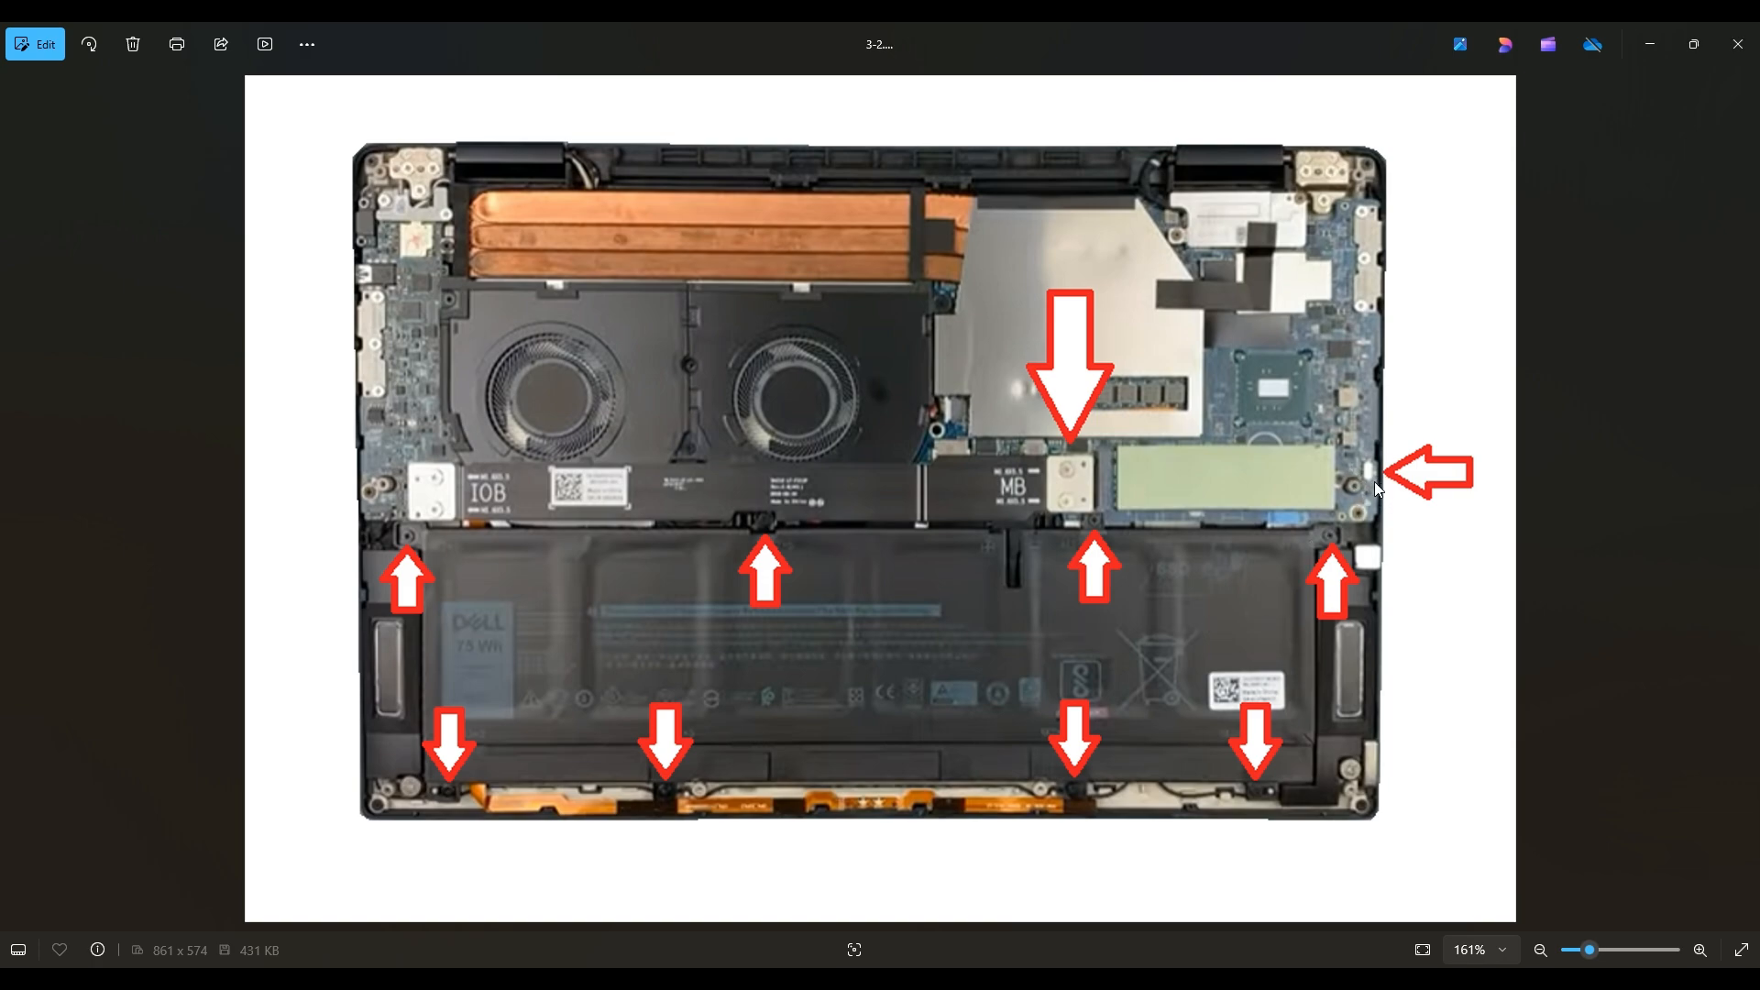
pyautogui.moveTo(1379, 464)
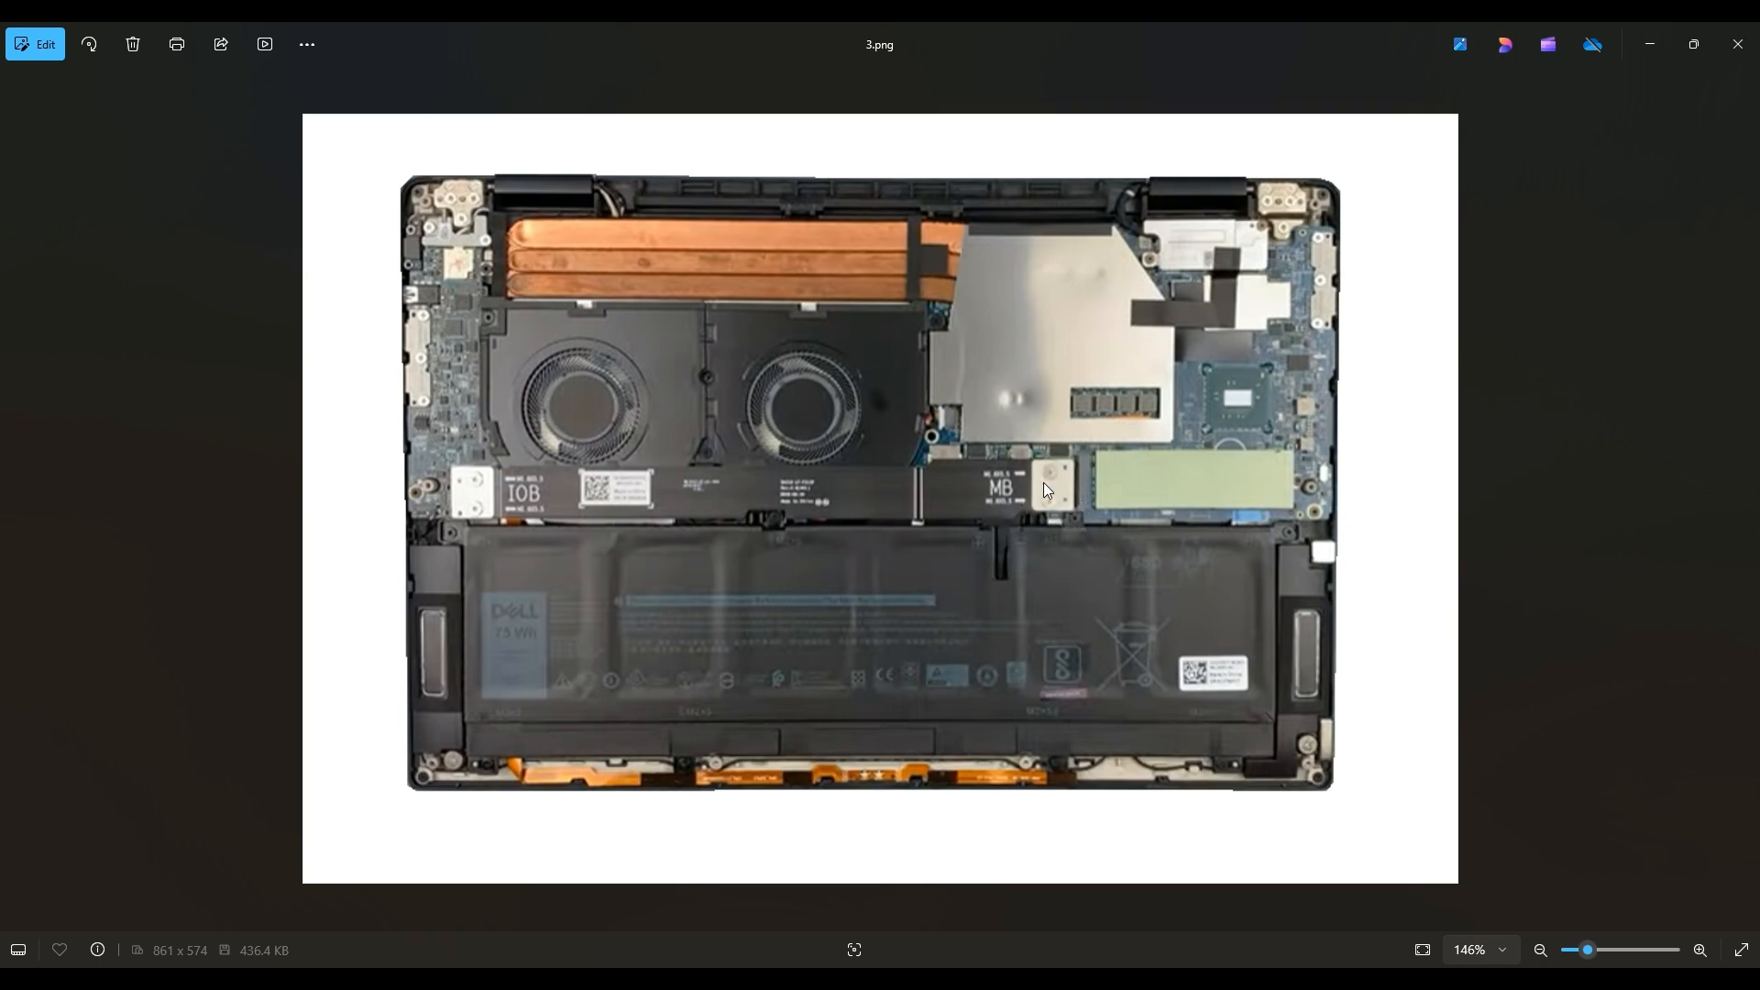
pyautogui.moveTo(469, 475)
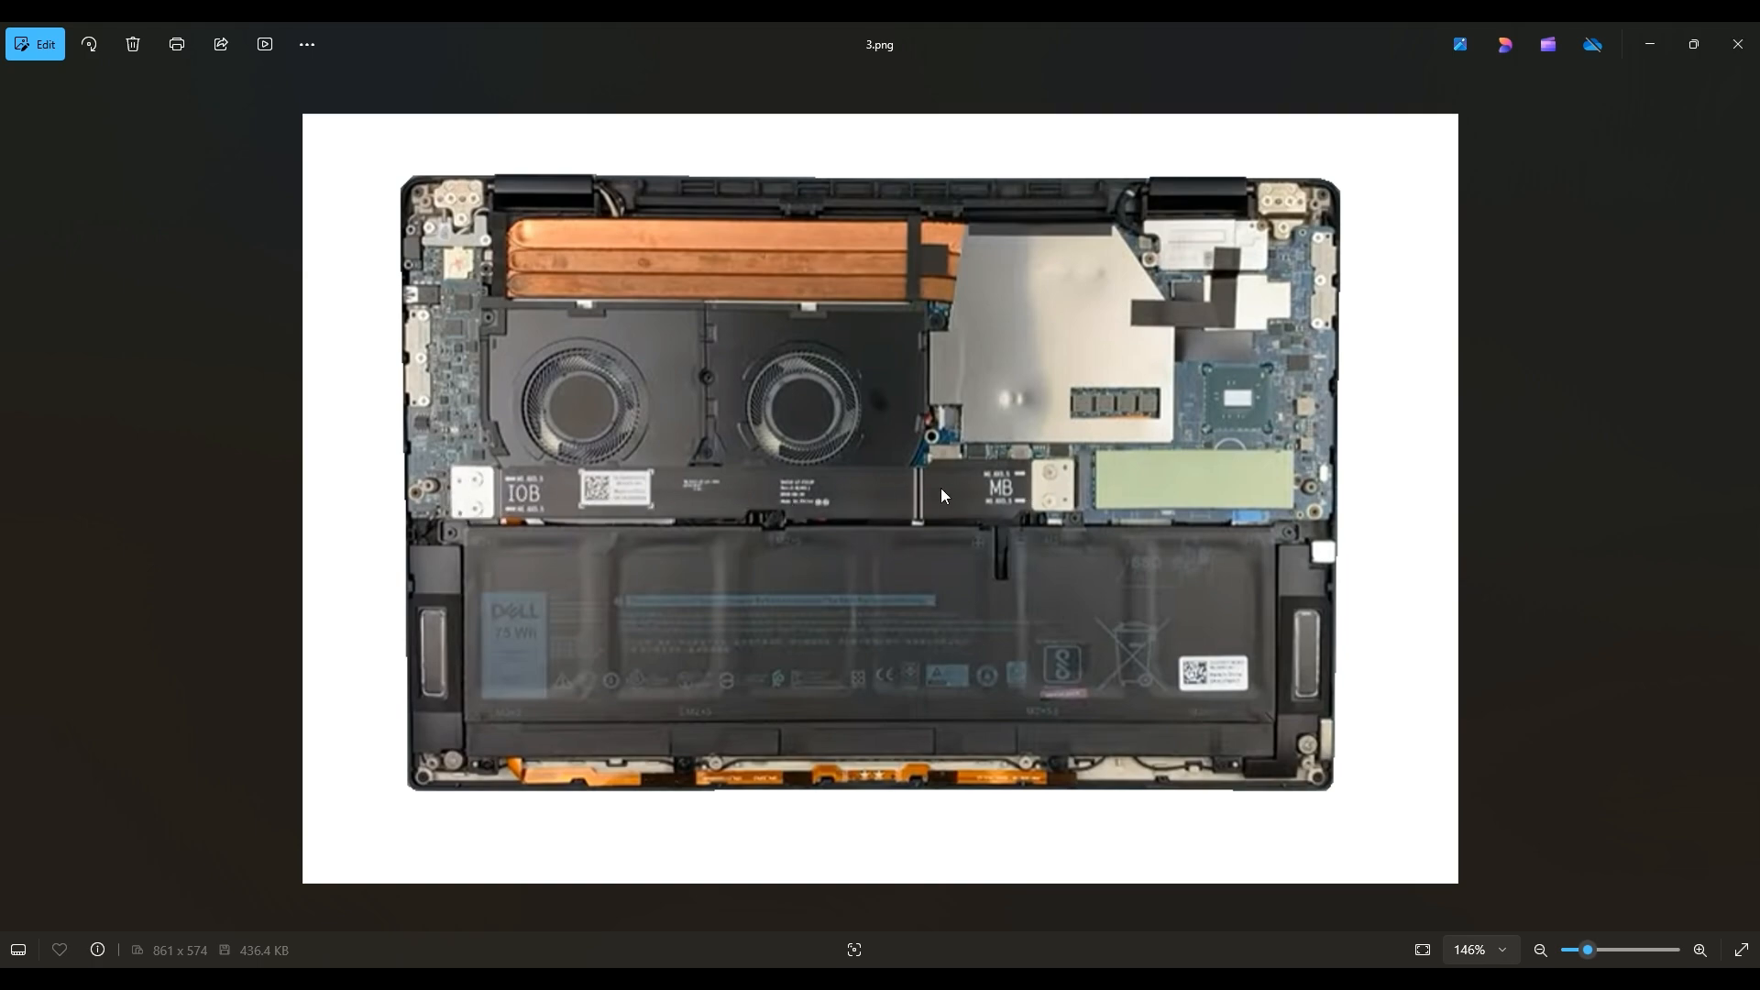
pyautogui.moveTo(785, 536)
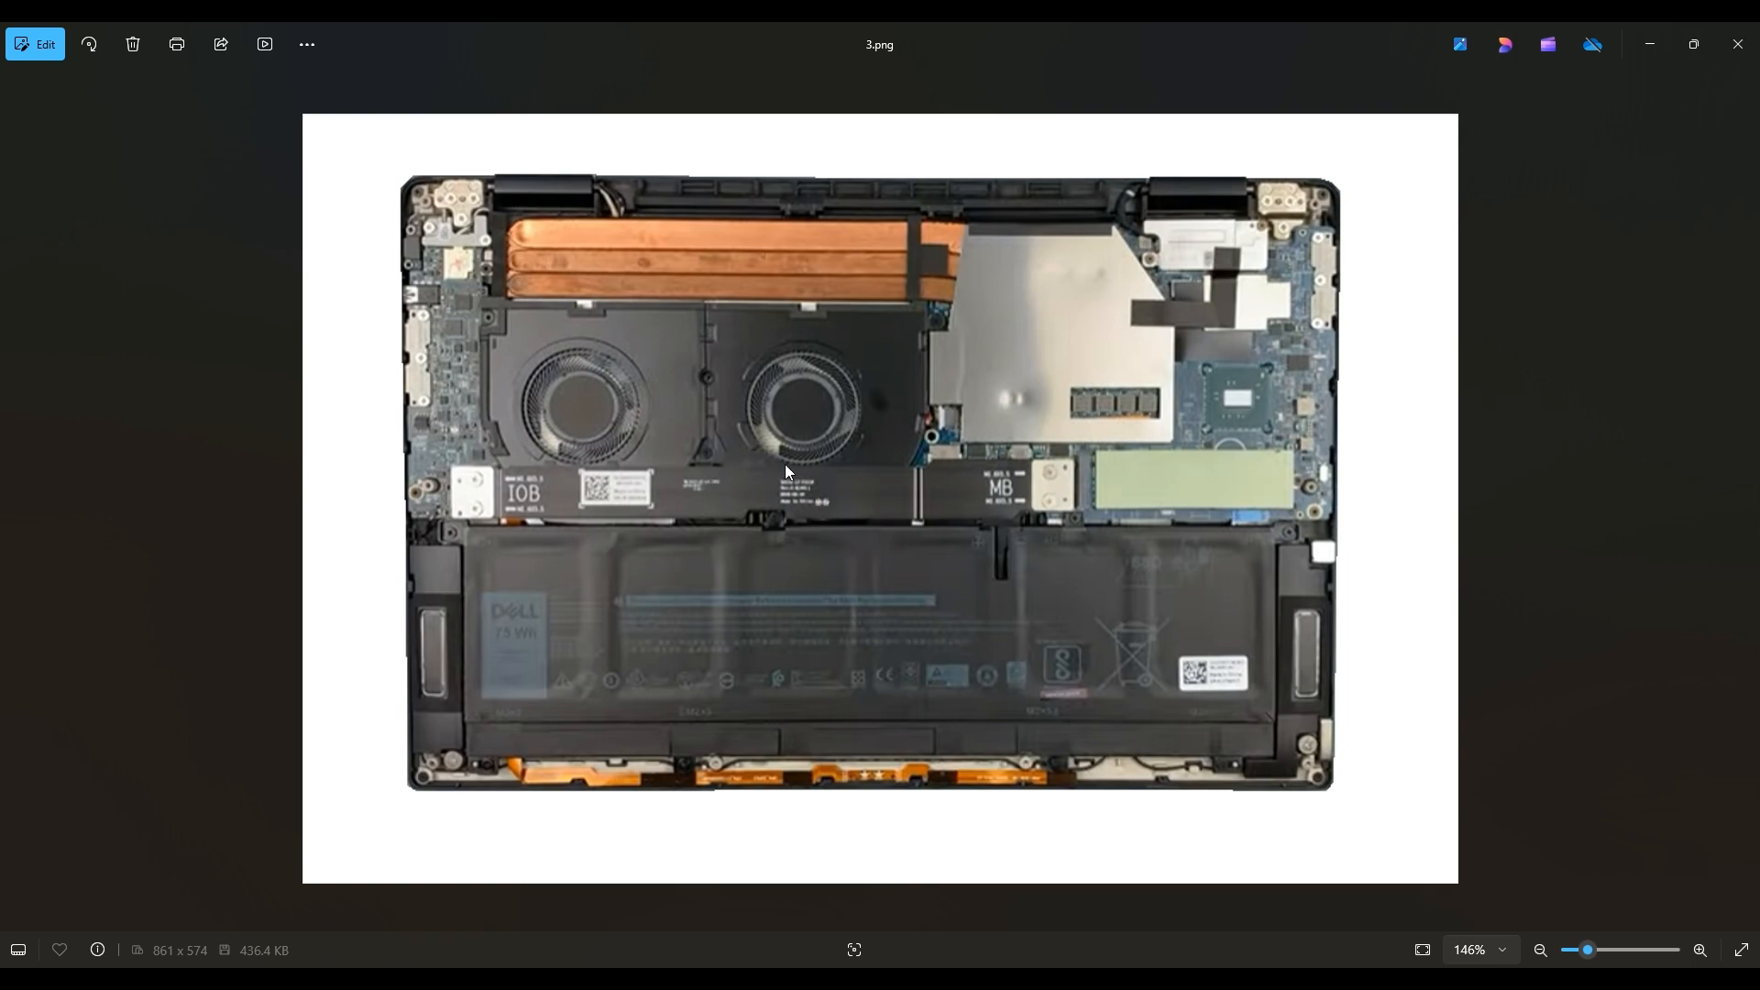
pyautogui.moveTo(854, 484)
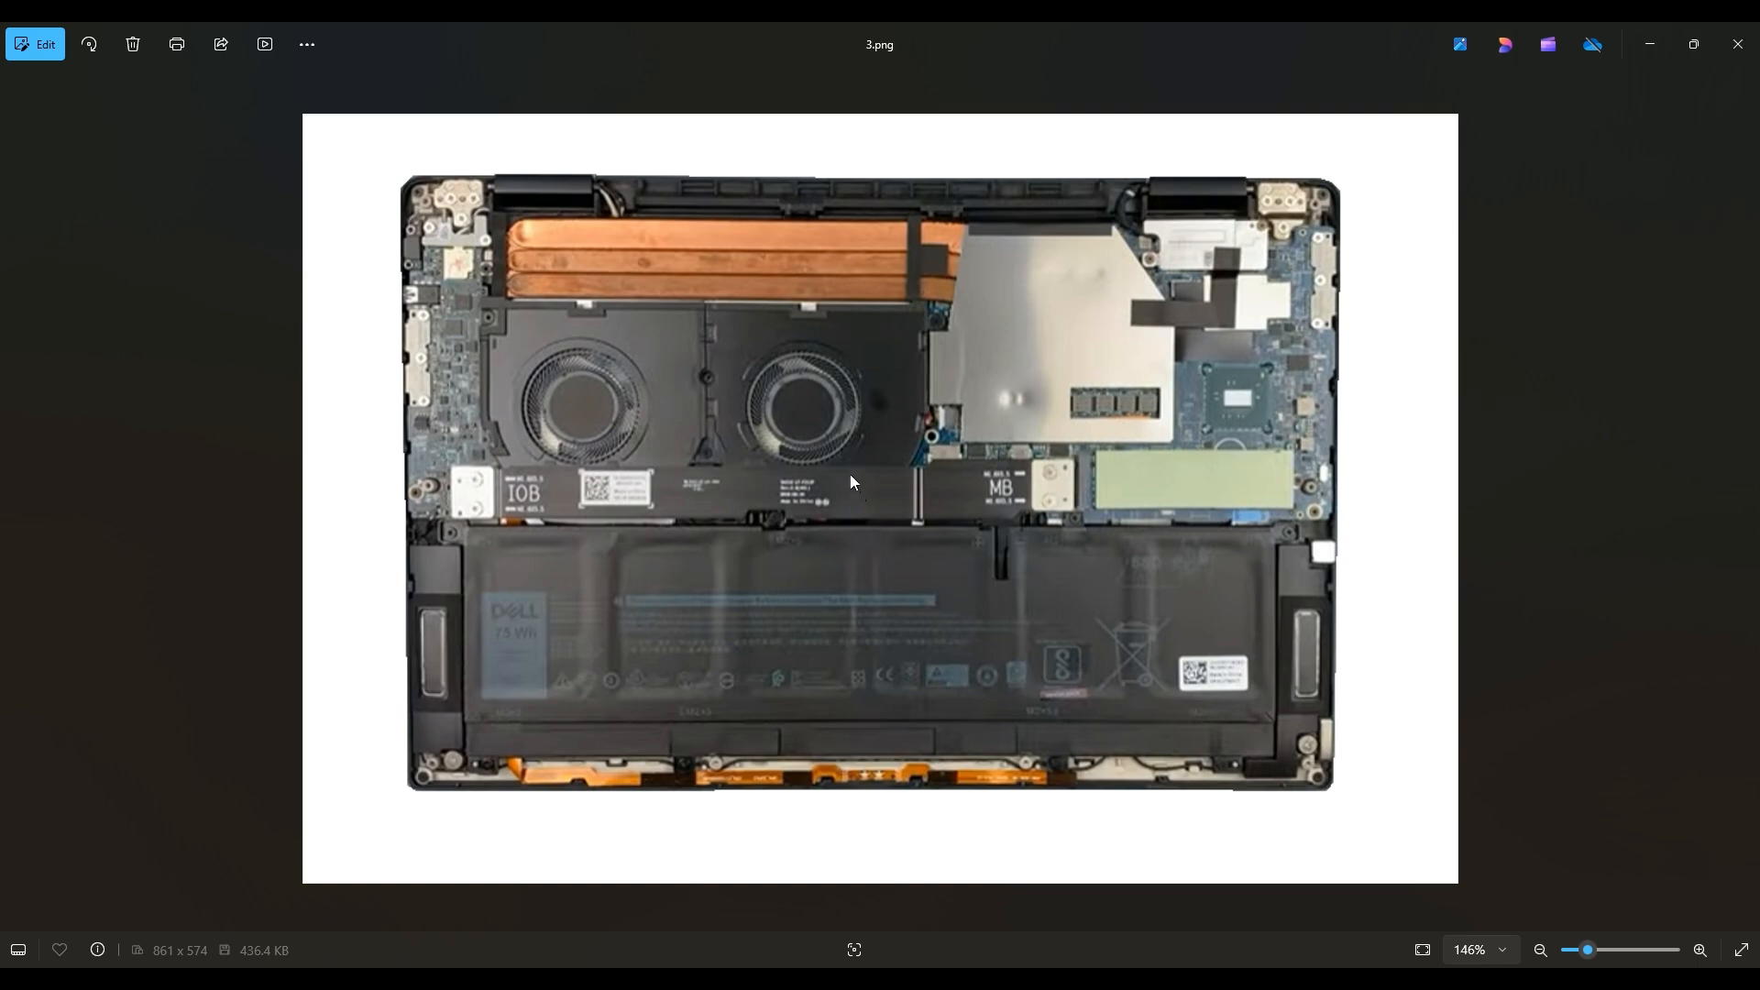
pyautogui.moveTo(779, 486)
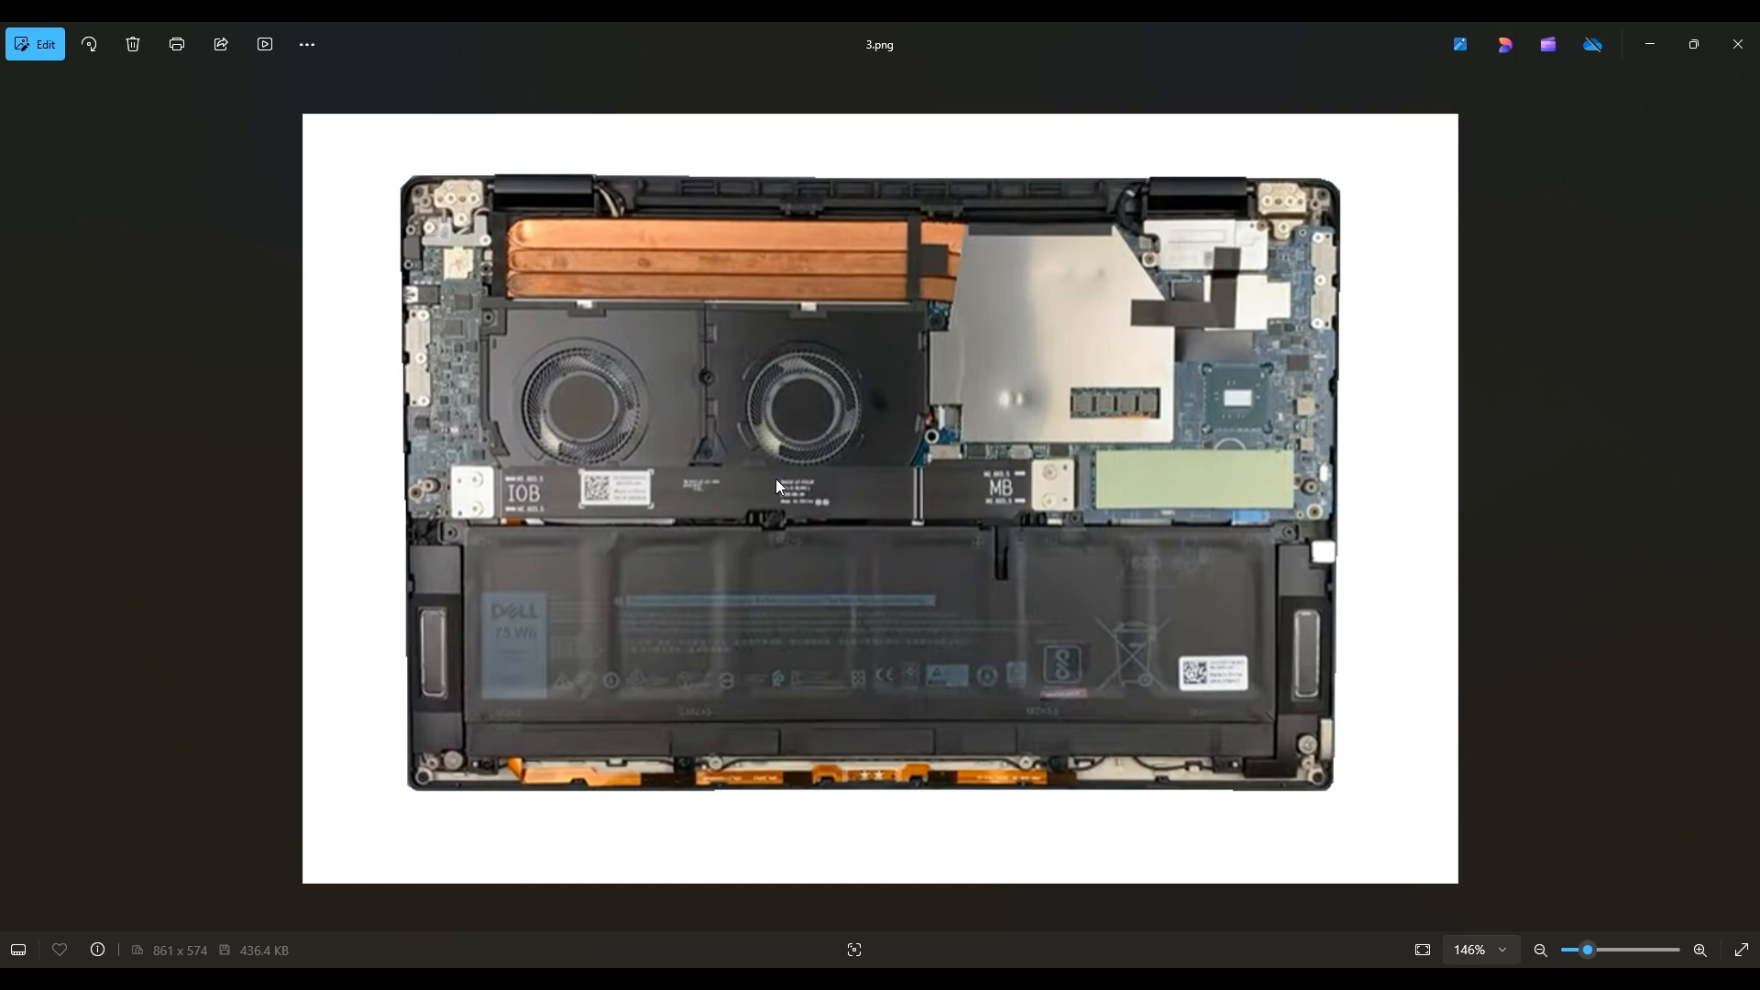
pyautogui.moveTo(805, 514)
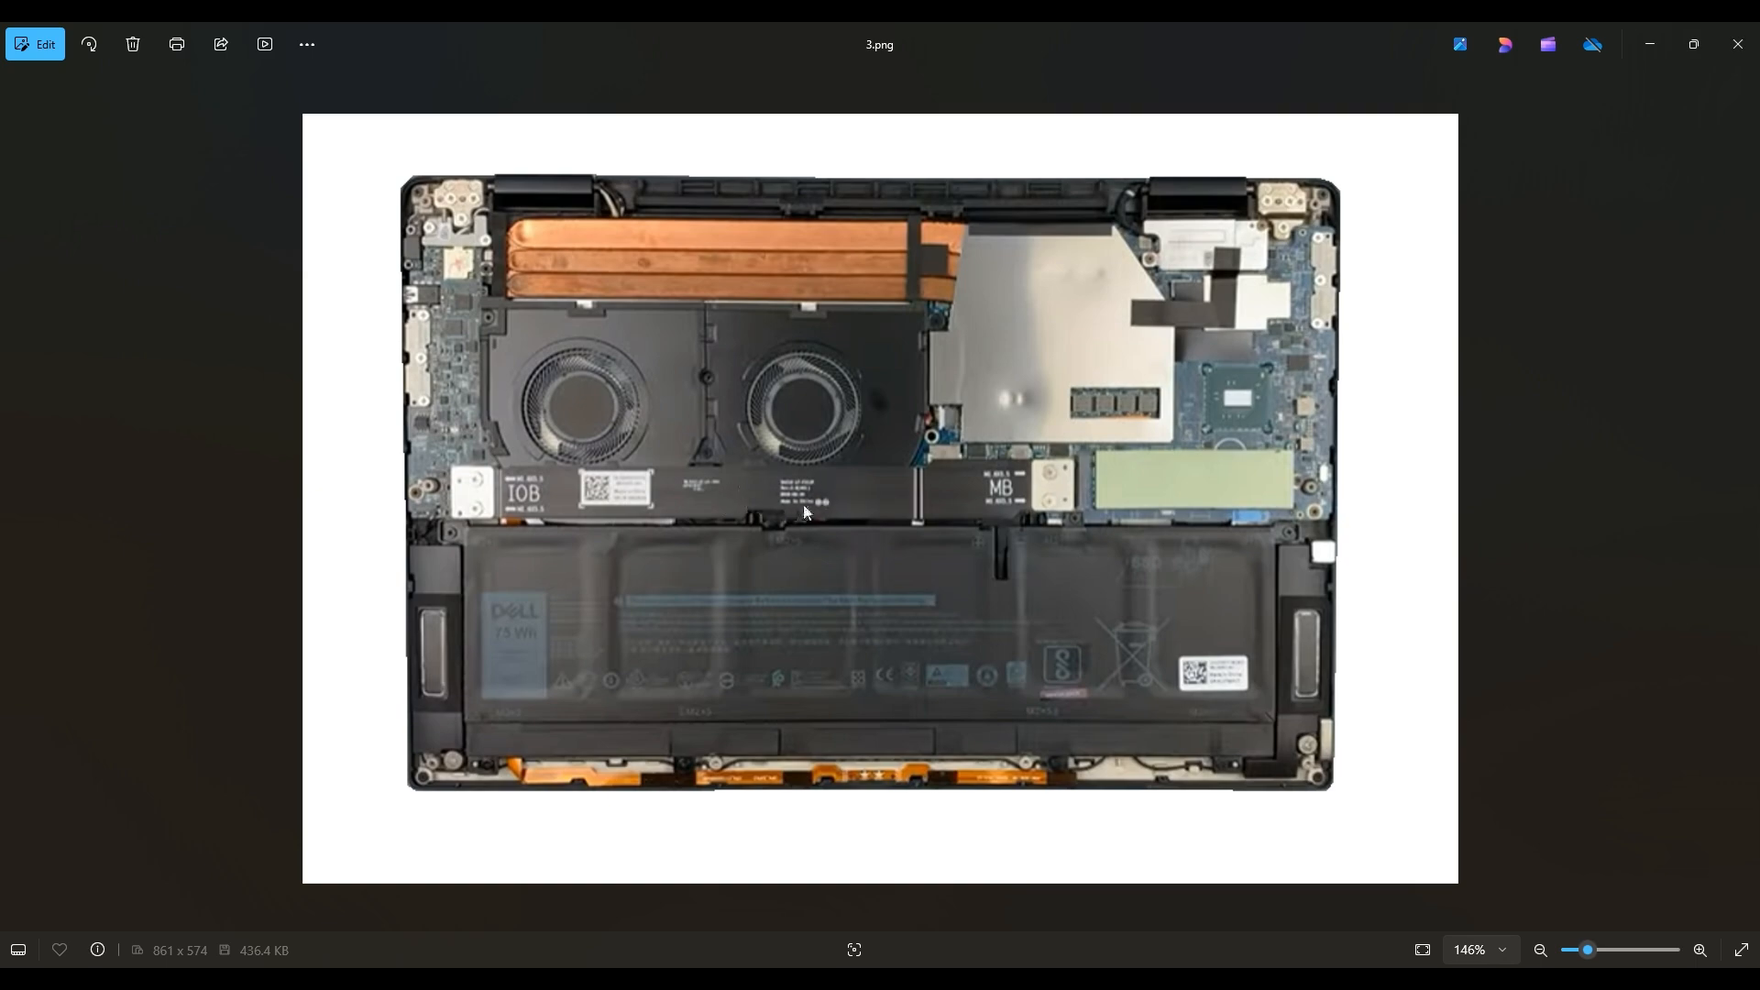
pyautogui.moveTo(805, 494)
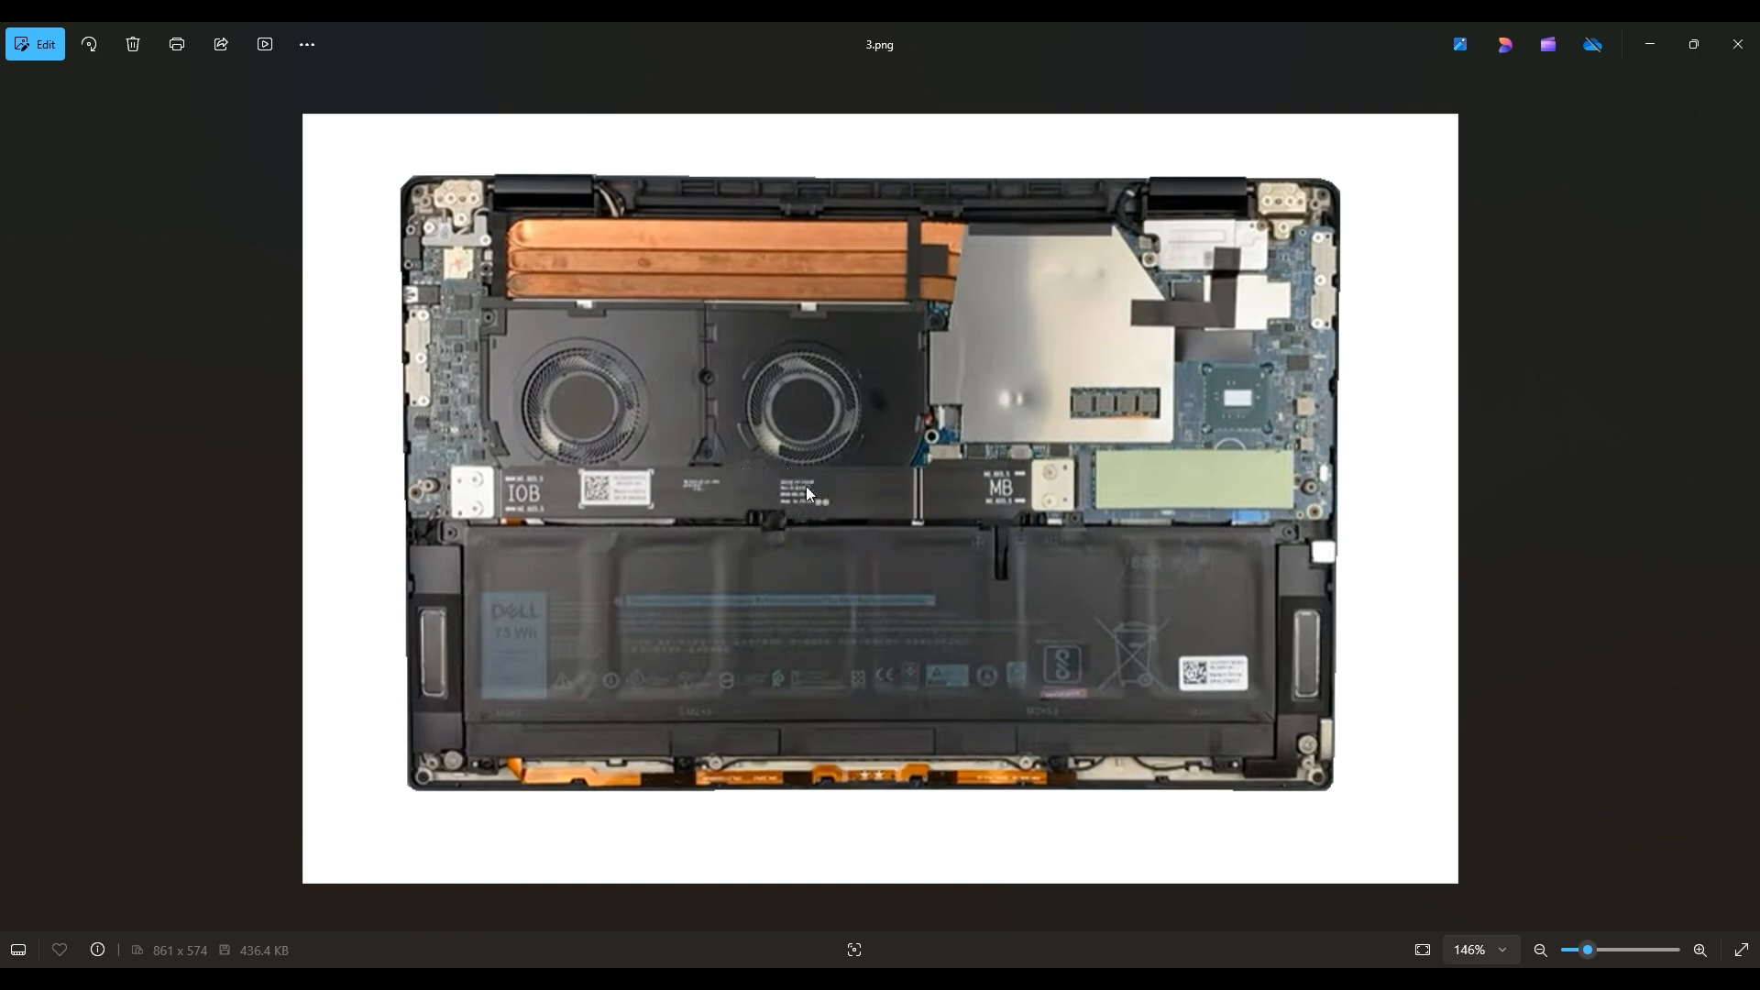
pyautogui.moveTo(709, 506)
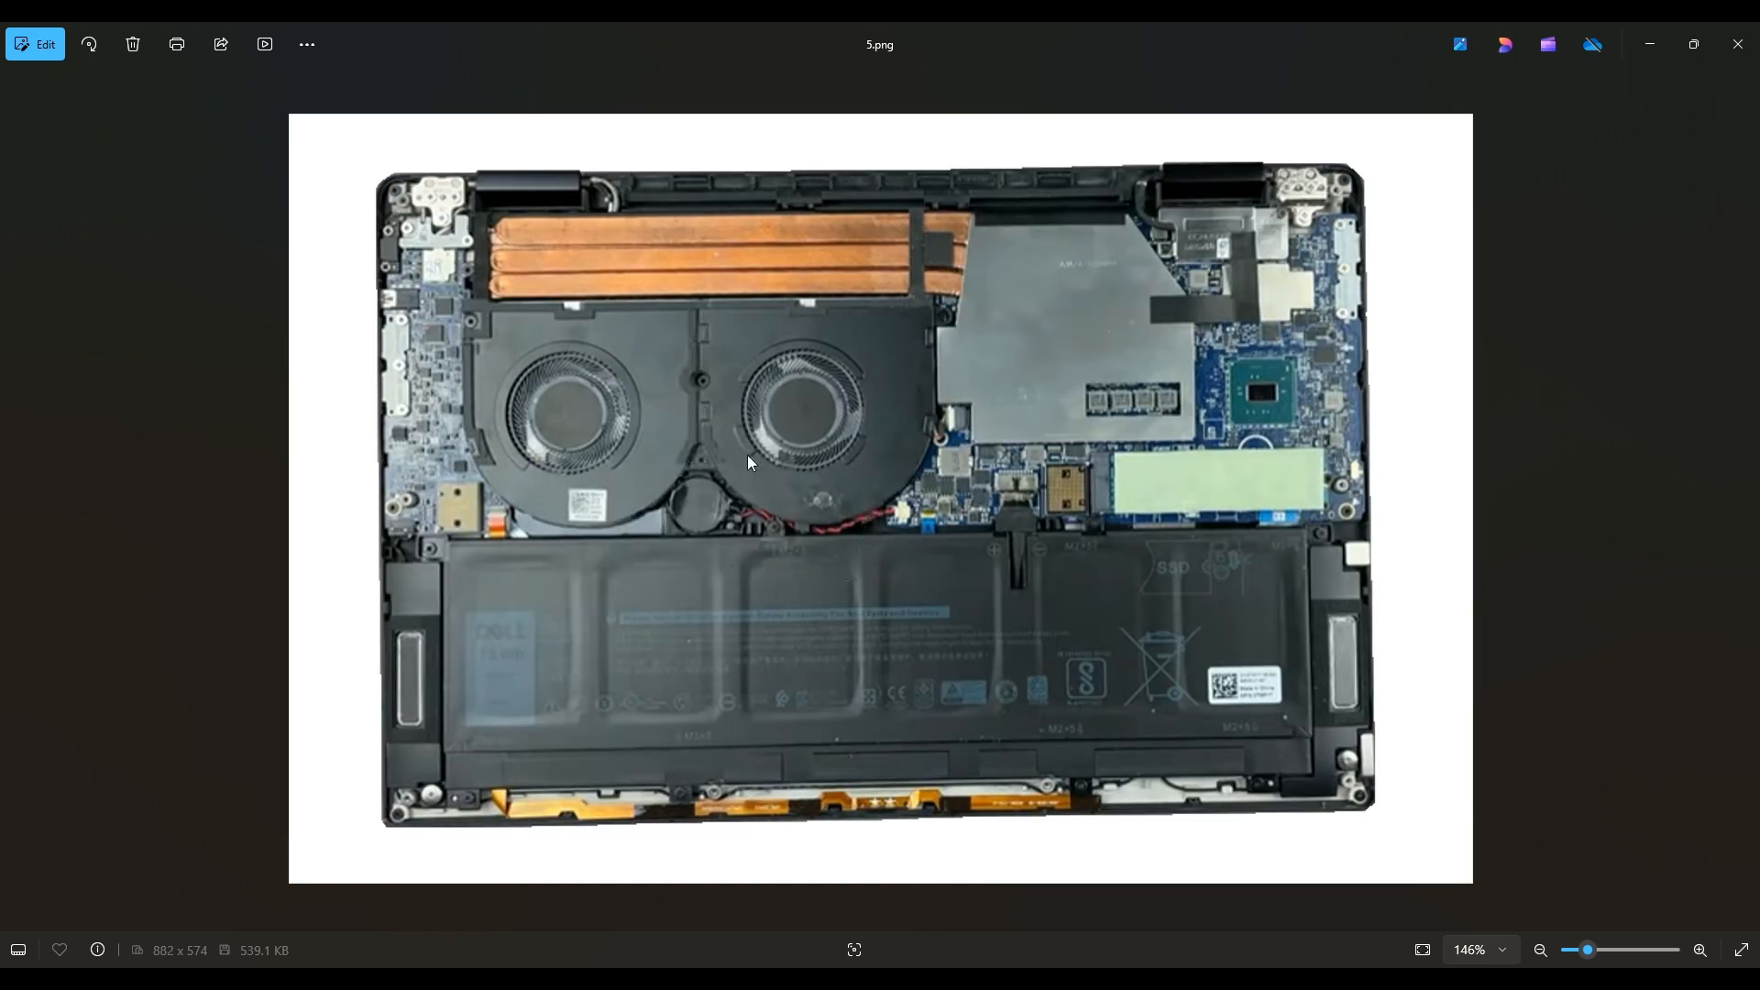
pyautogui.moveTo(669, 516)
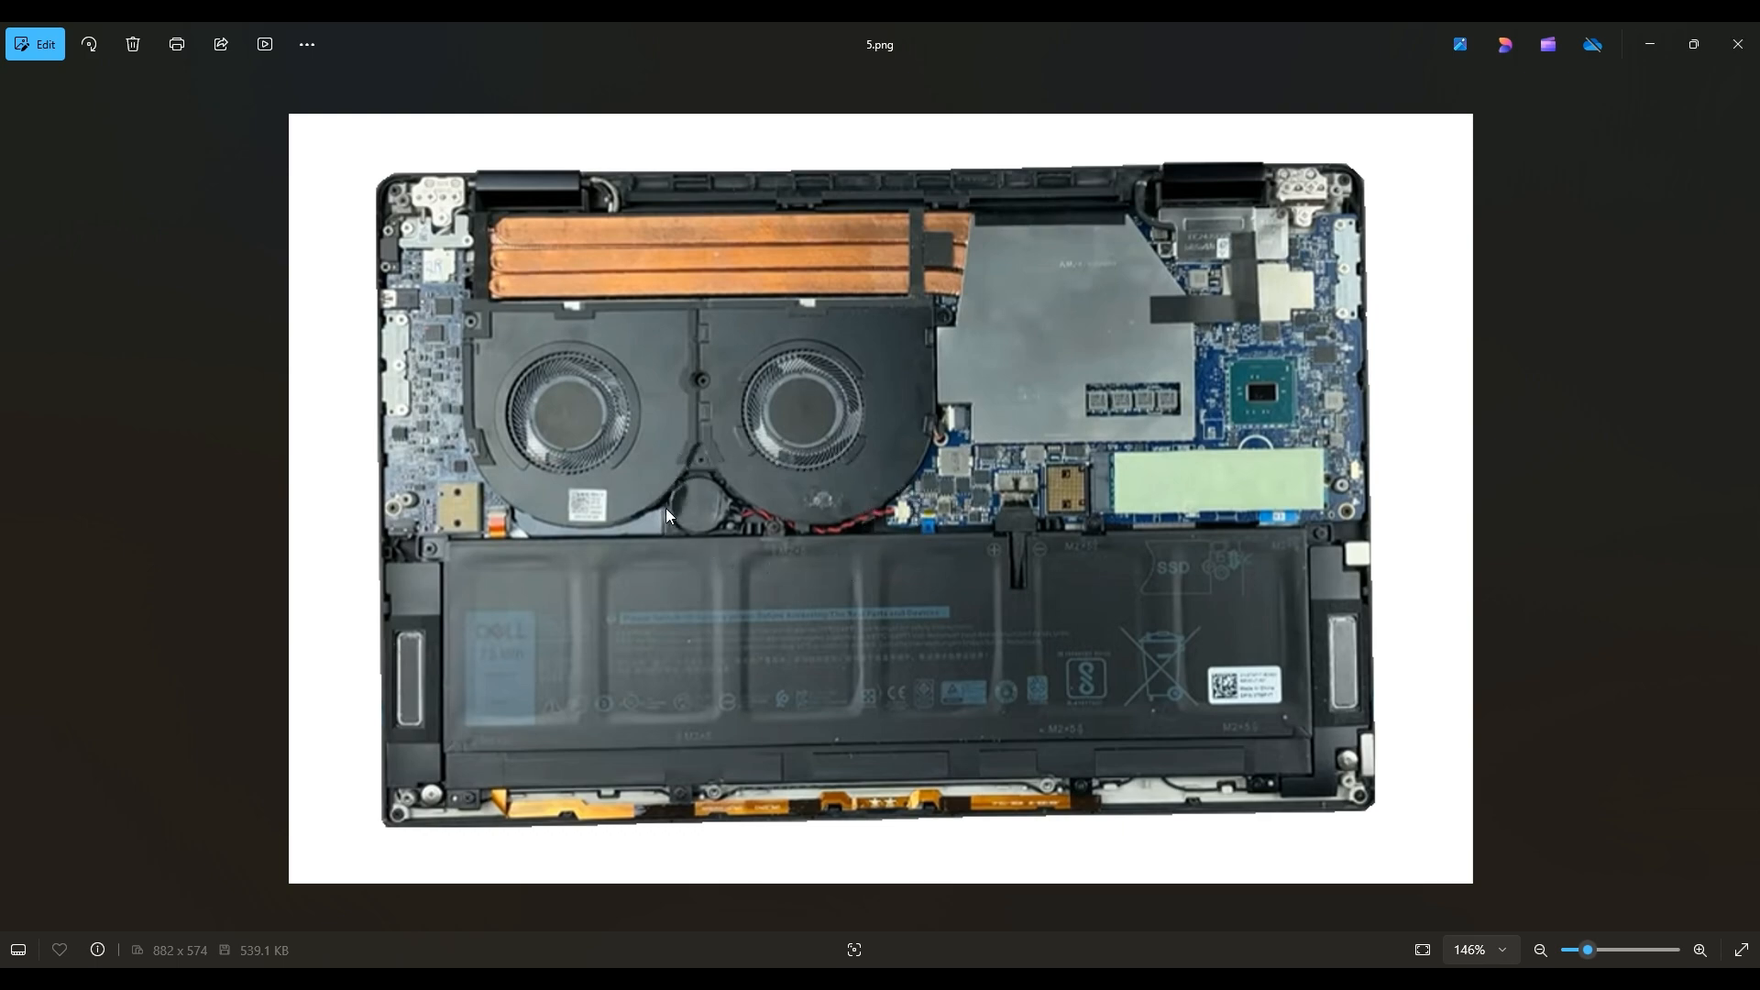
pyautogui.moveTo(725, 530)
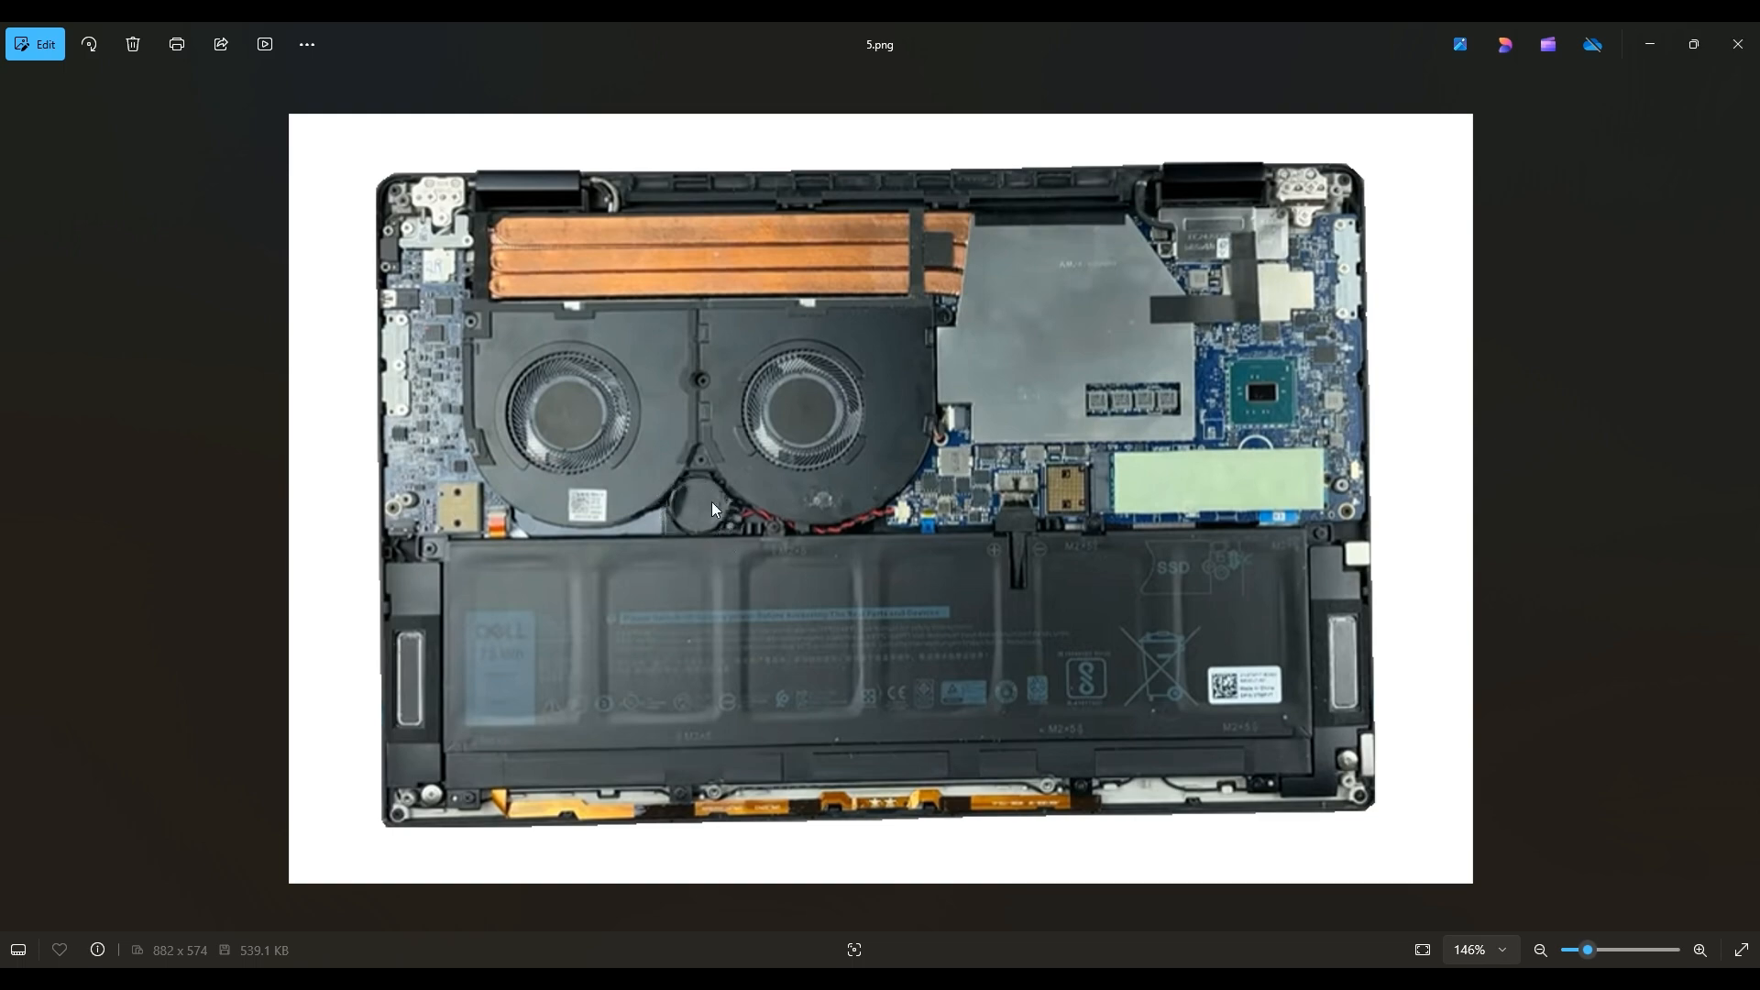
pyautogui.moveTo(694, 506)
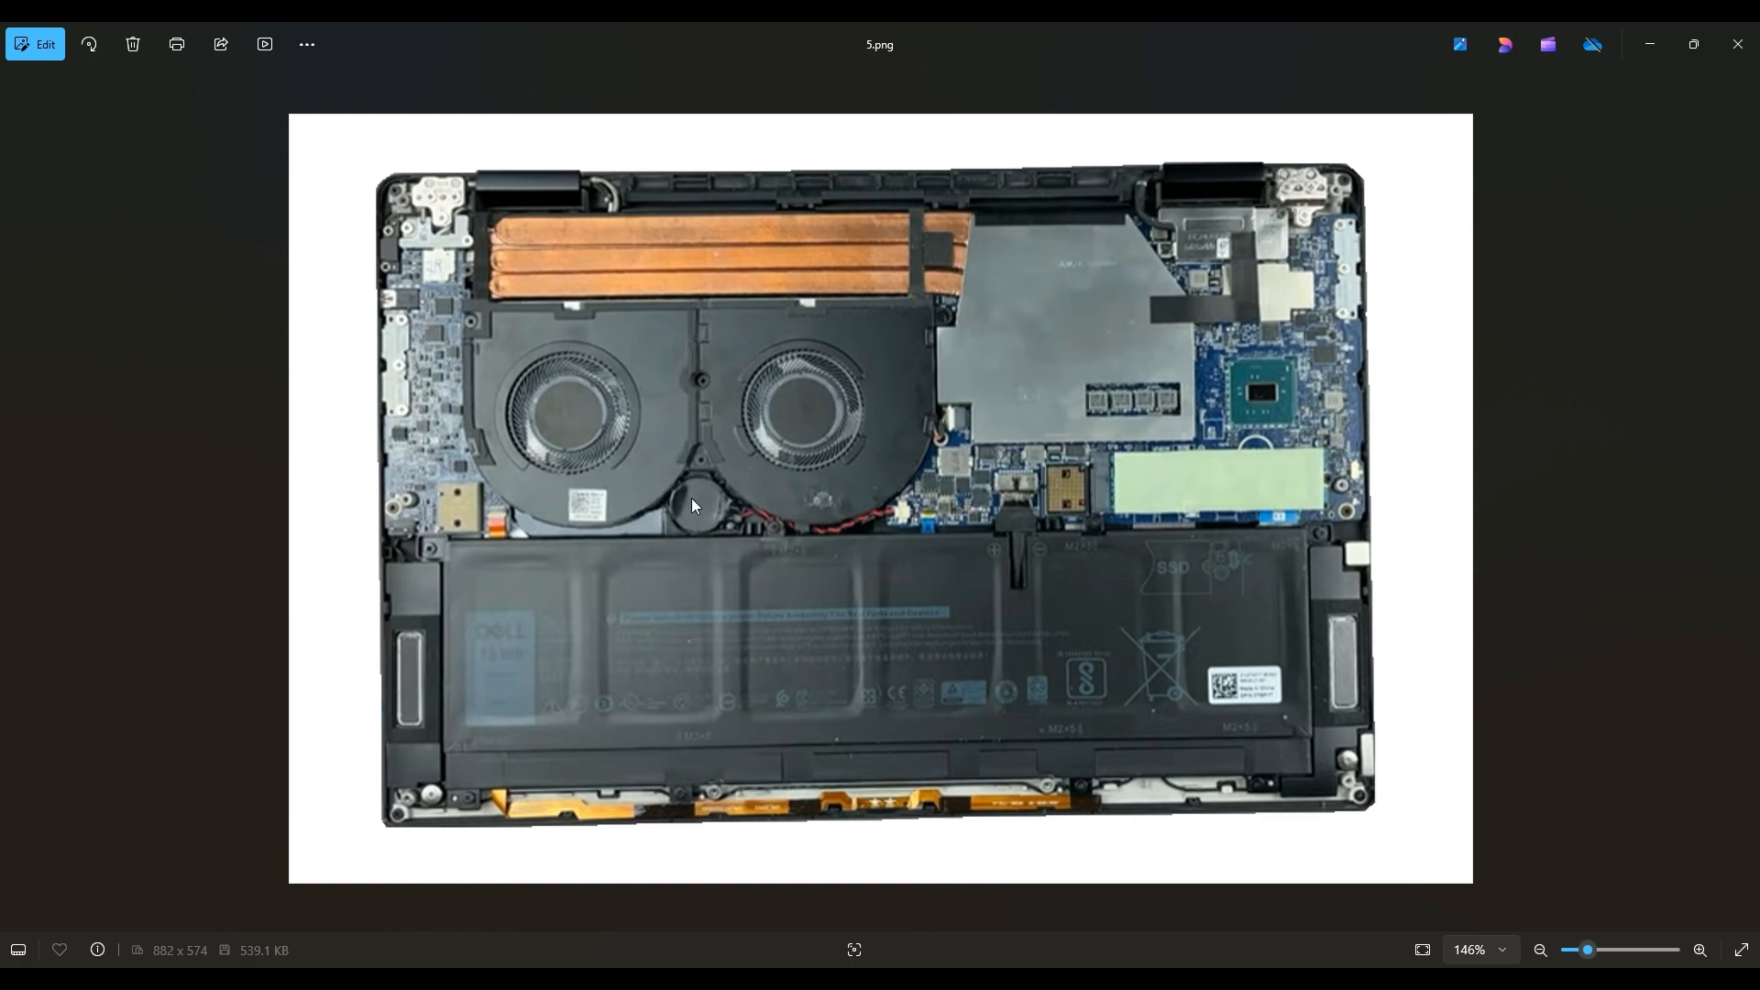
pyautogui.moveTo(723, 519)
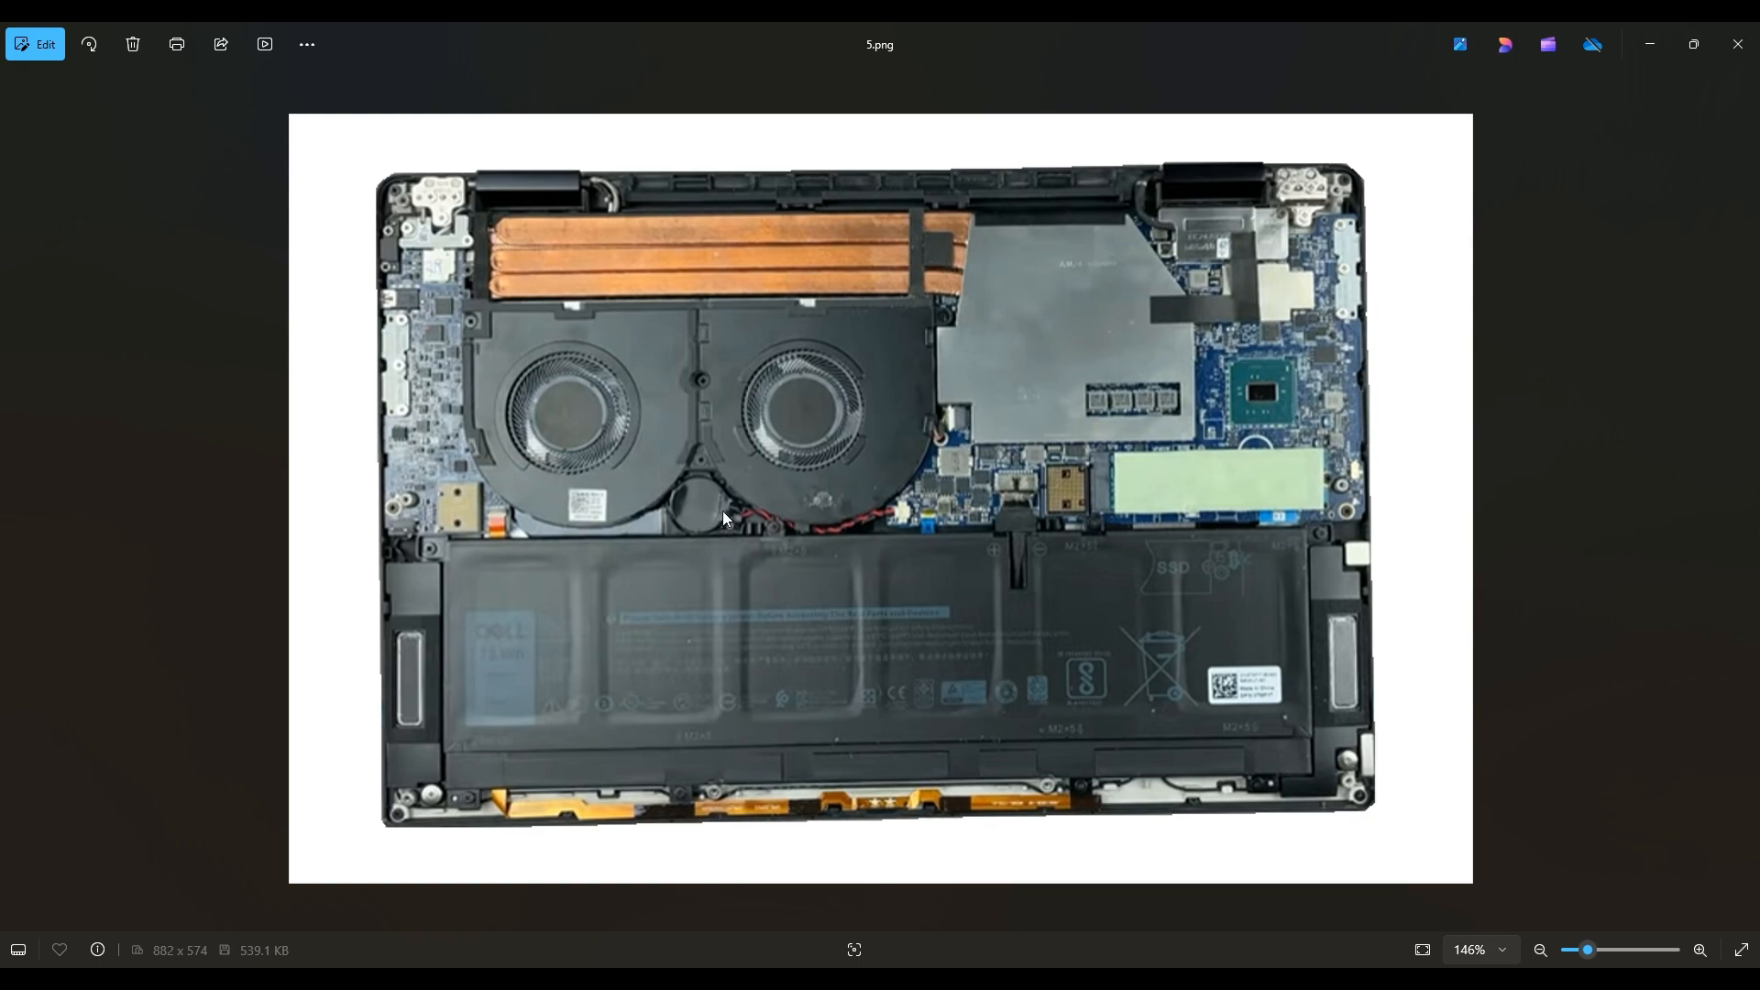
pyautogui.moveTo(687, 485)
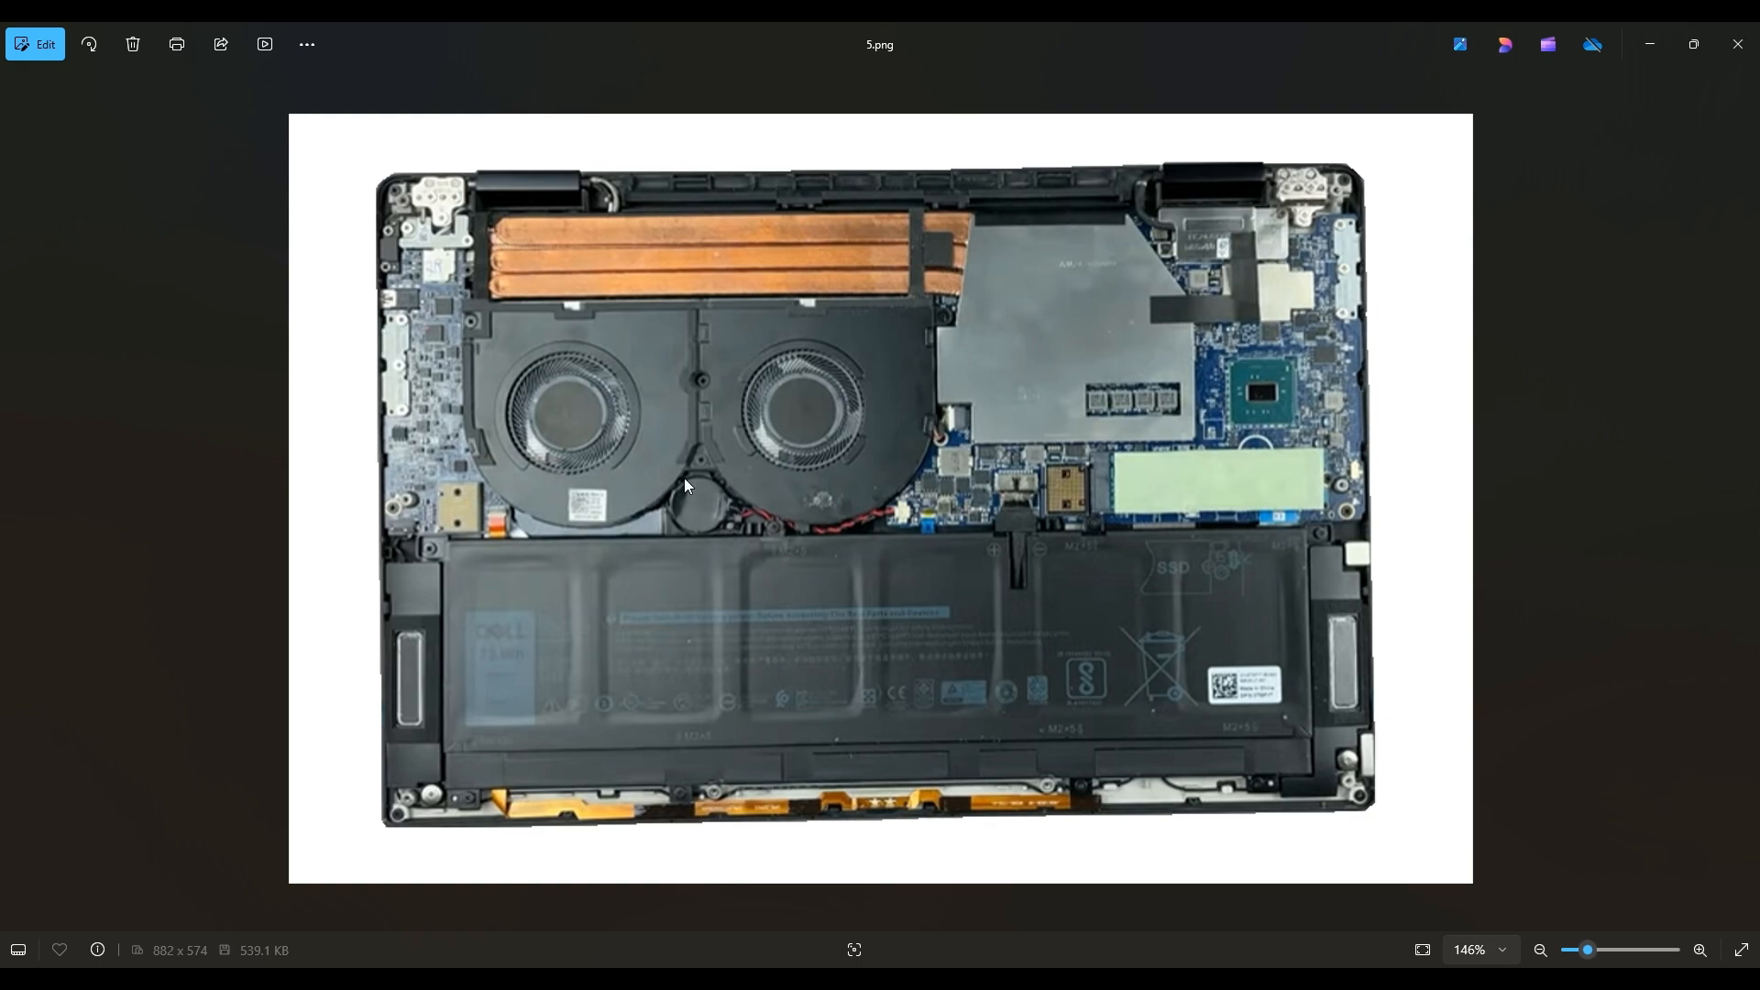
pyautogui.moveTo(676, 522)
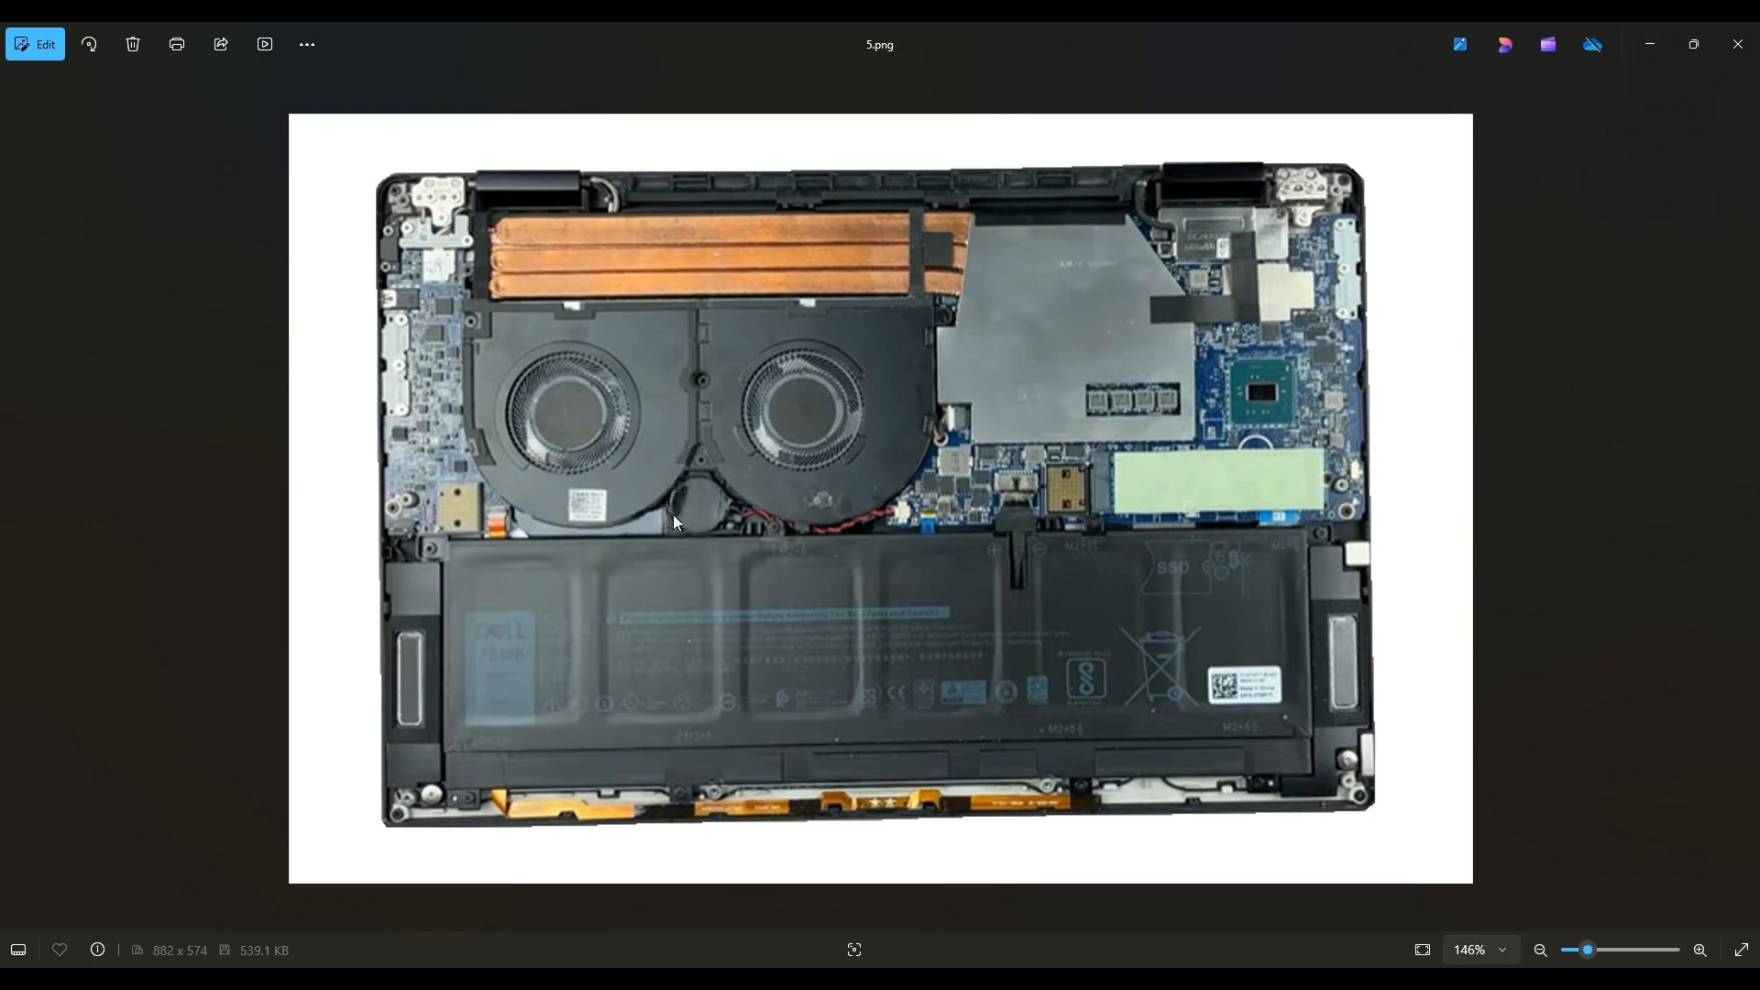
pyautogui.moveTo(887, 497)
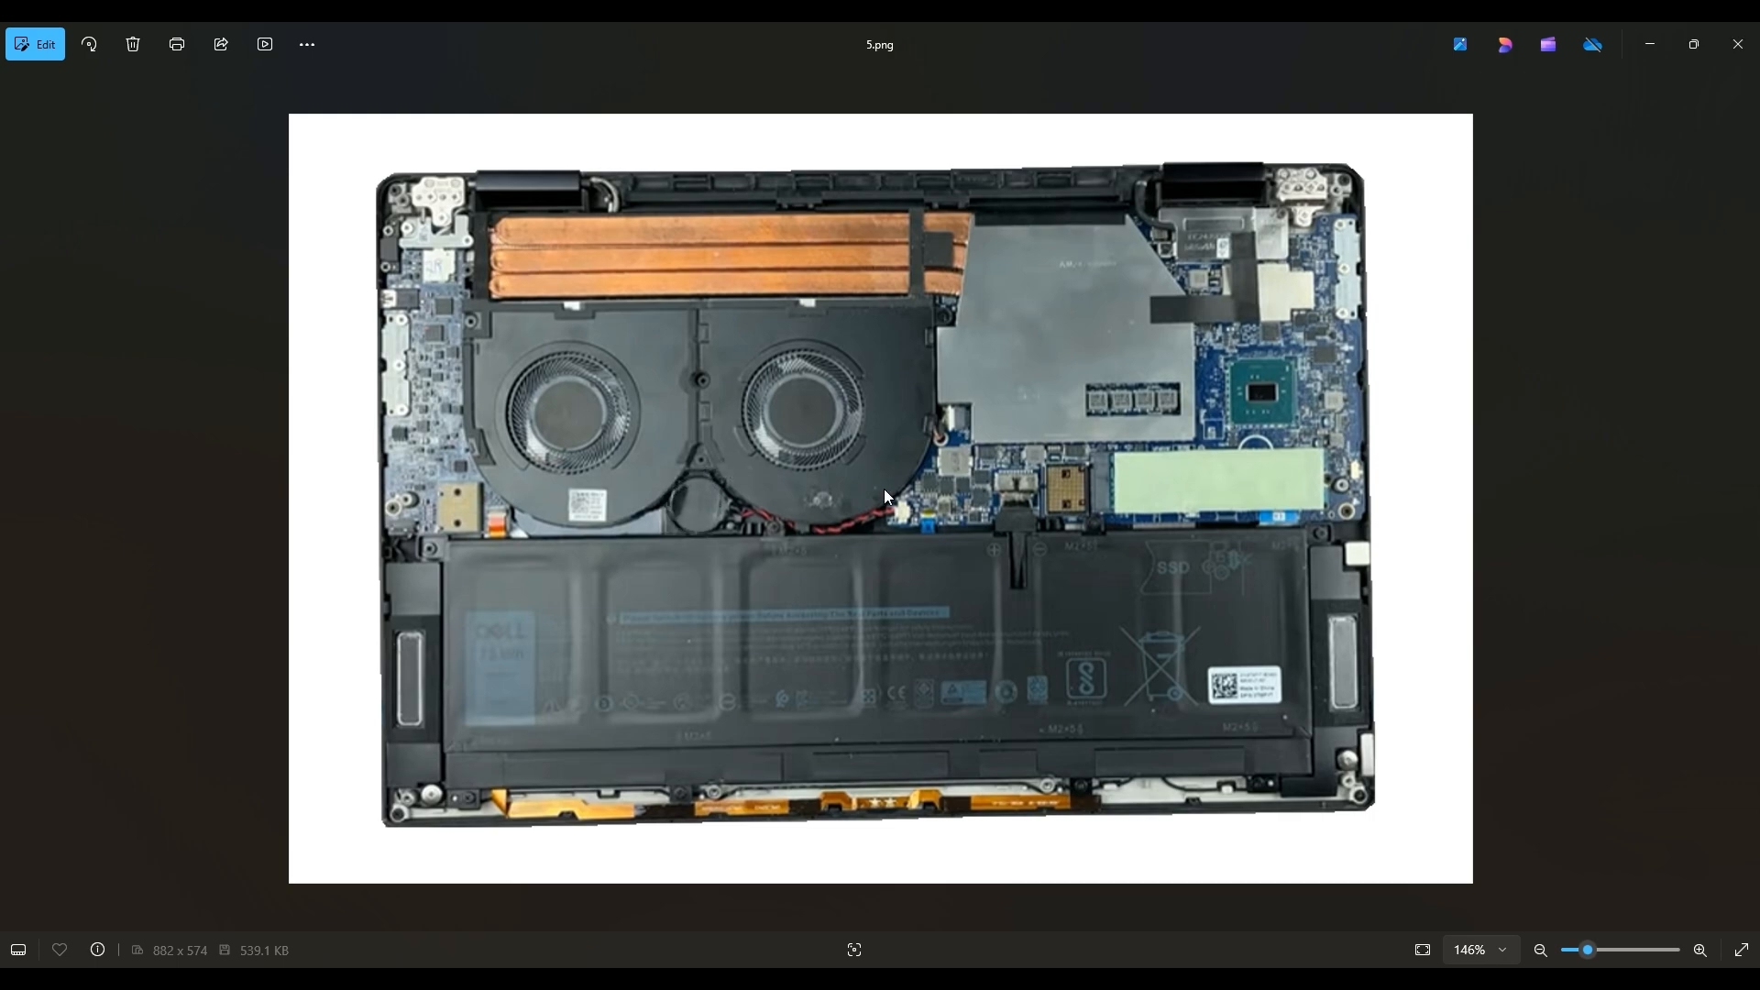
pyautogui.moveTo(709, 521)
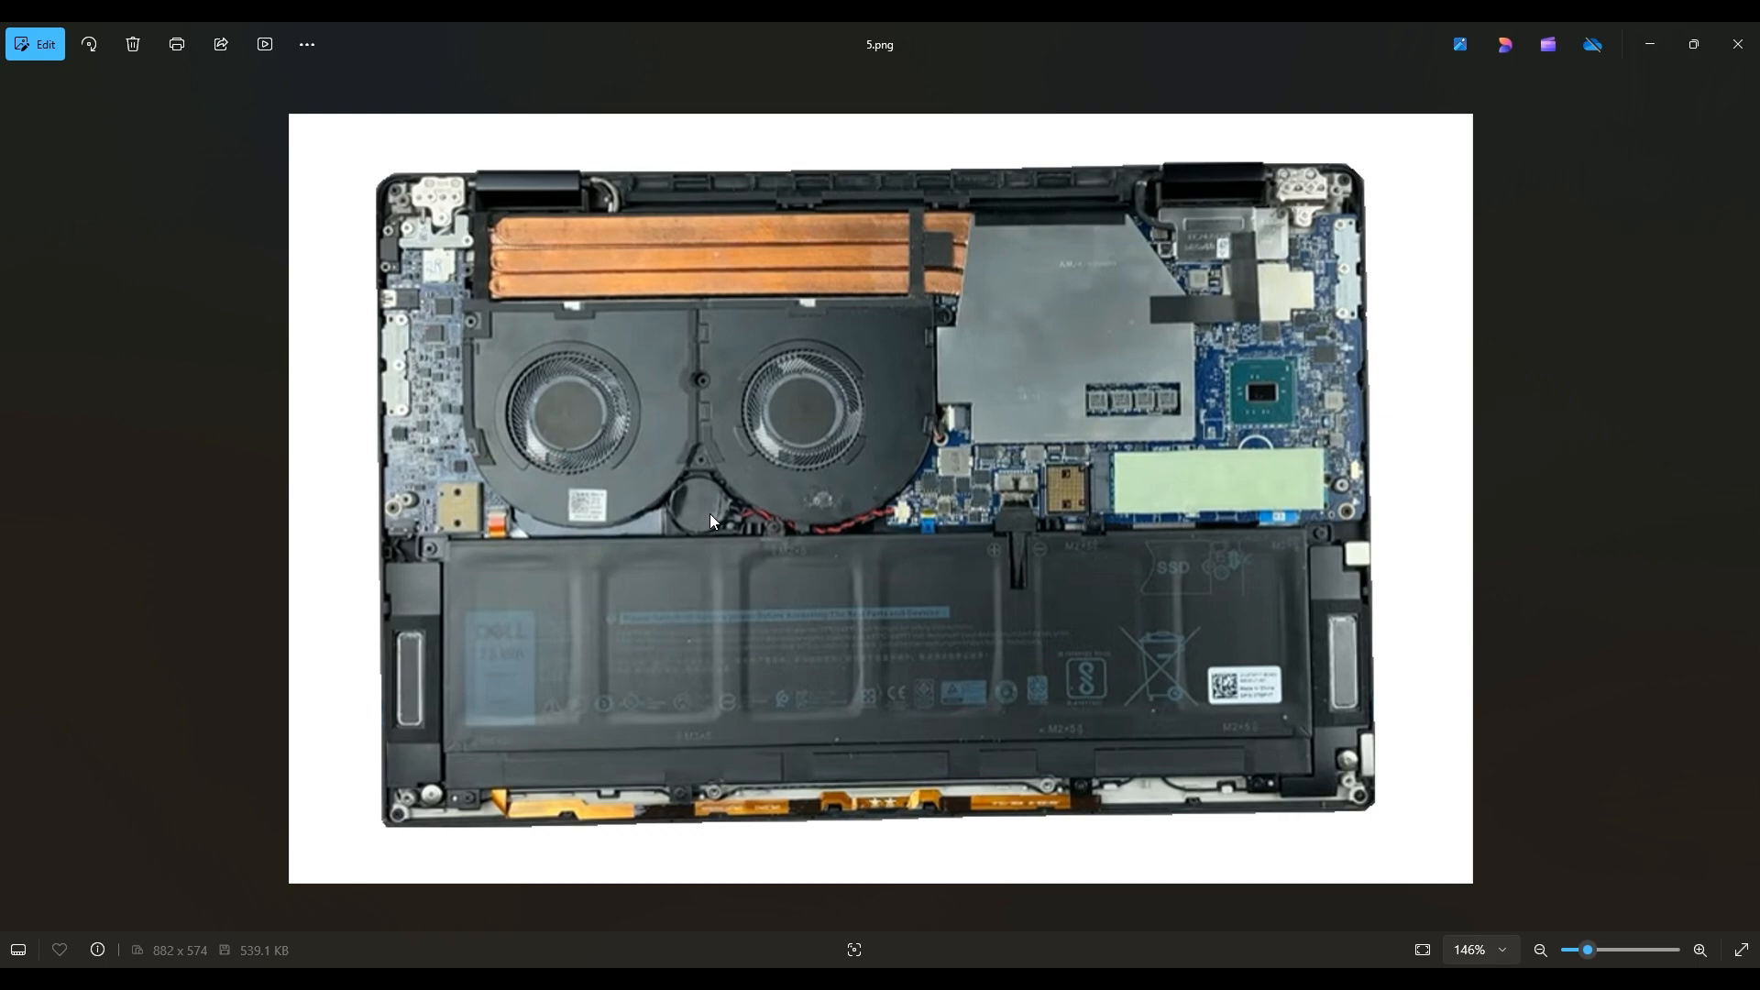
pyautogui.moveTo(939, 717)
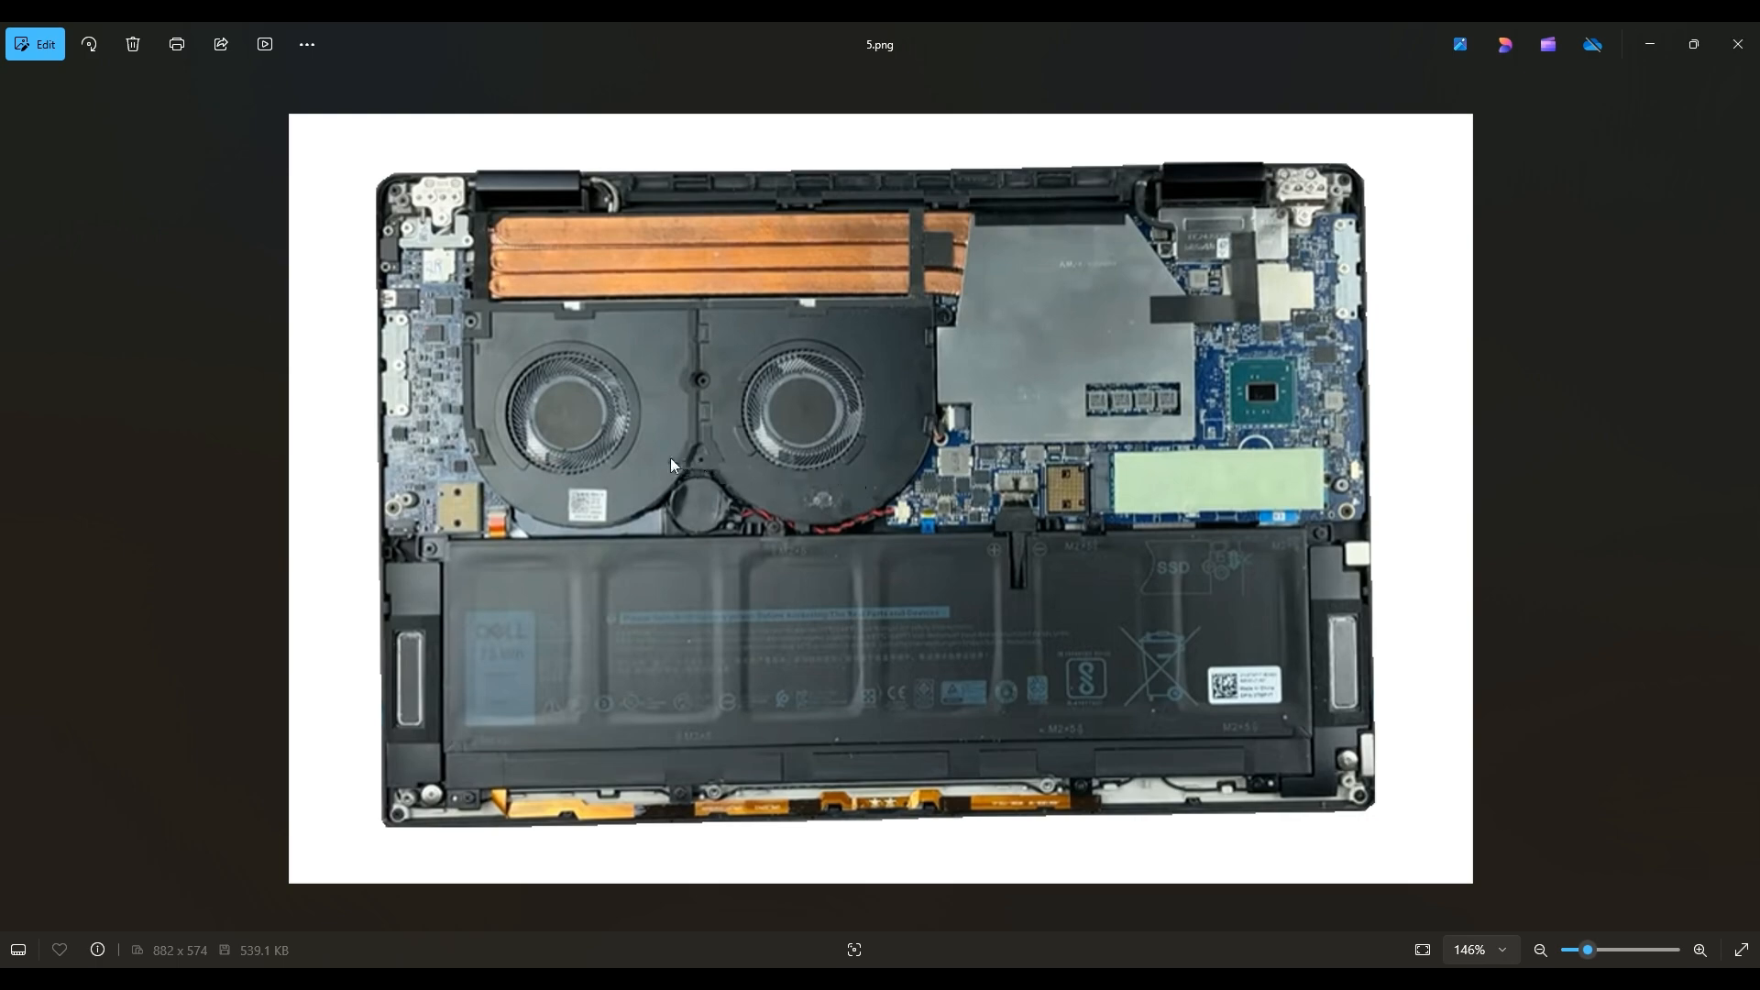
pyautogui.moveTo(694, 510)
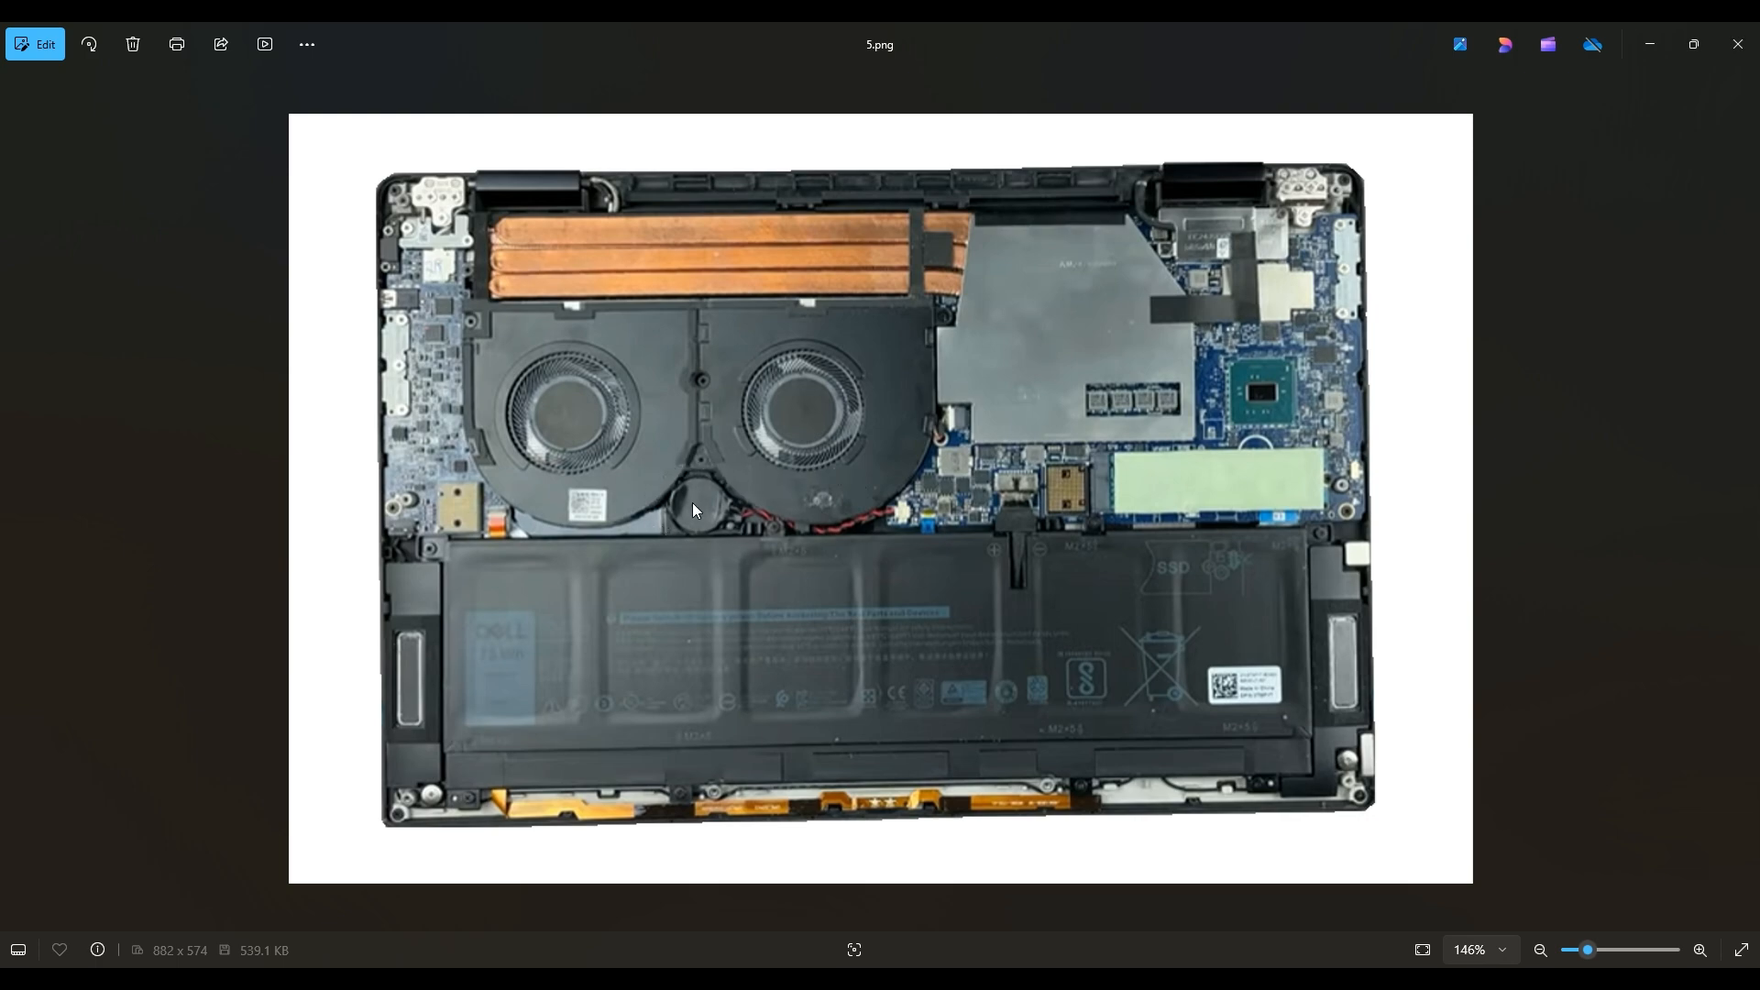
pyautogui.moveTo(879, 508)
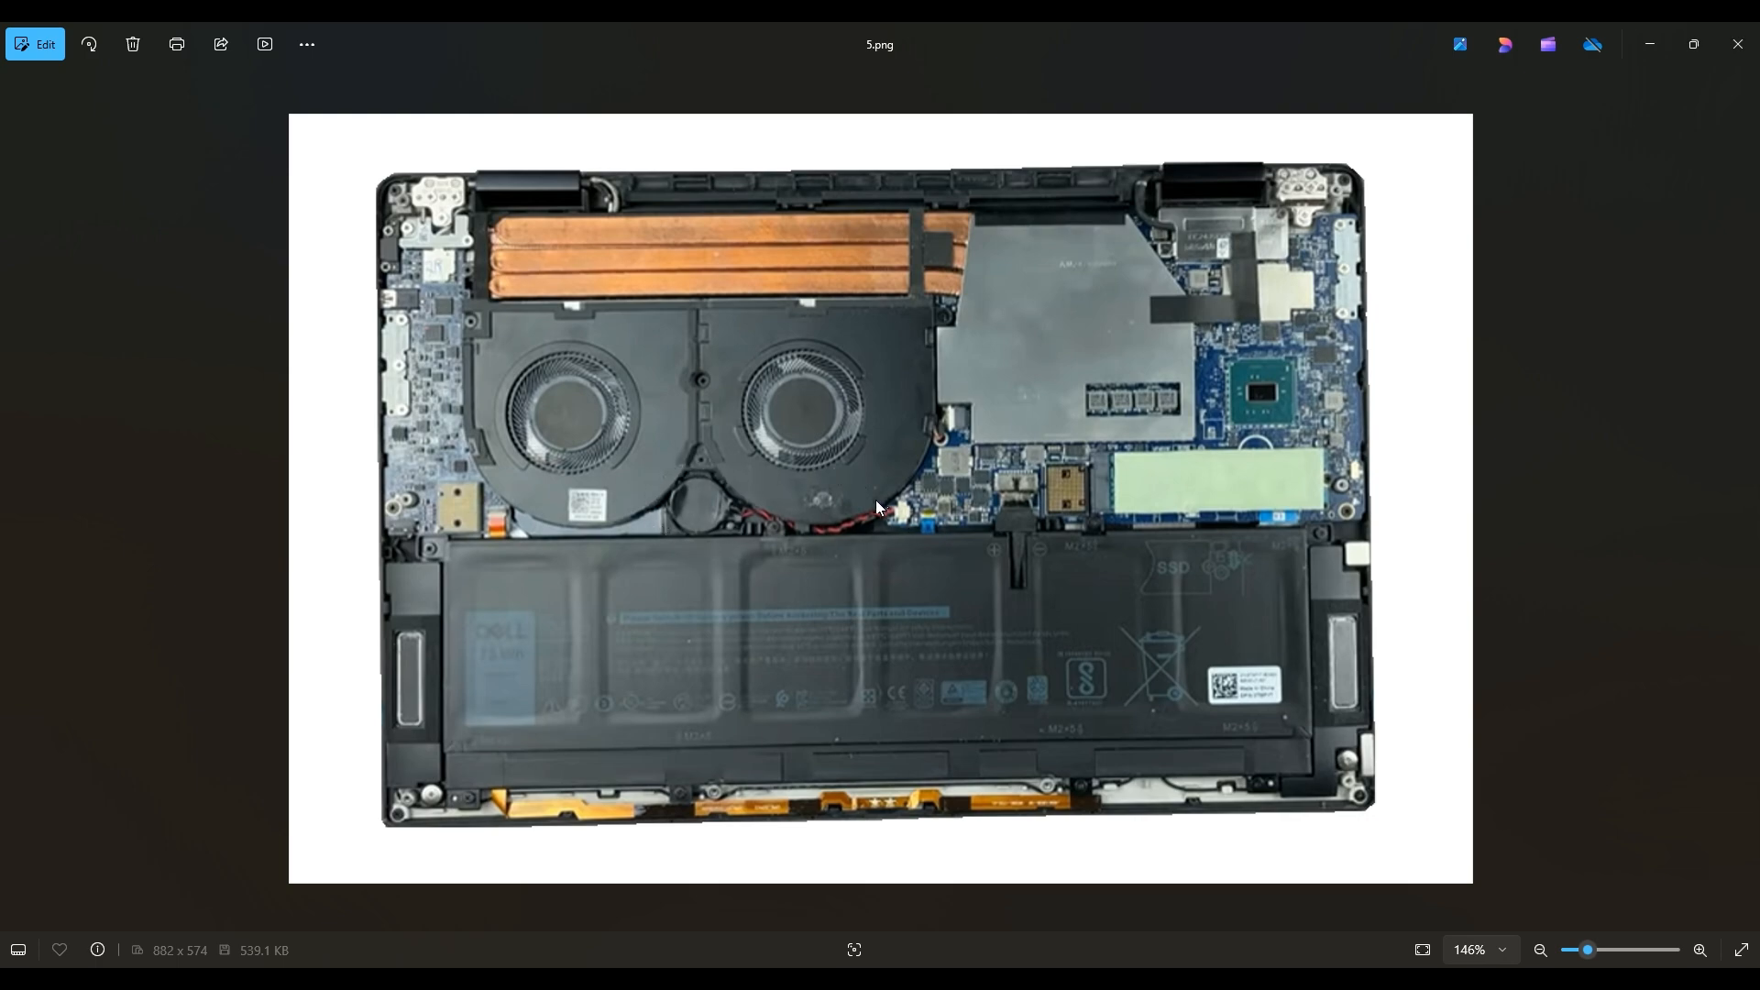
pyautogui.moveTo(901, 530)
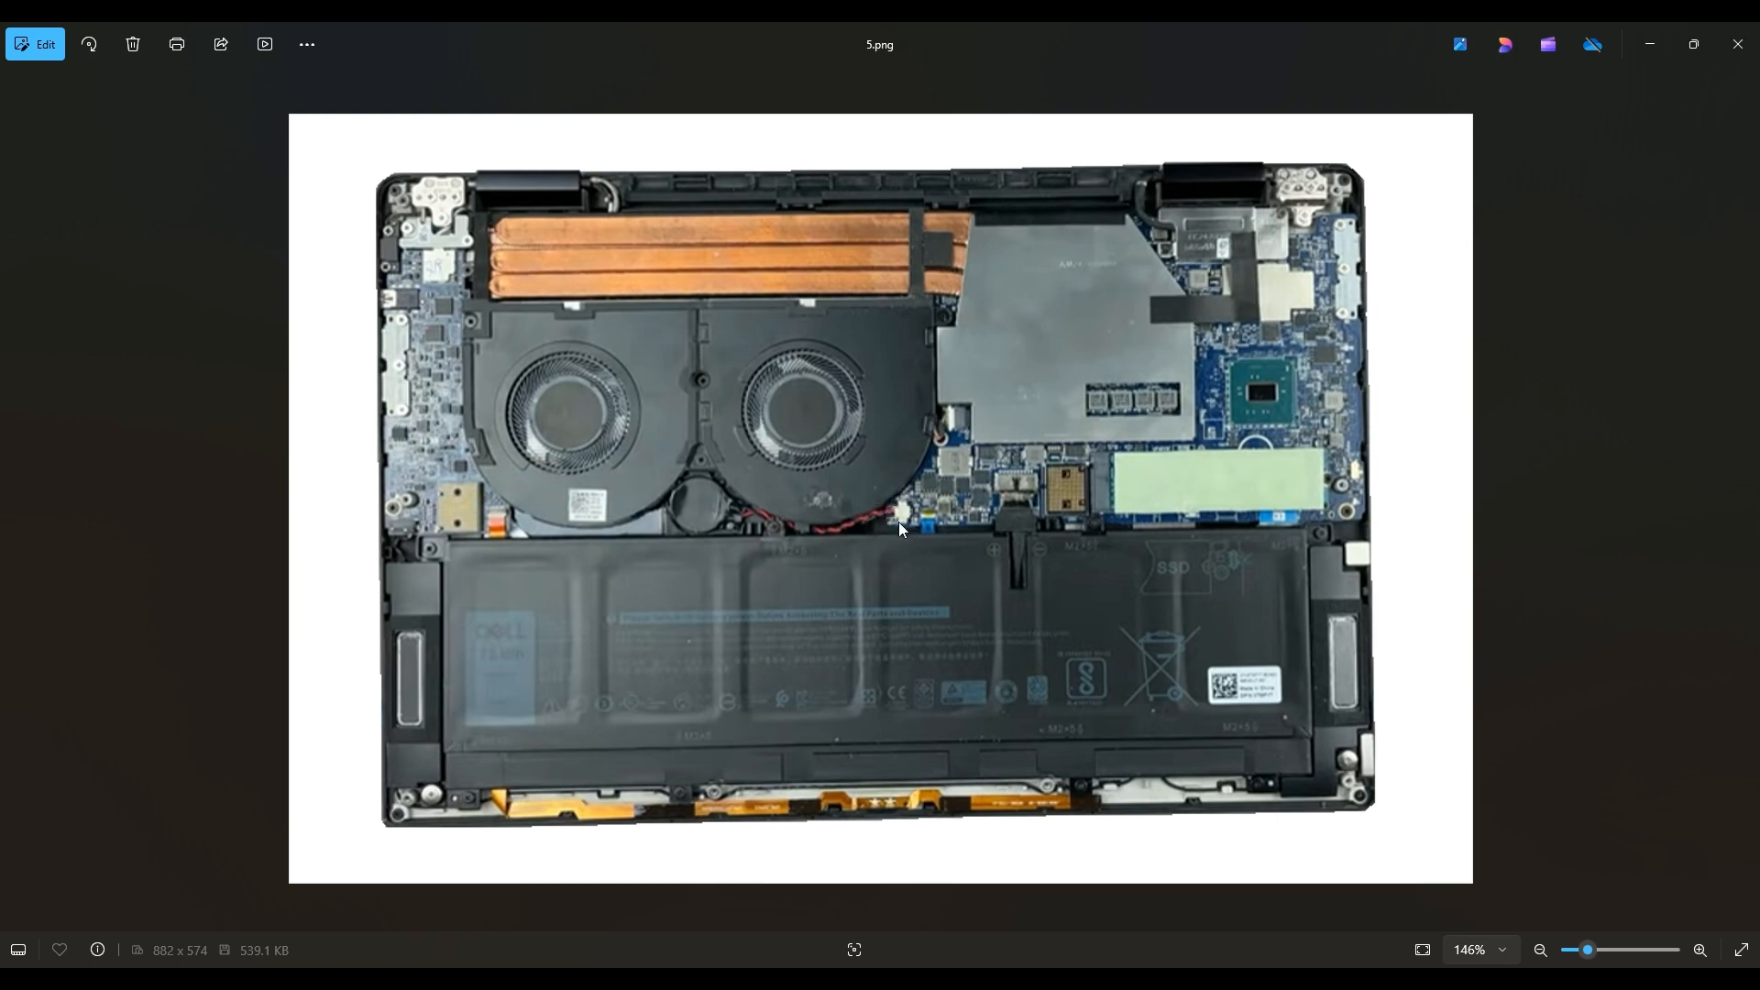
pyautogui.moveTo(904, 530)
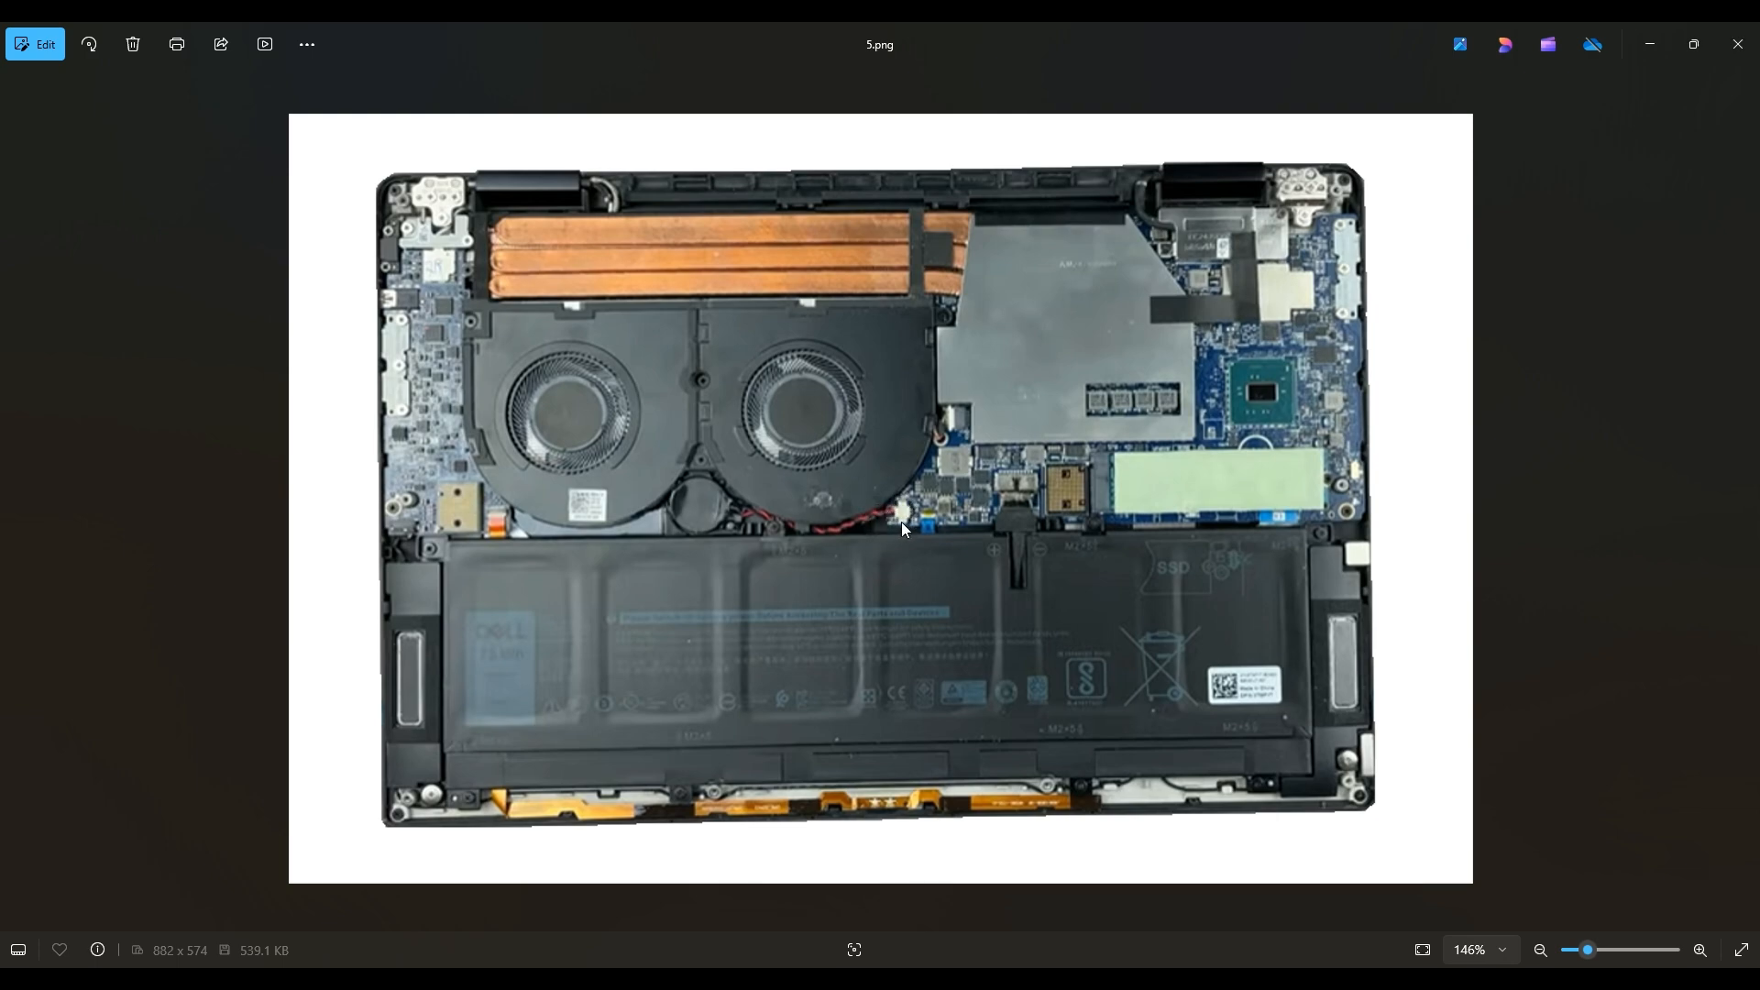
pyautogui.moveTo(845, 520)
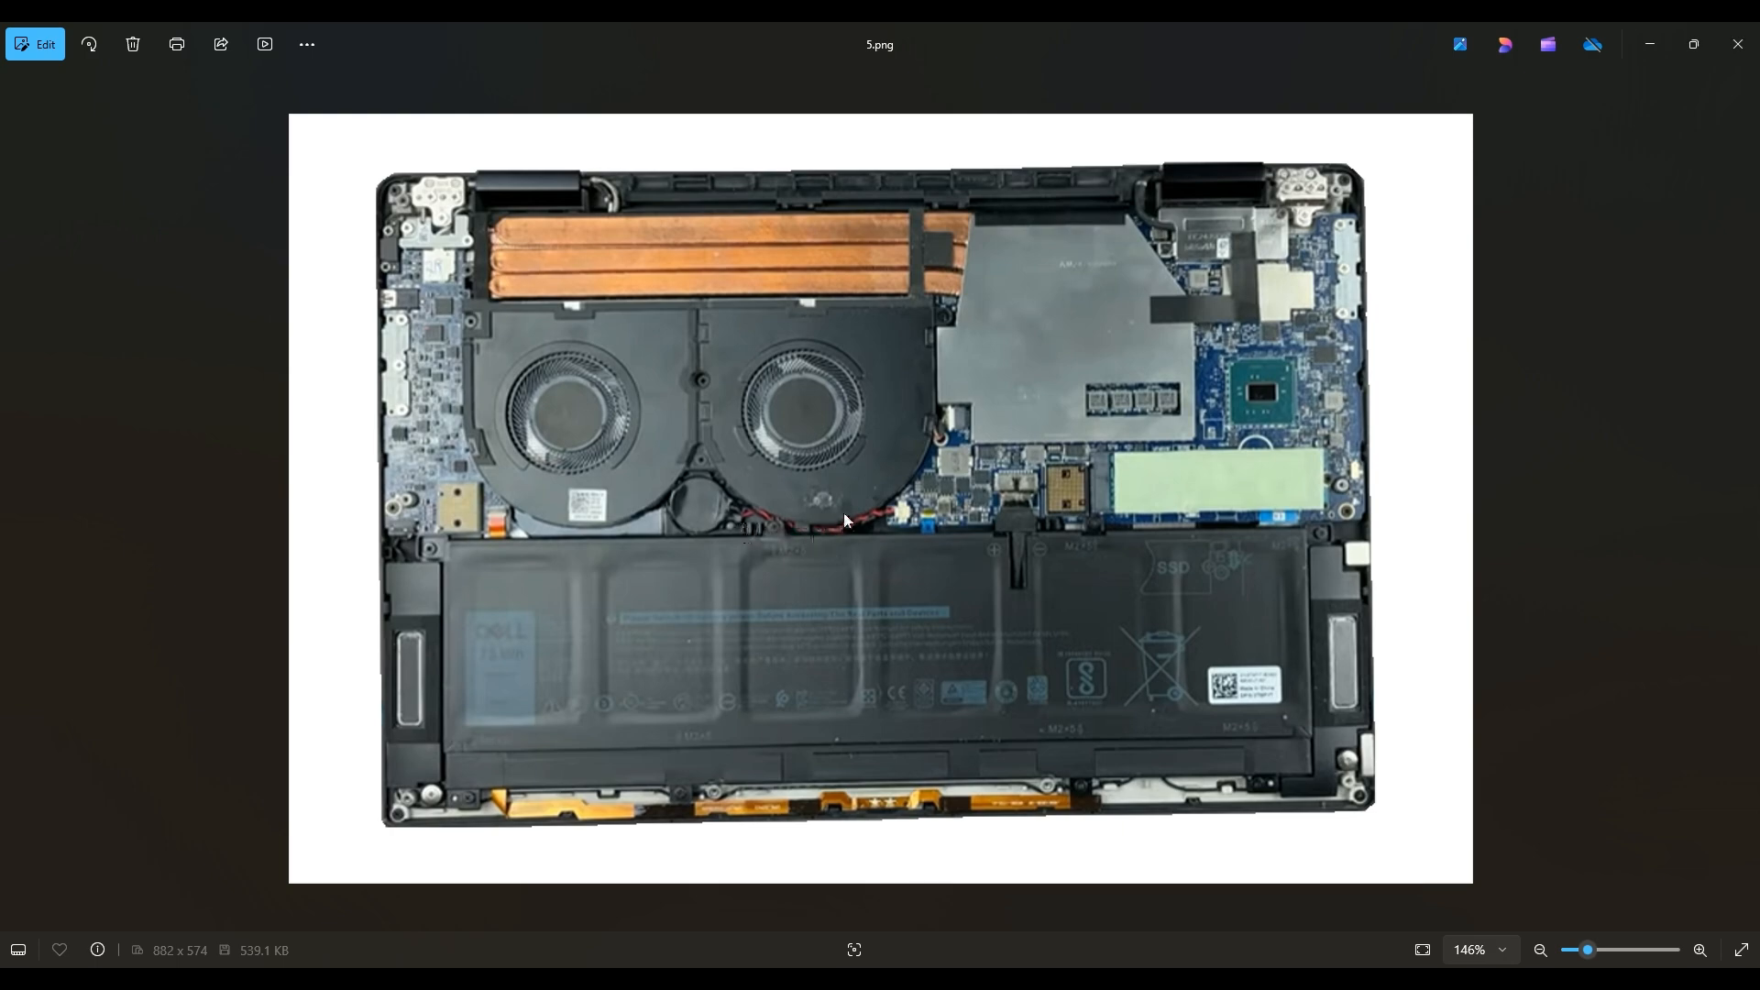
pyautogui.moveTo(886, 507)
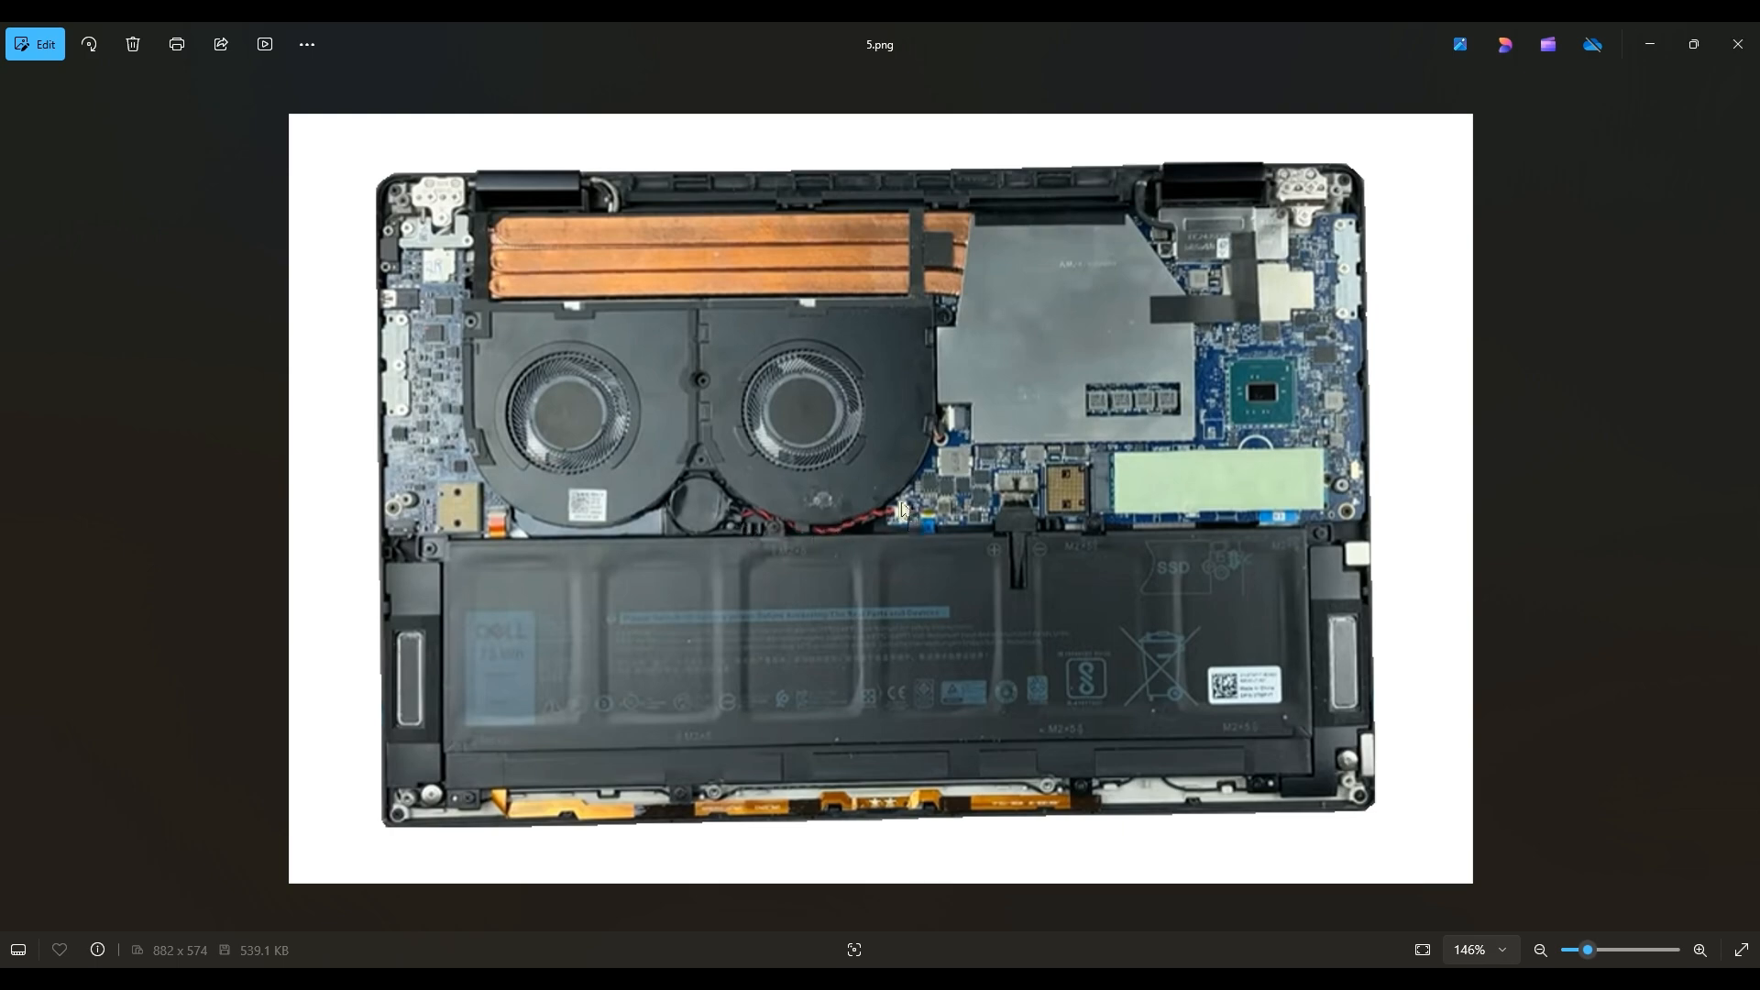
pyautogui.moveTo(891, 524)
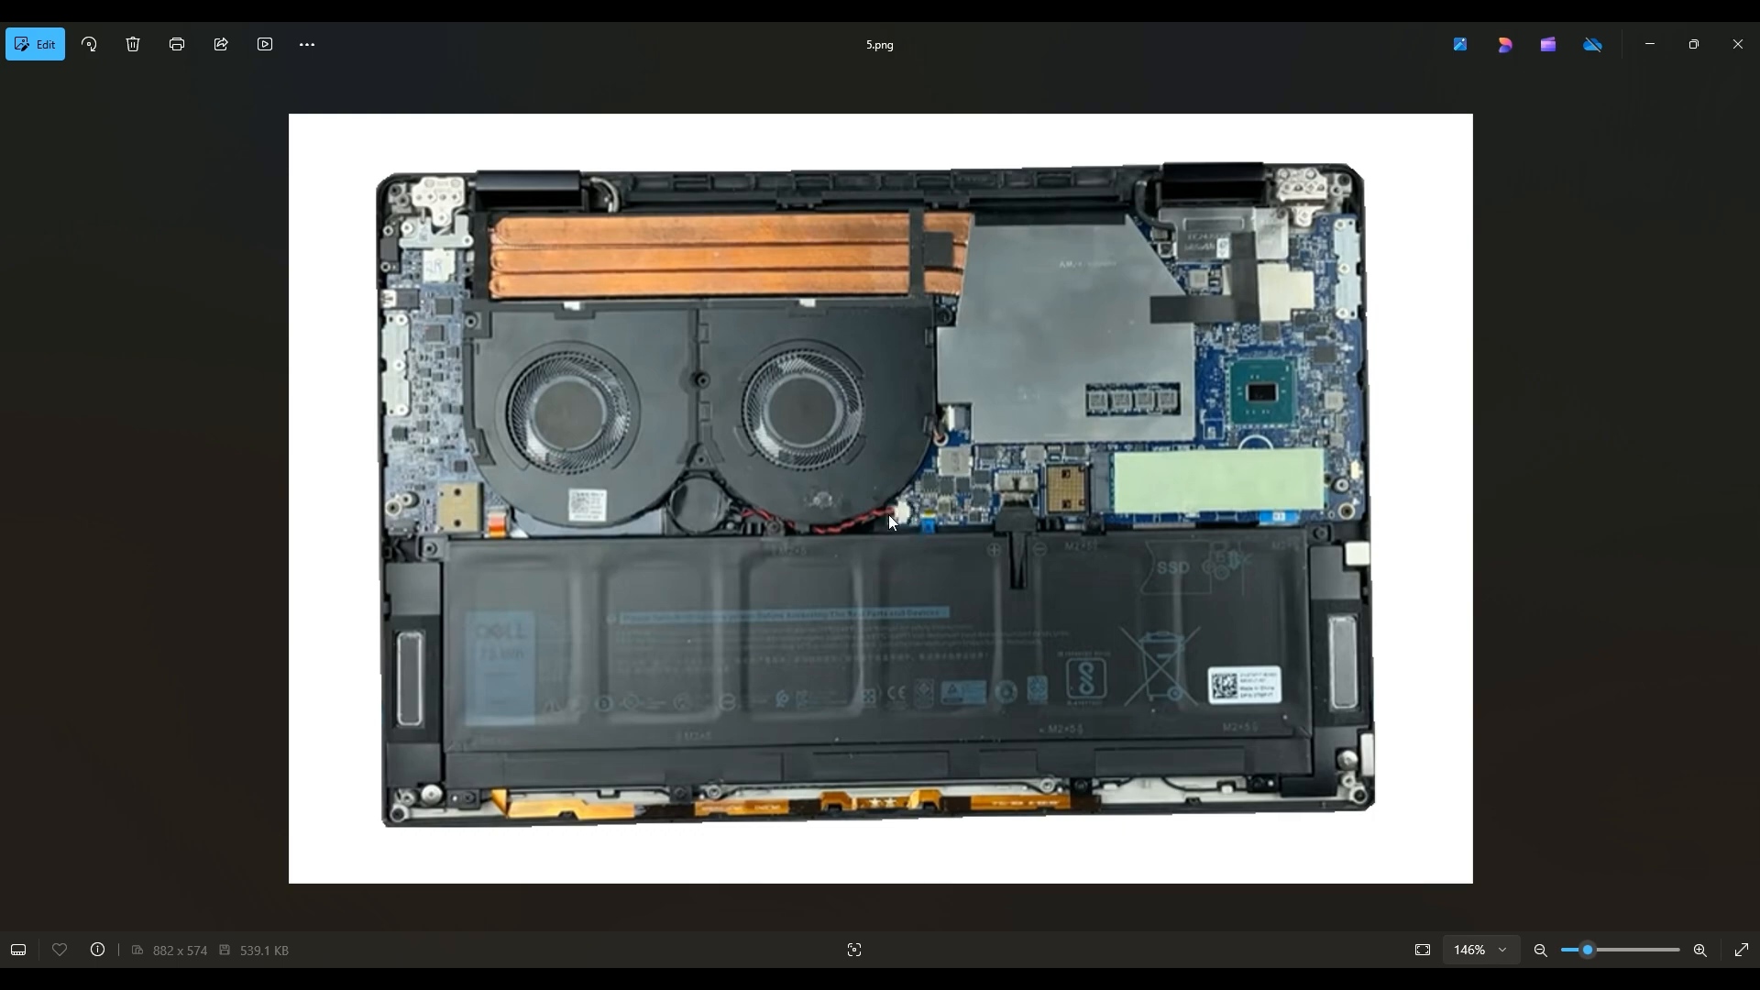
pyautogui.moveTo(907, 585)
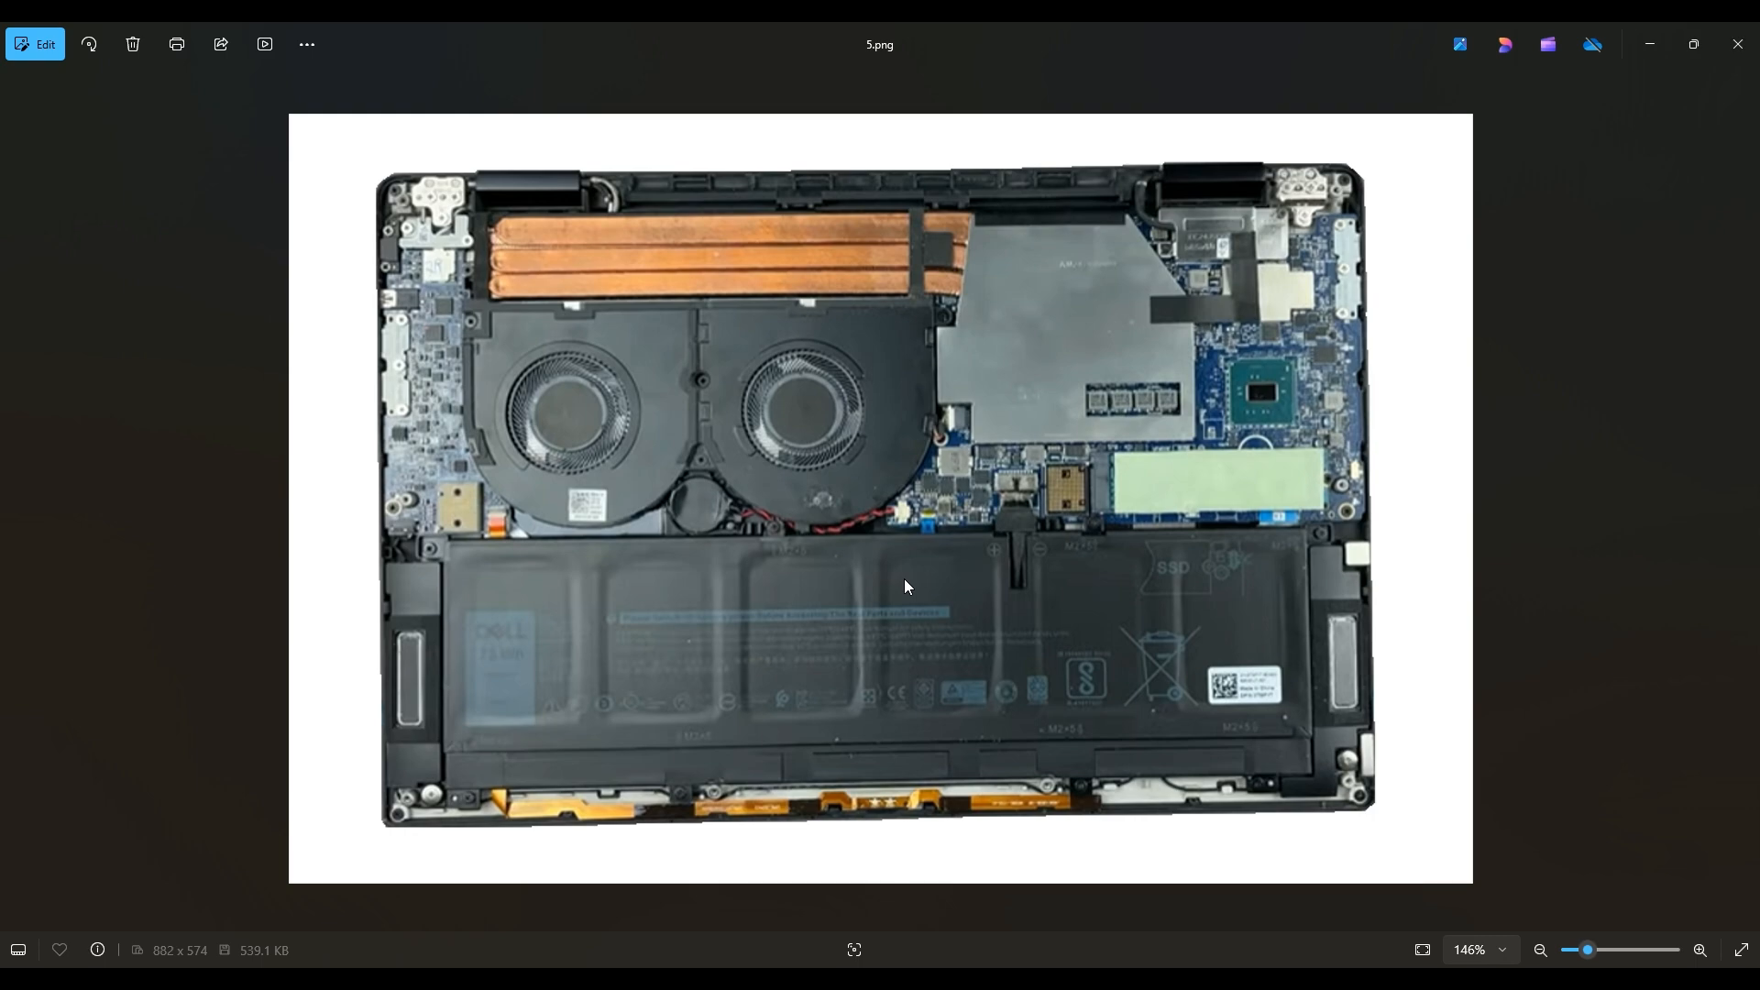
pyautogui.moveTo(575, 344)
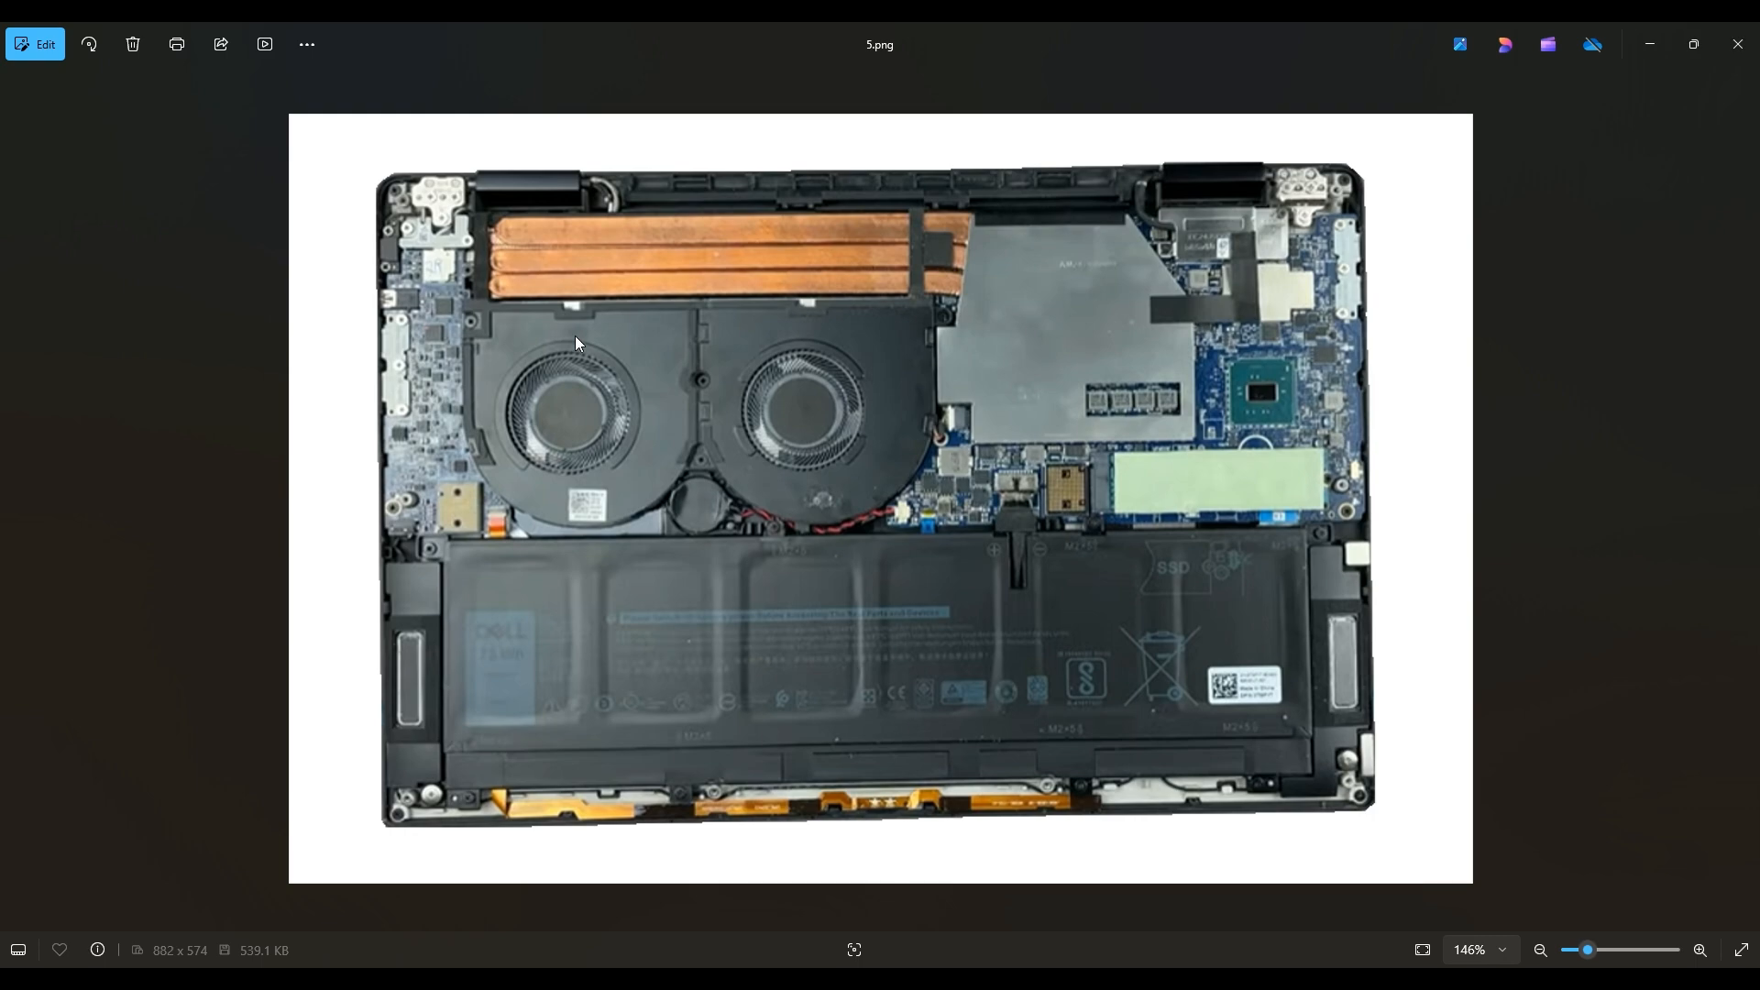
pyautogui.moveTo(994, 555)
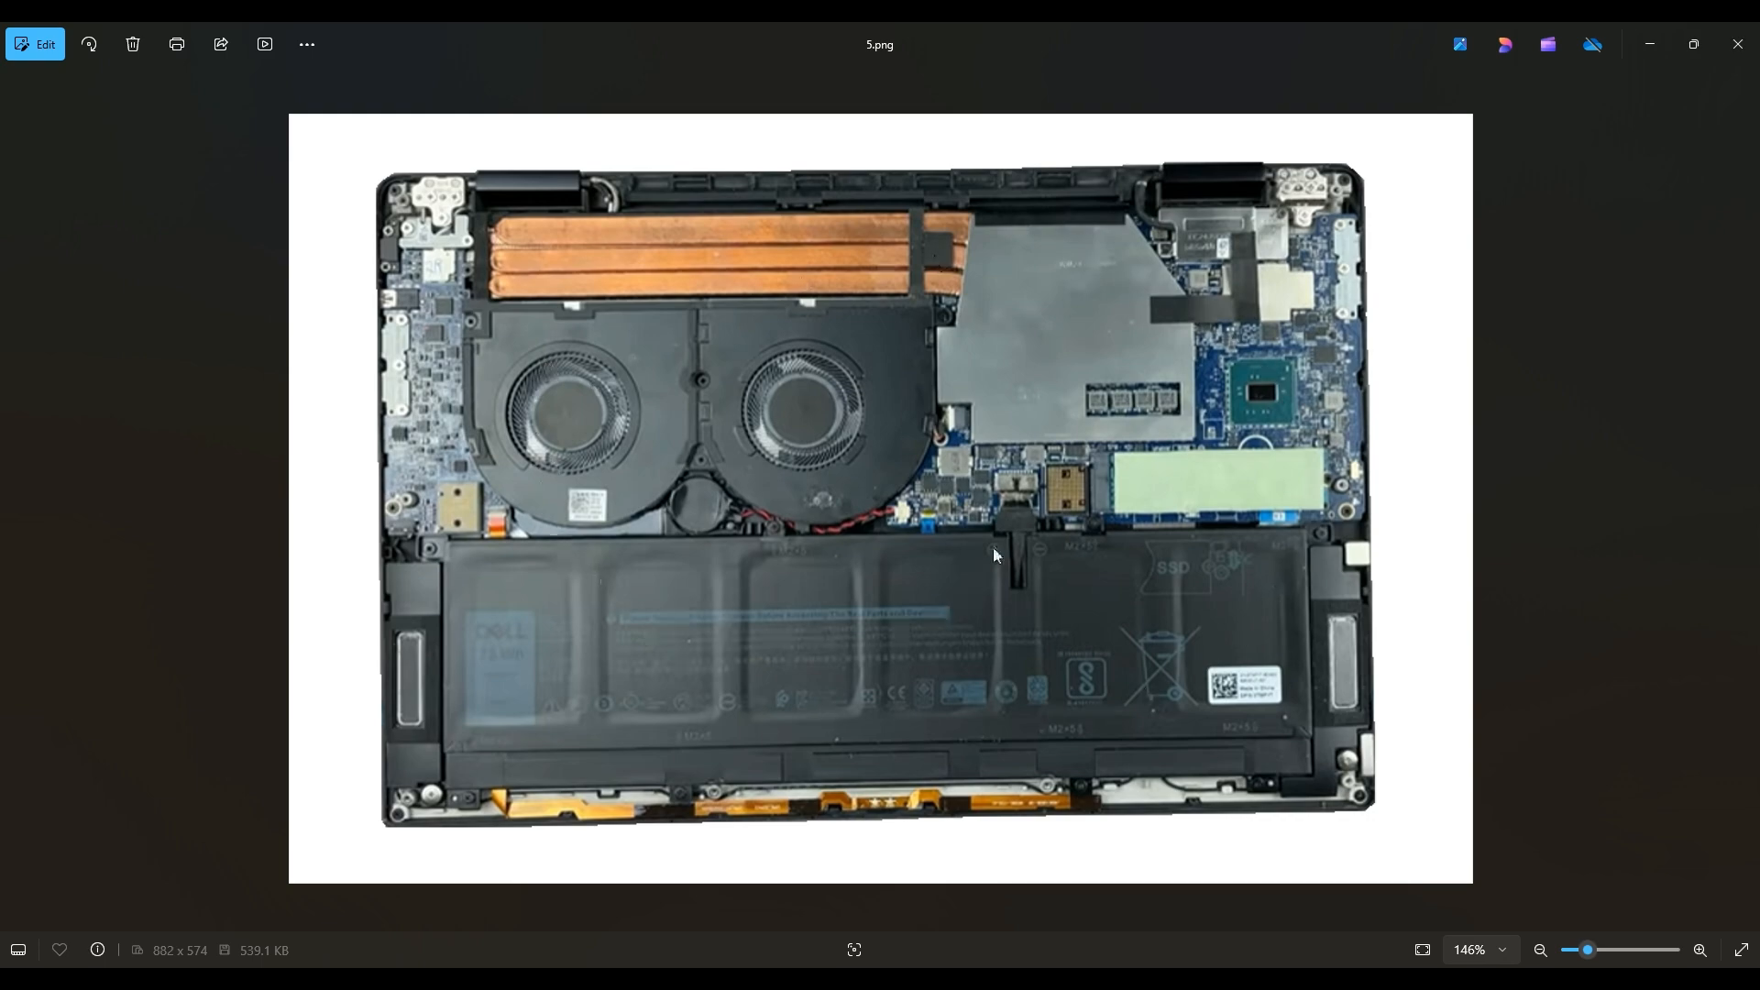
pyautogui.moveTo(648, 541)
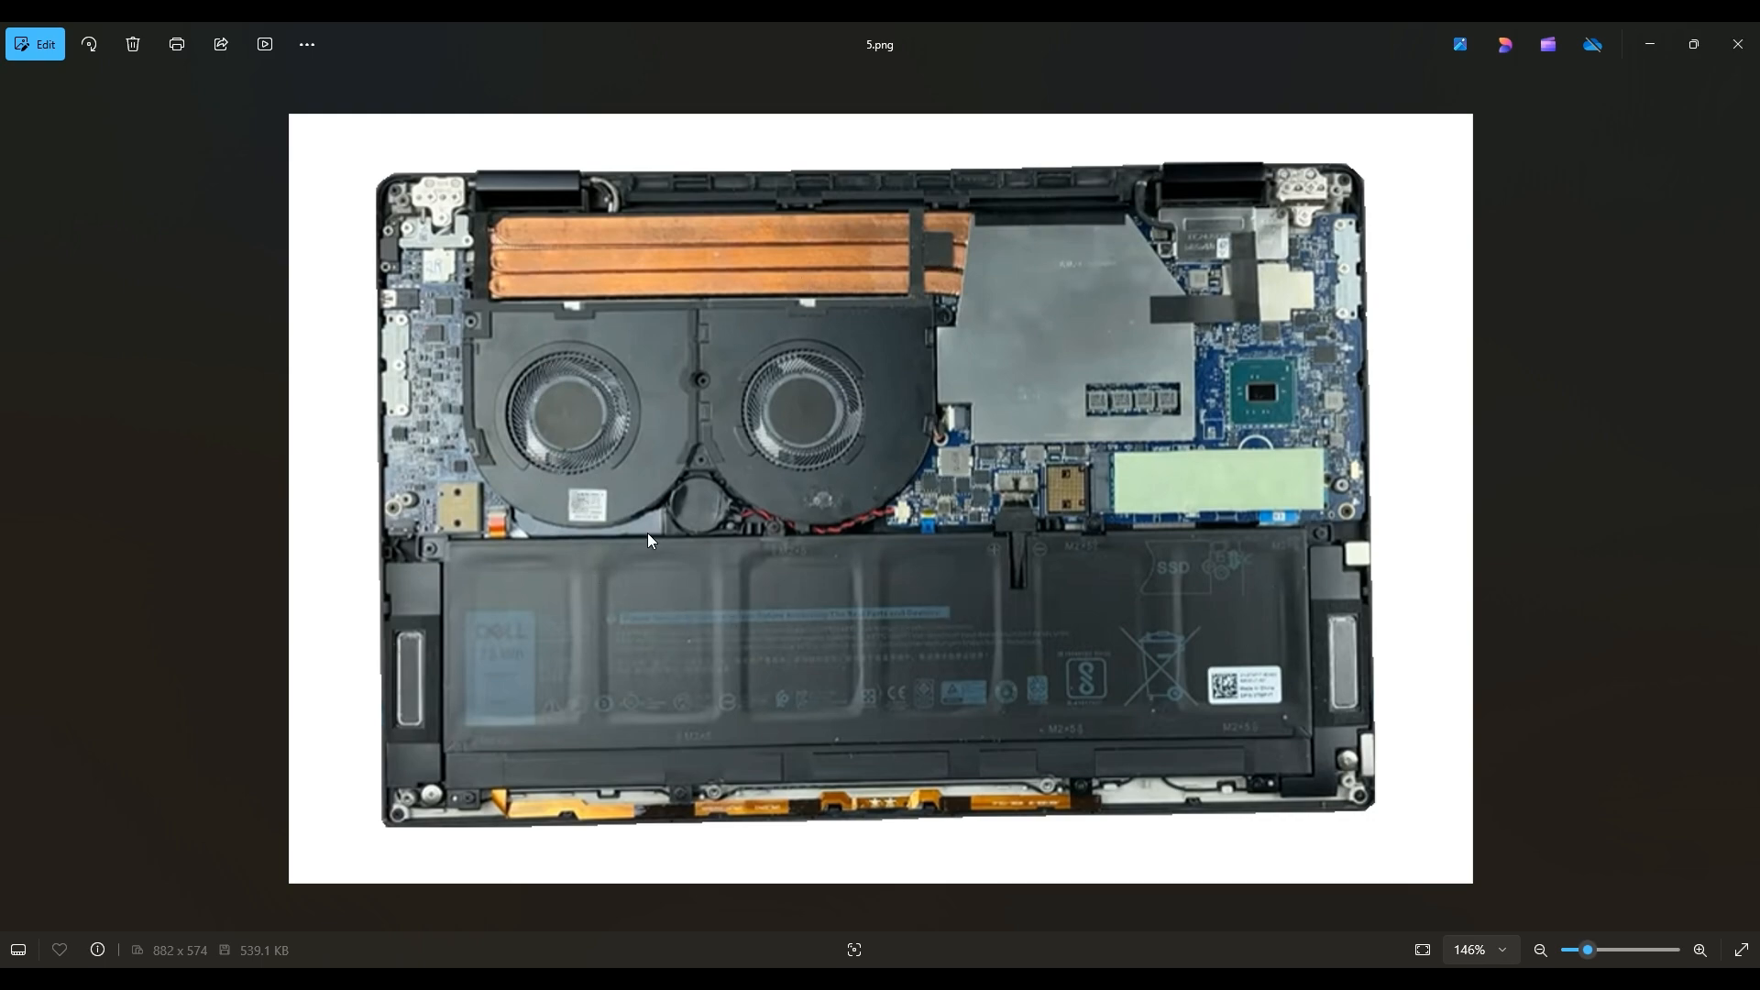